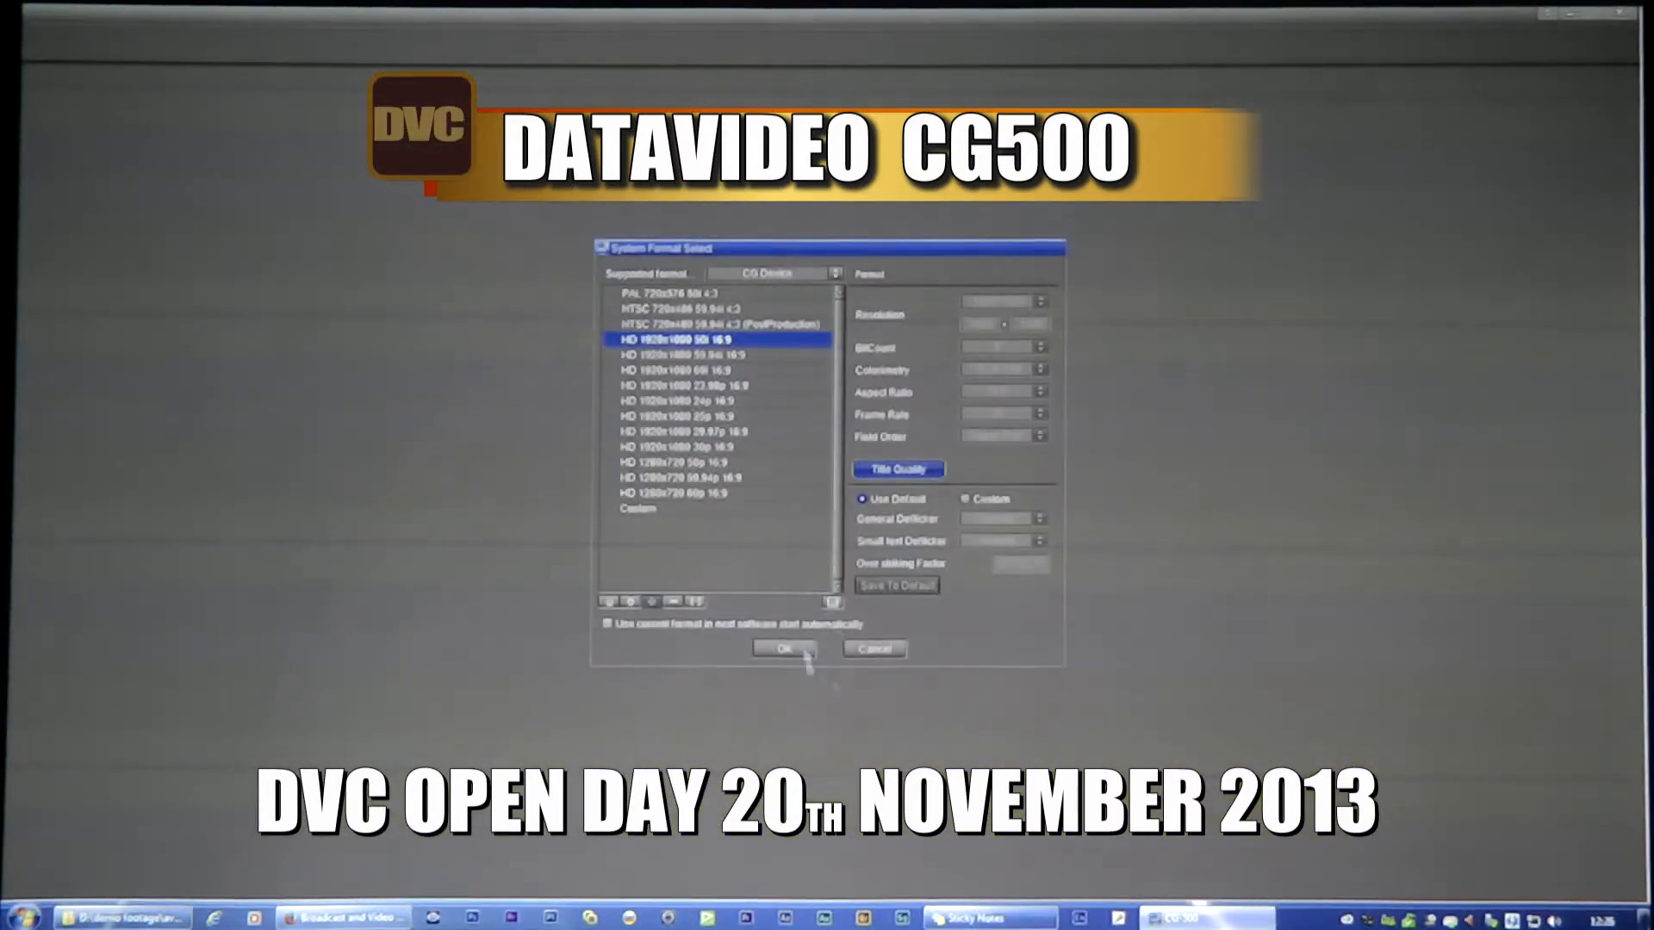
# Confirm the 1080 50i format and add a text block reading 'xcvbxcvbxvn n' near the top-left.
pyautogui.click(782, 648)
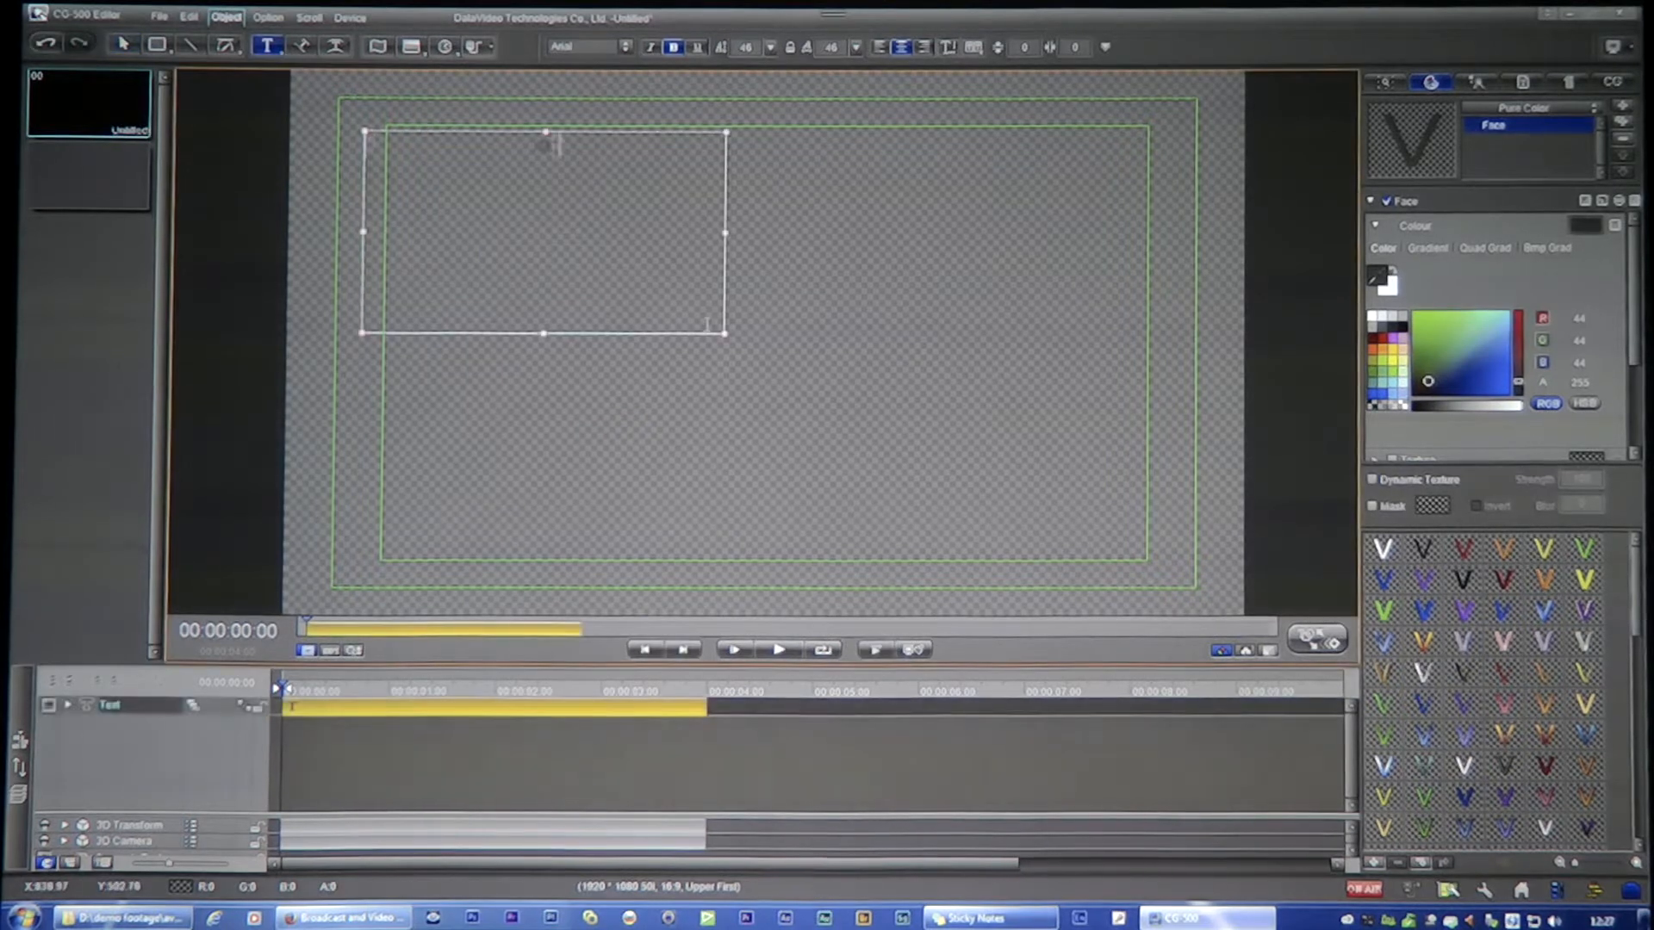
pyautogui.write('xcvbxcvbxvn n')
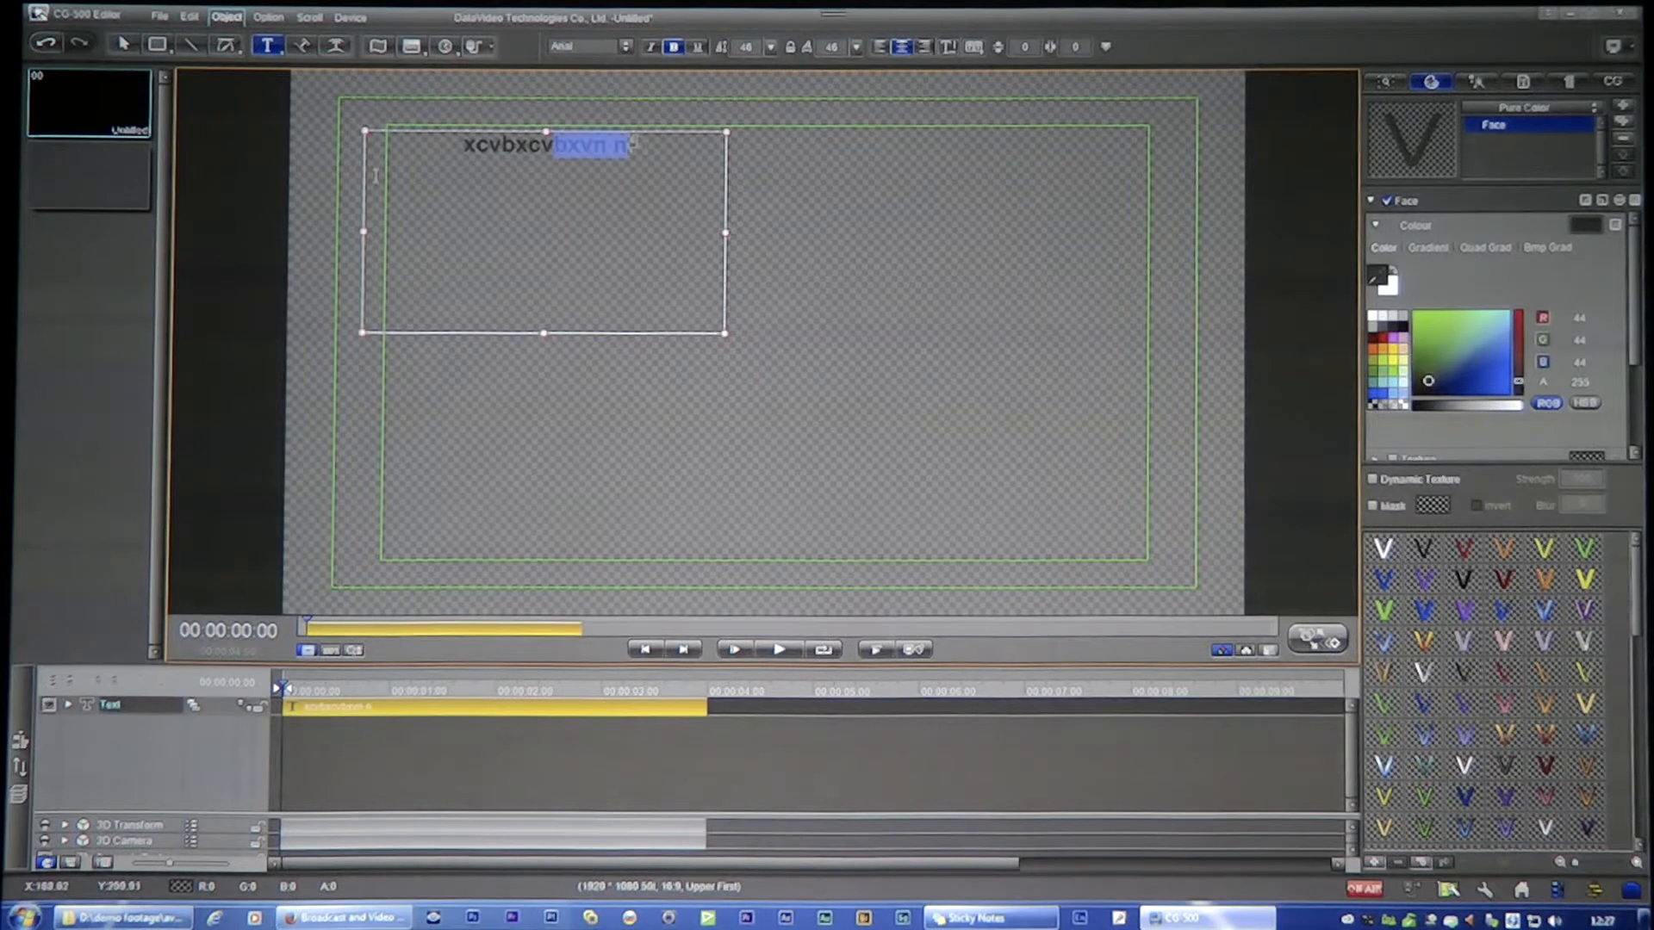
pyautogui.click(1543, 579)
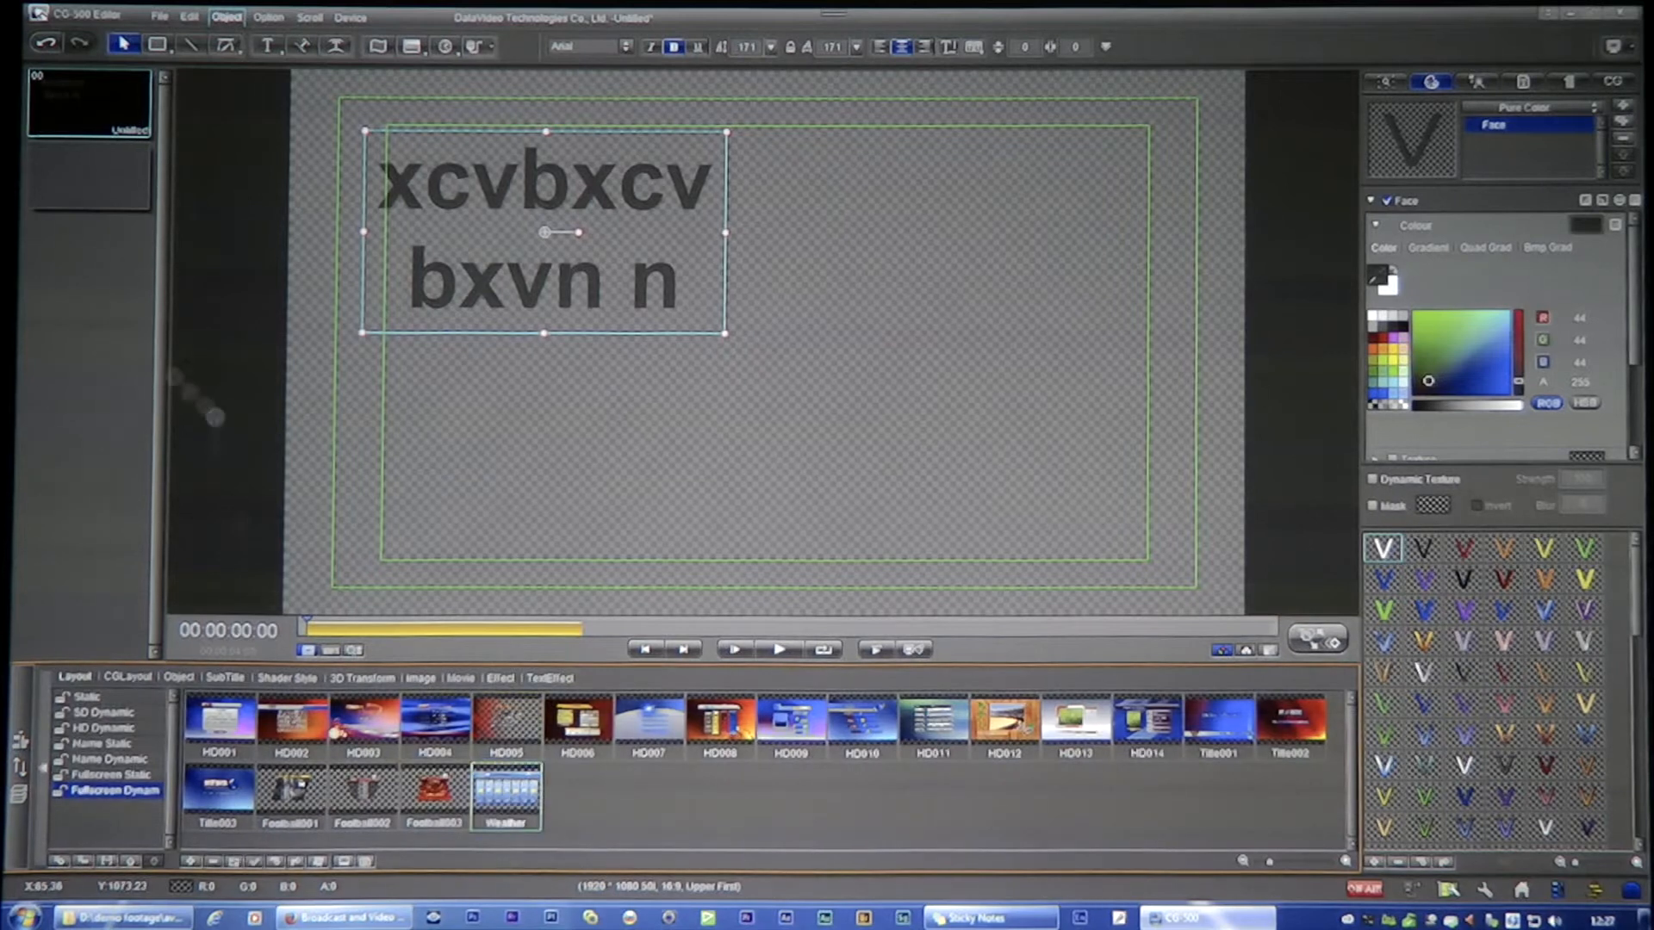
# Apply the rainbow Job Name title from Name Dynamic to a new page and preview its animation.
pyautogui.click(103, 744)
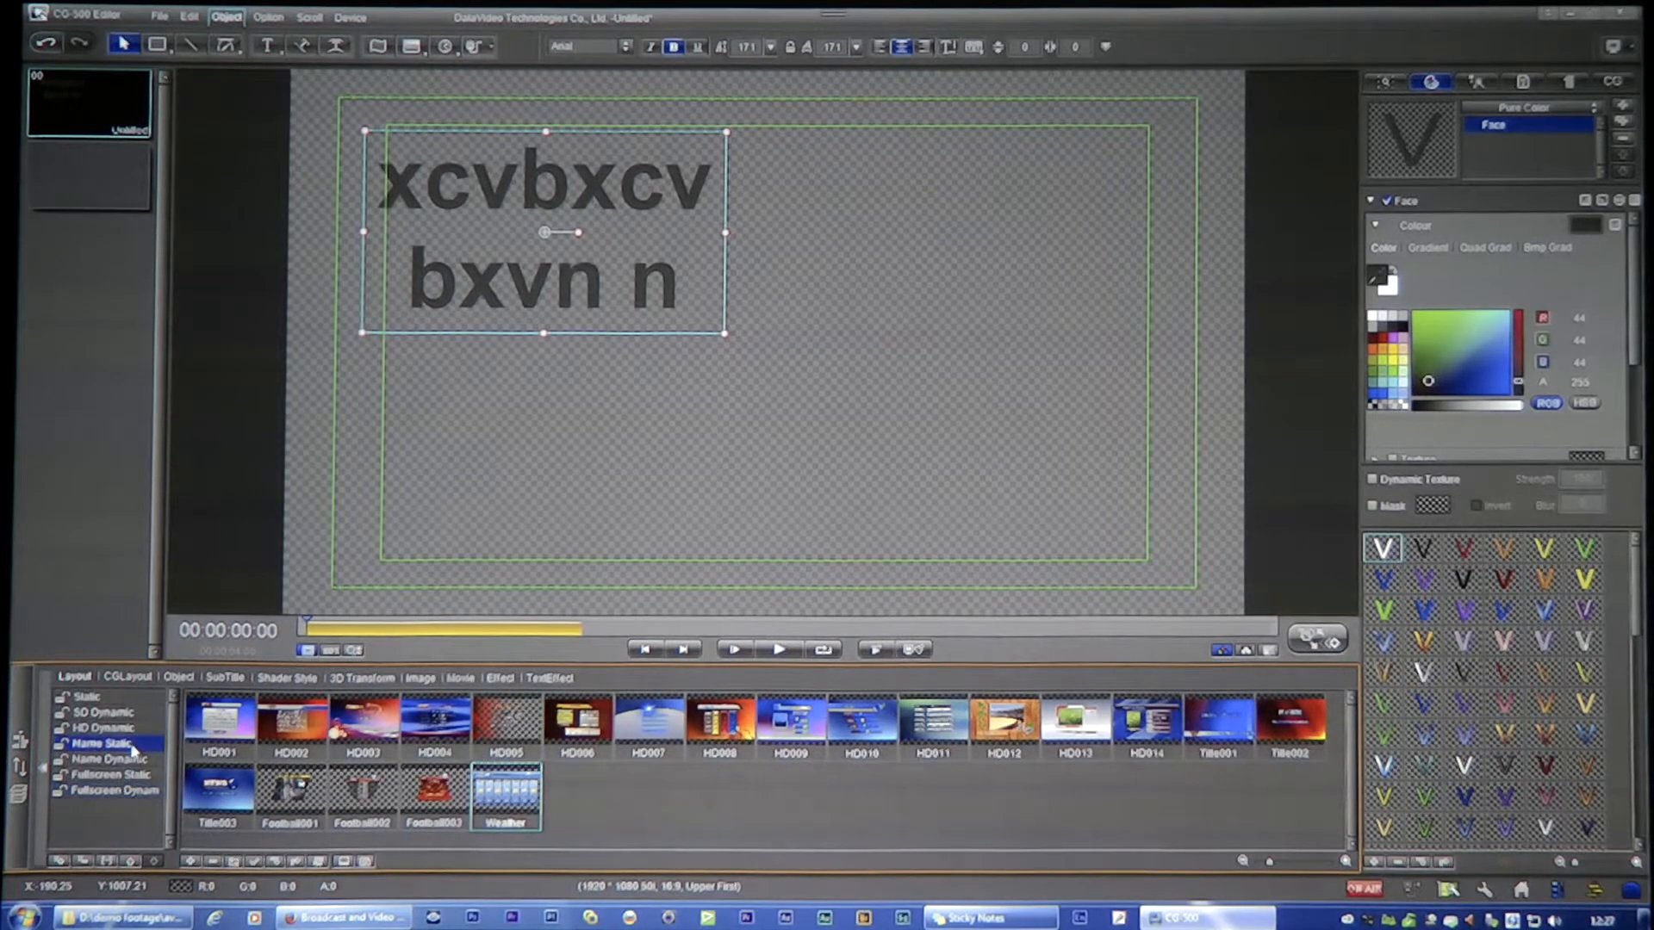
pyautogui.click(105, 758)
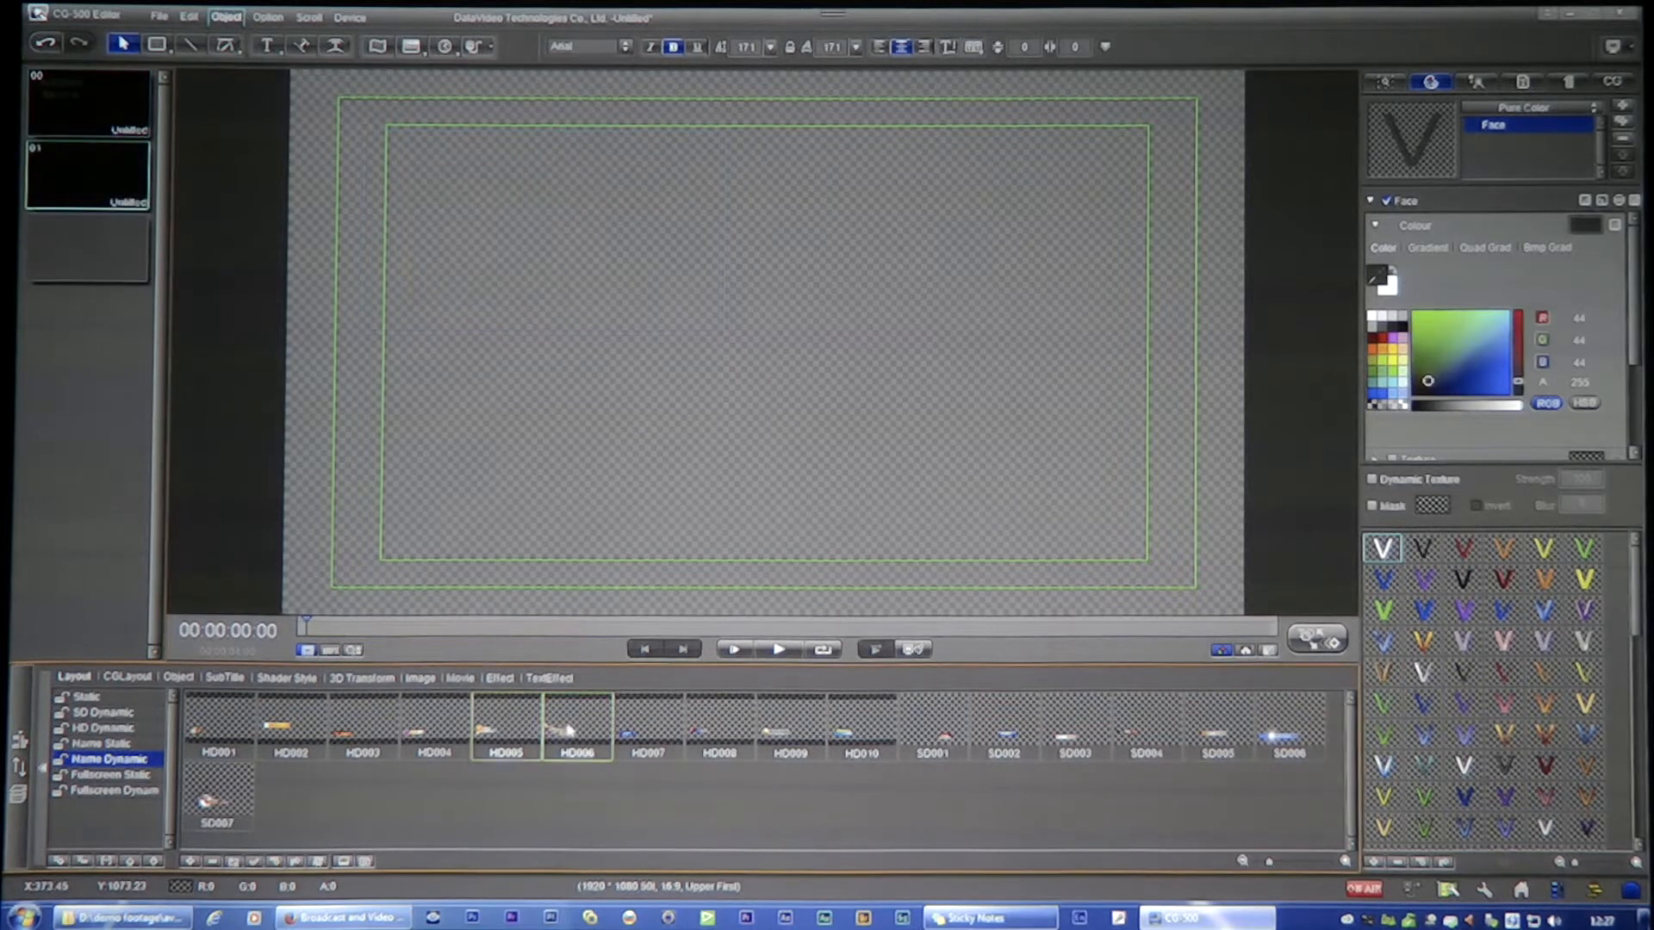
pyautogui.click(575, 727)
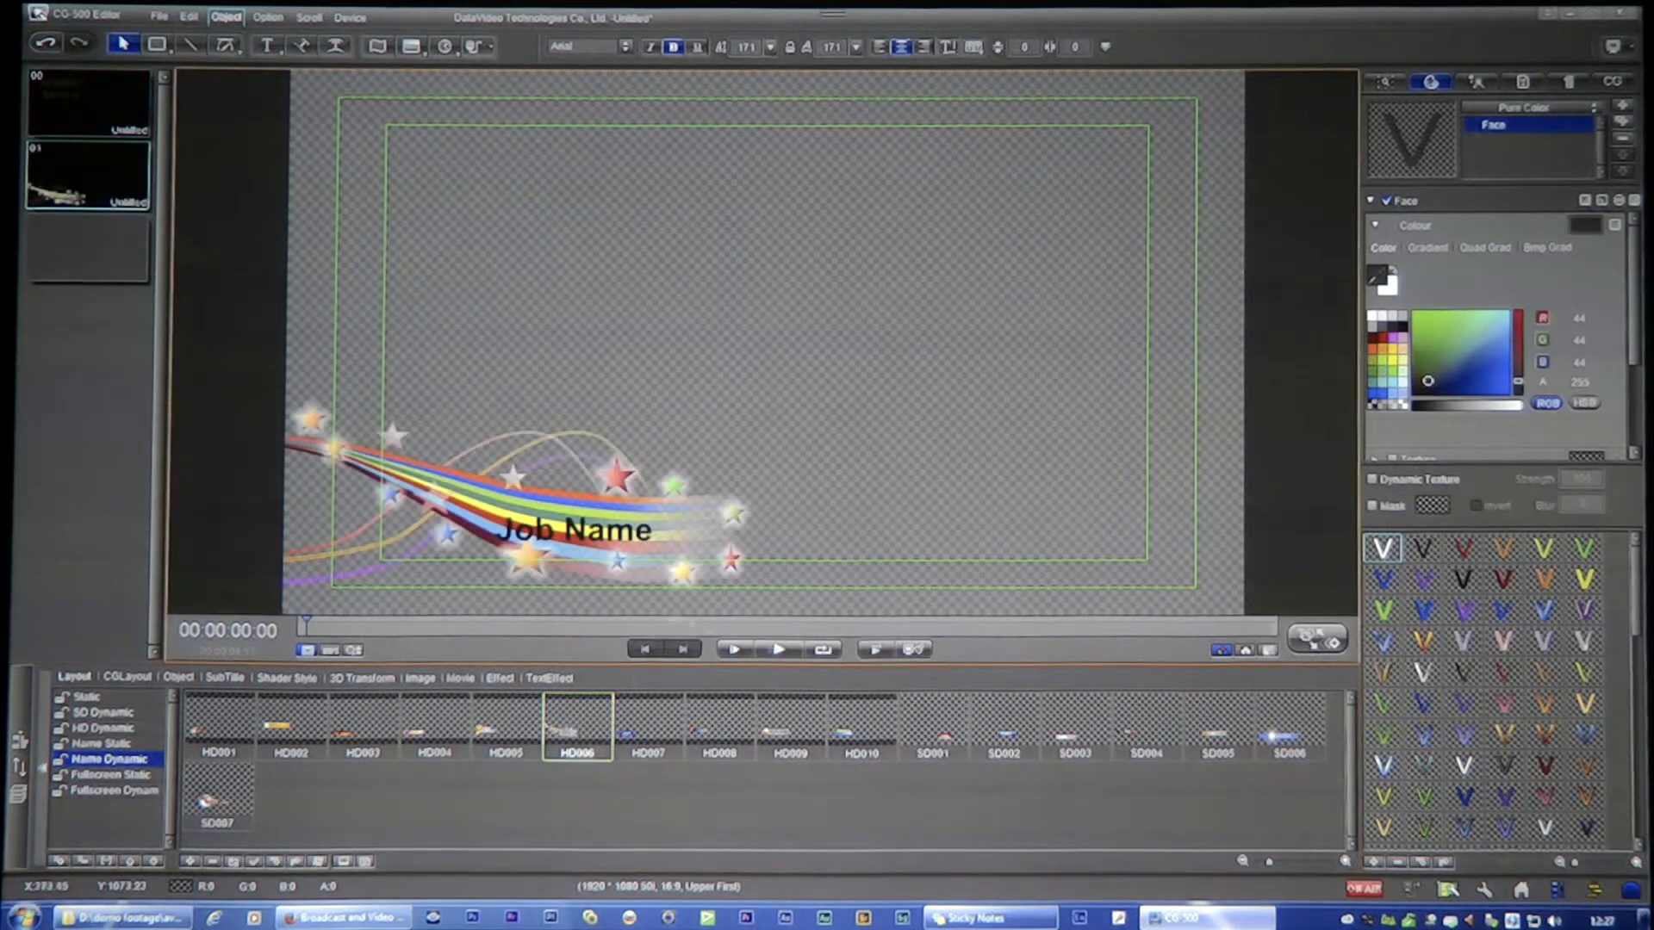
pyautogui.click(778, 649)
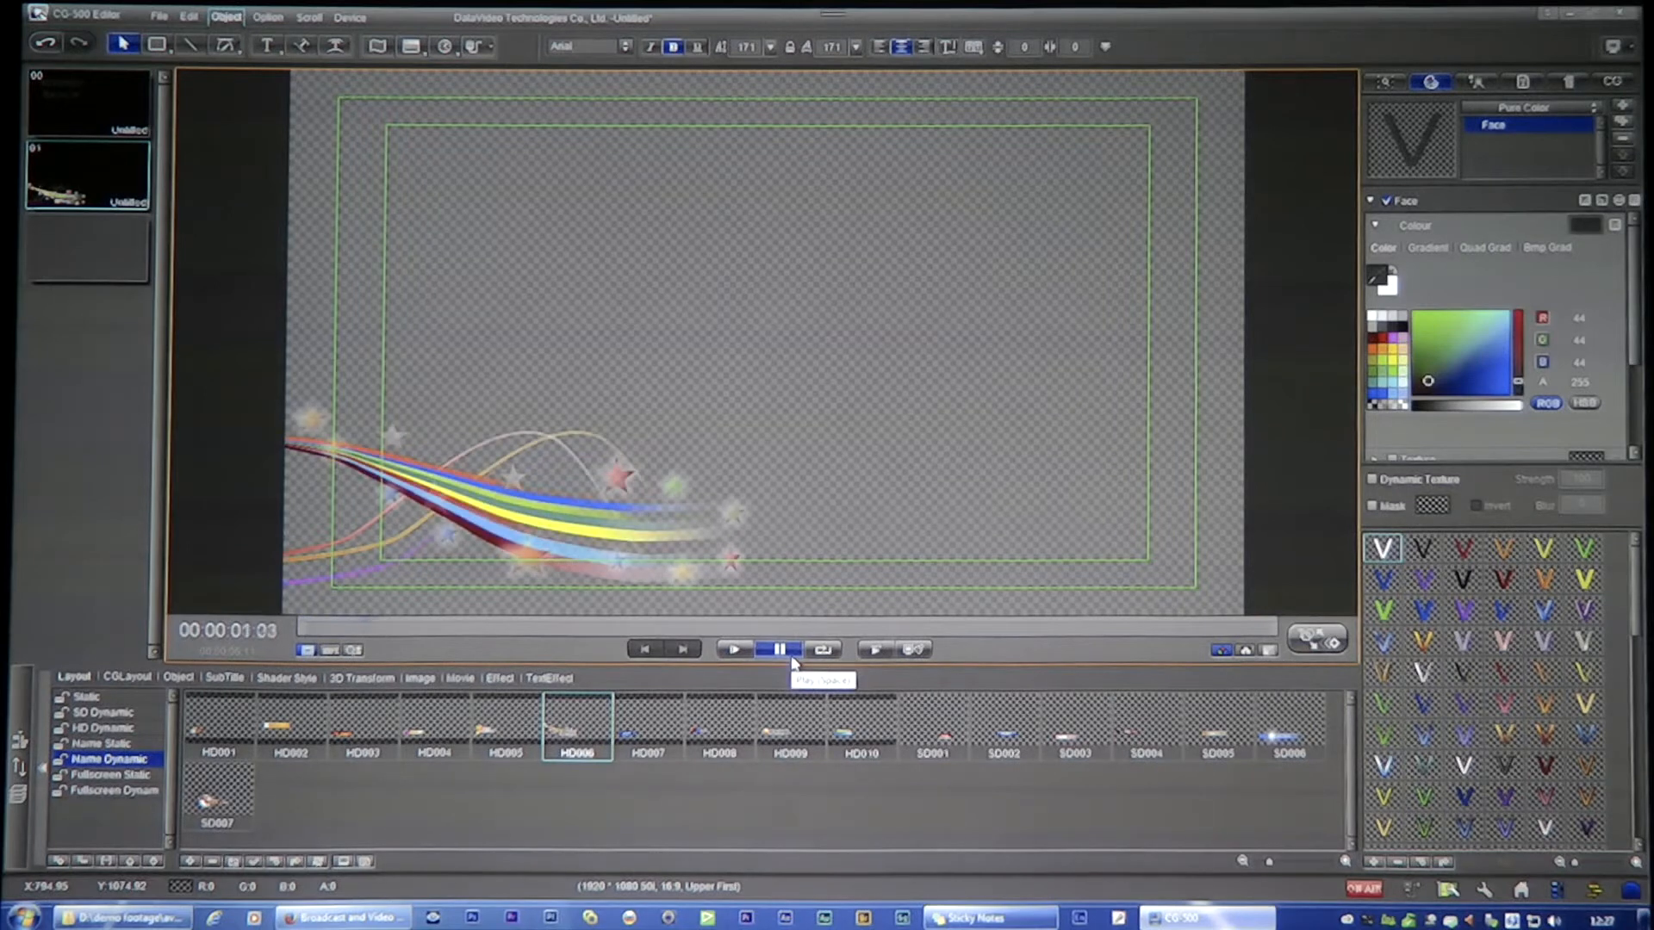
# Add a page with the orange Job Name lower third, preview it, then add a page for the HEADING banner.
pyautogui.click(733, 650)
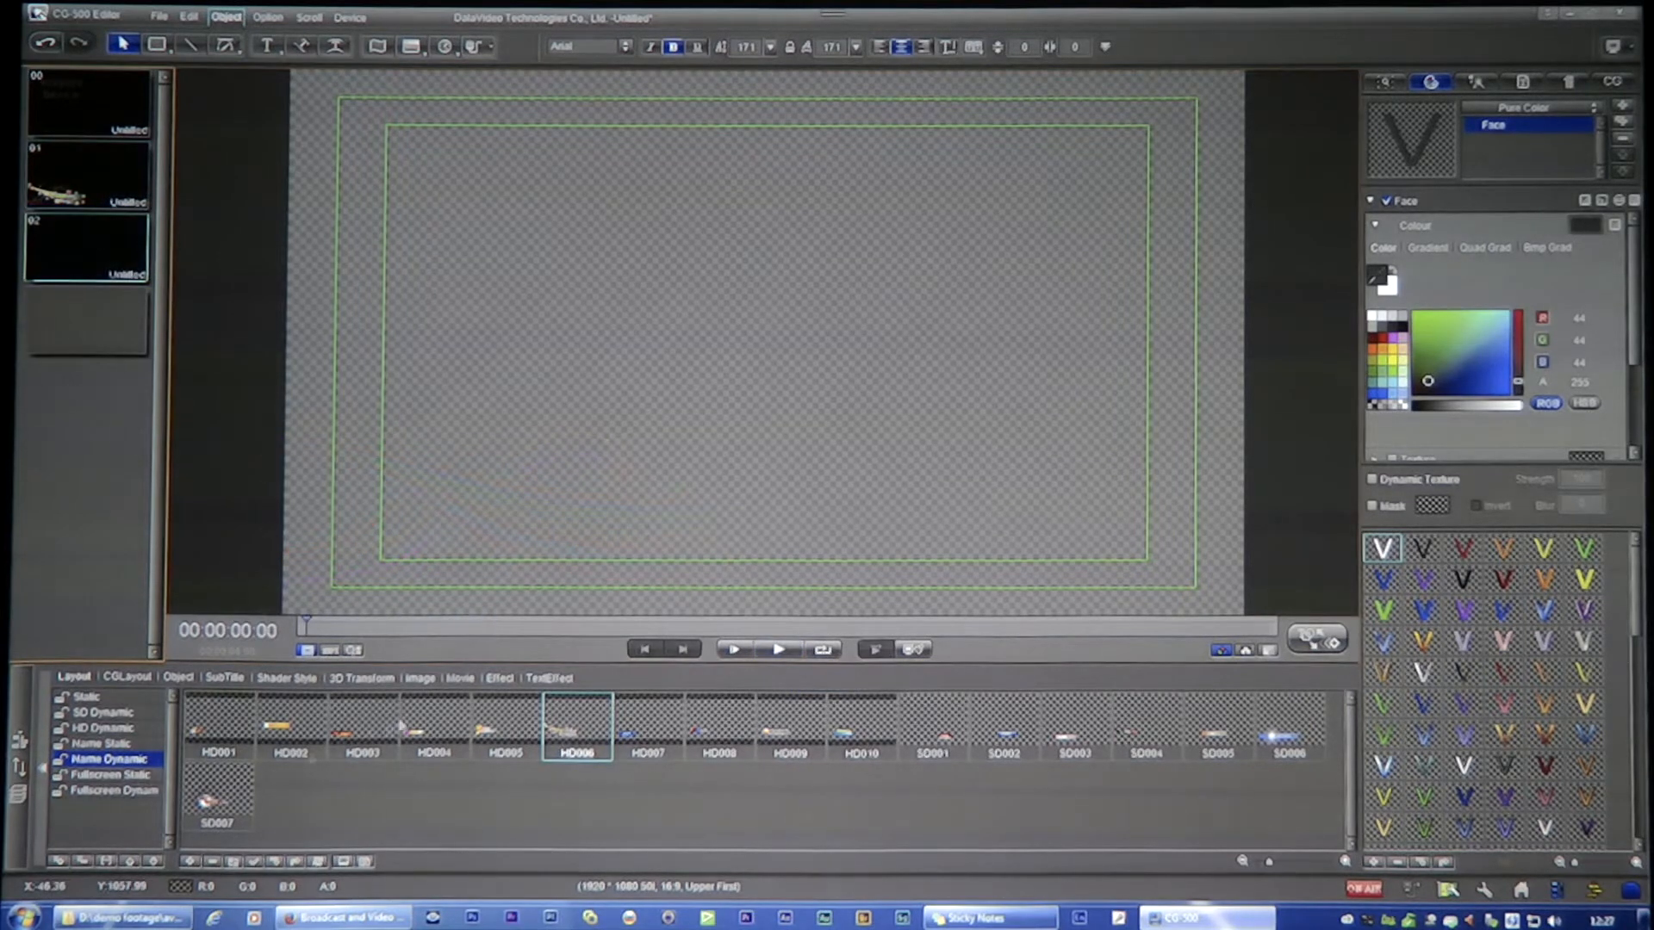
pyautogui.click(362, 727)
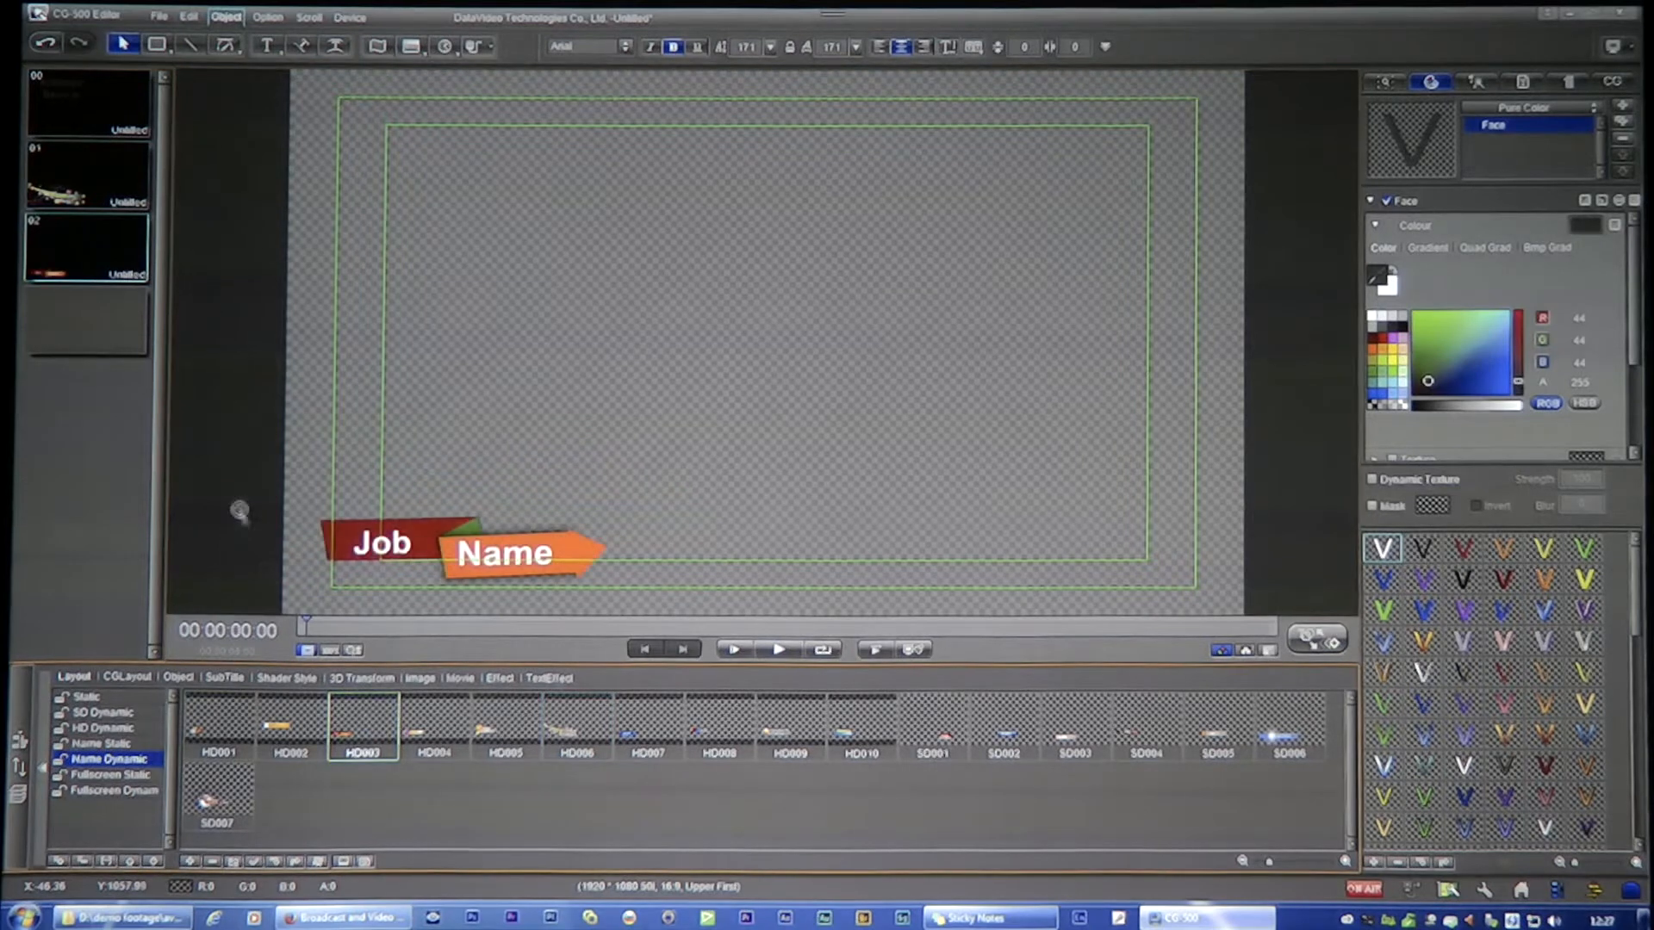
pyautogui.click(779, 649)
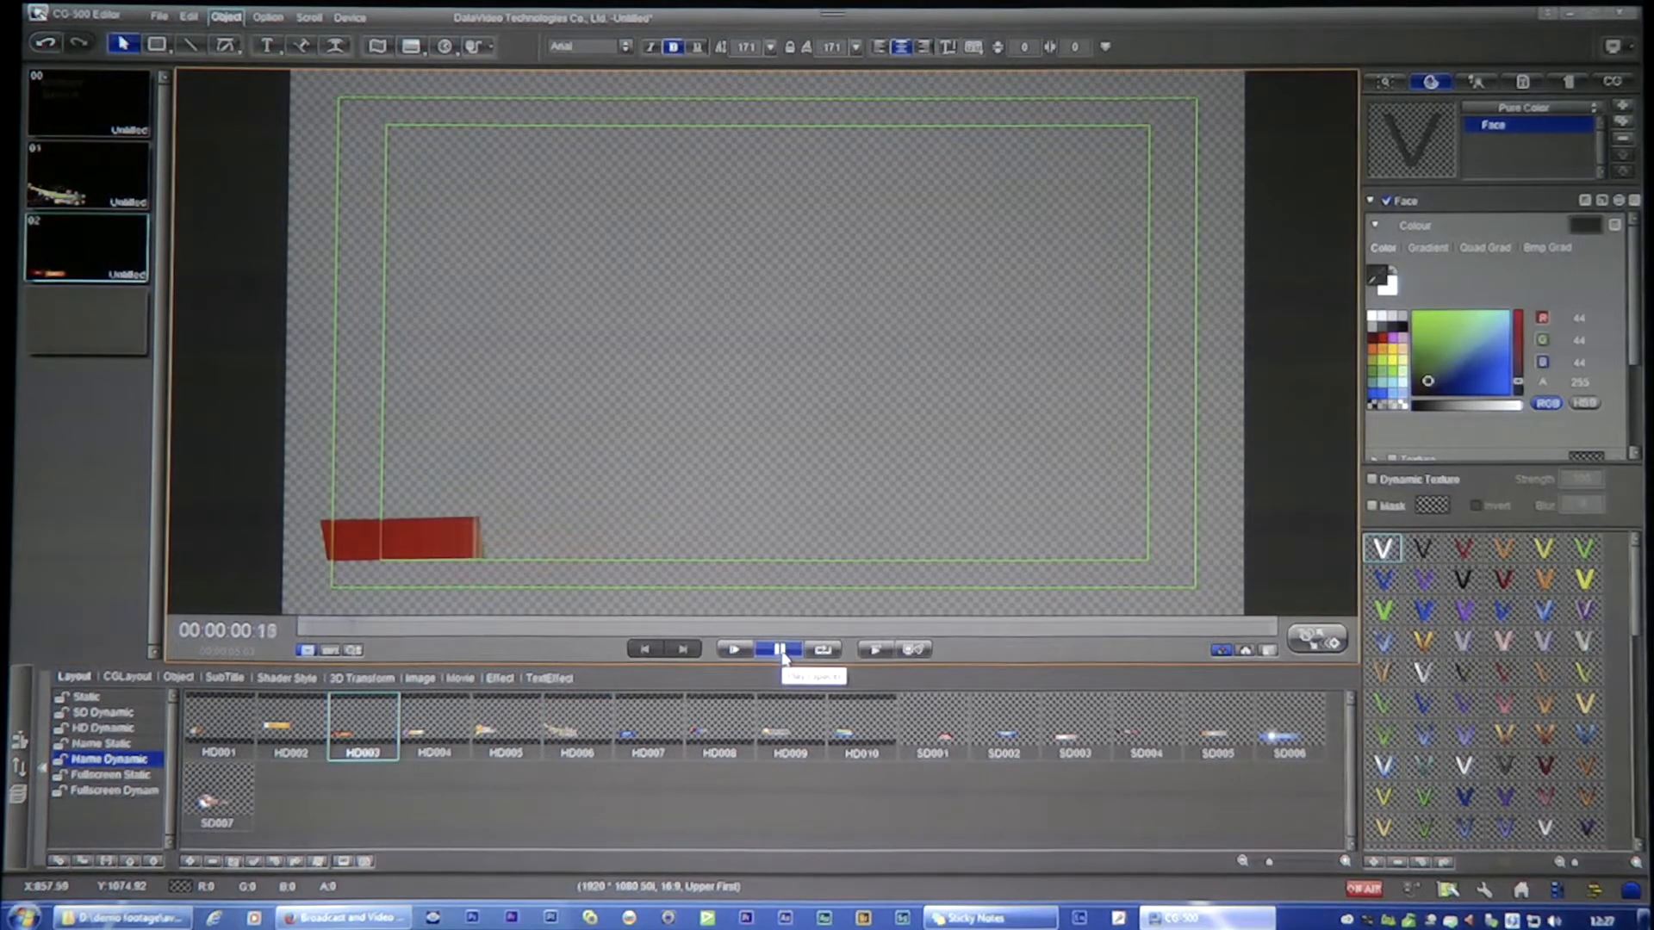
pyautogui.click(779, 649)
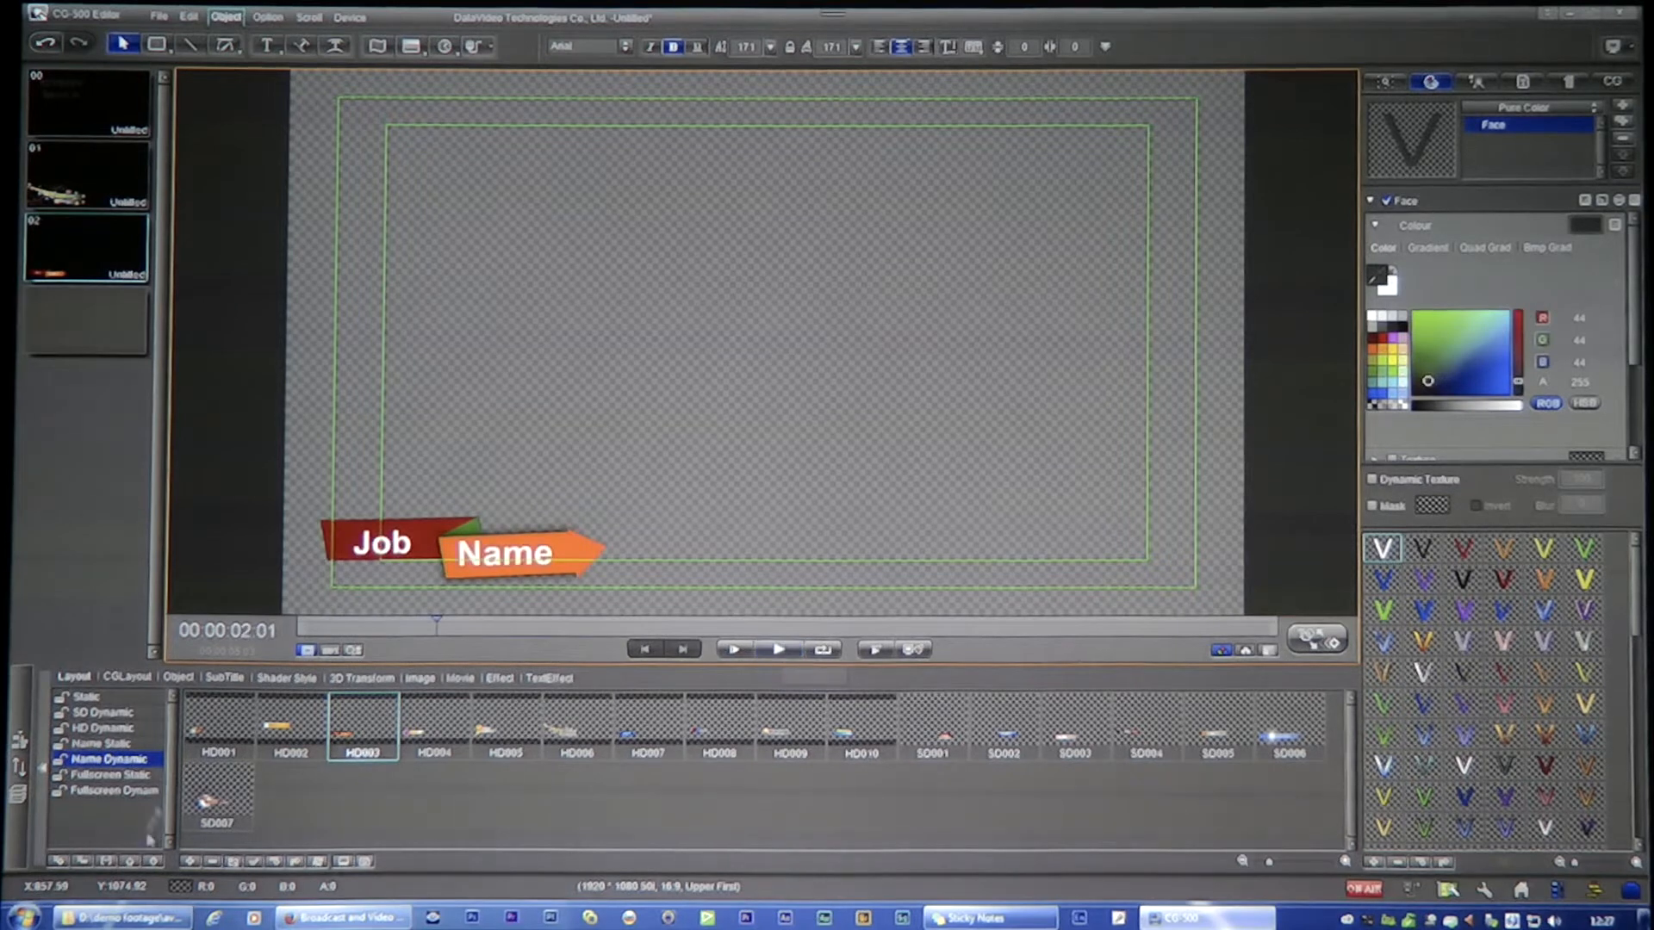
pyautogui.click(105, 727)
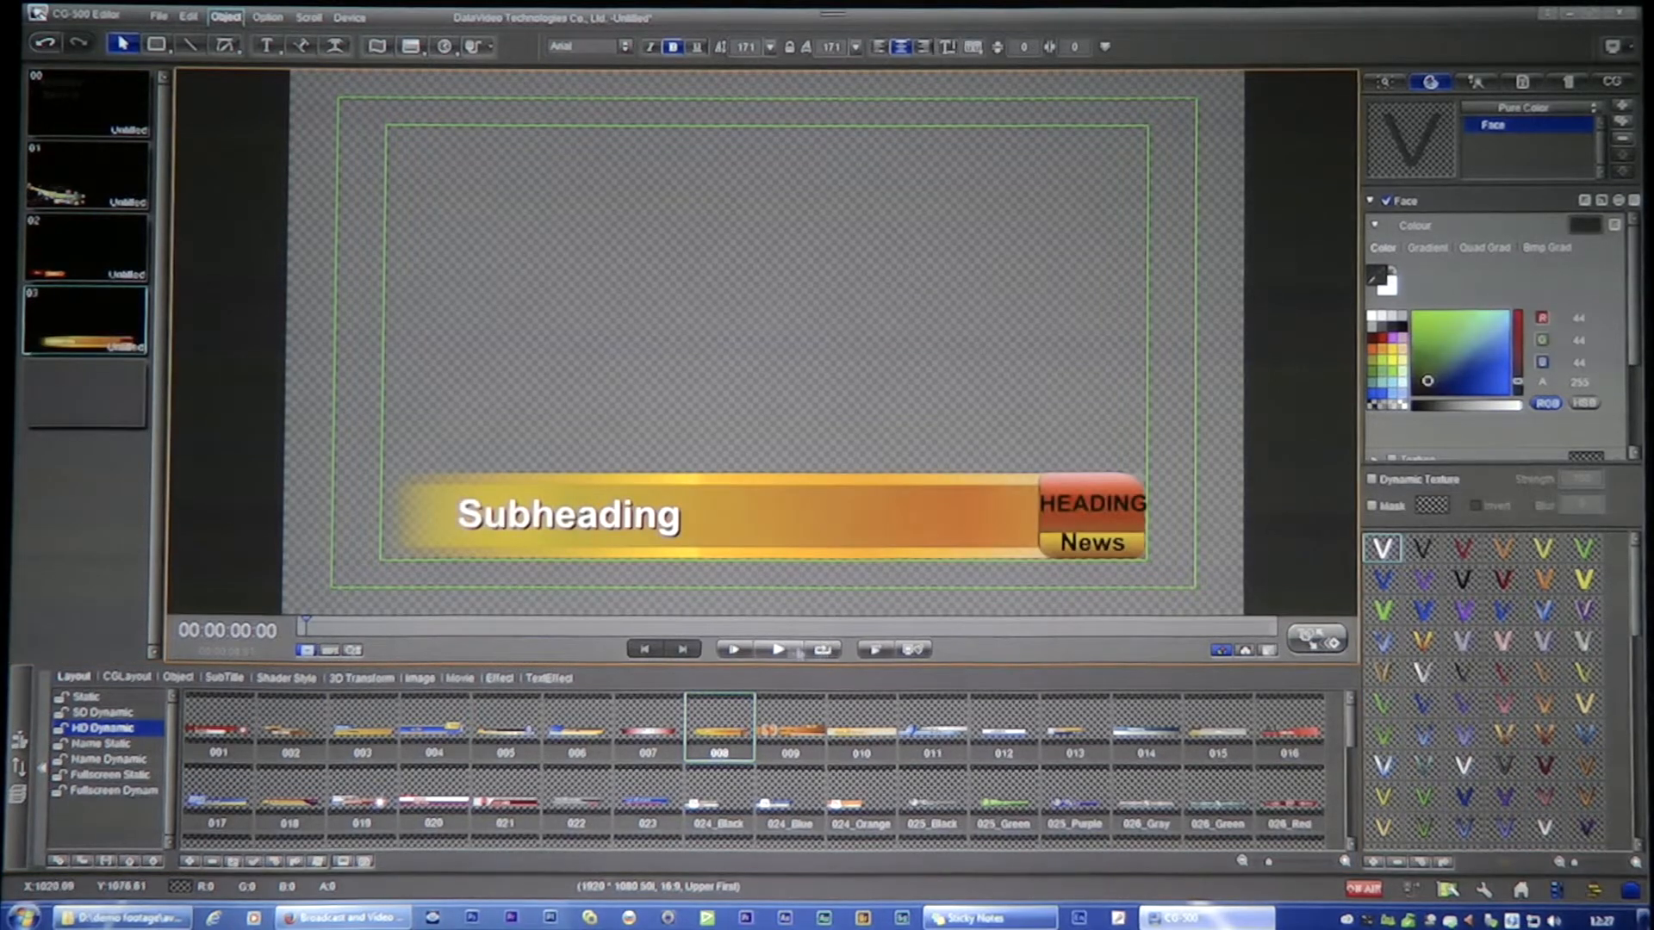
pyautogui.click(778, 650)
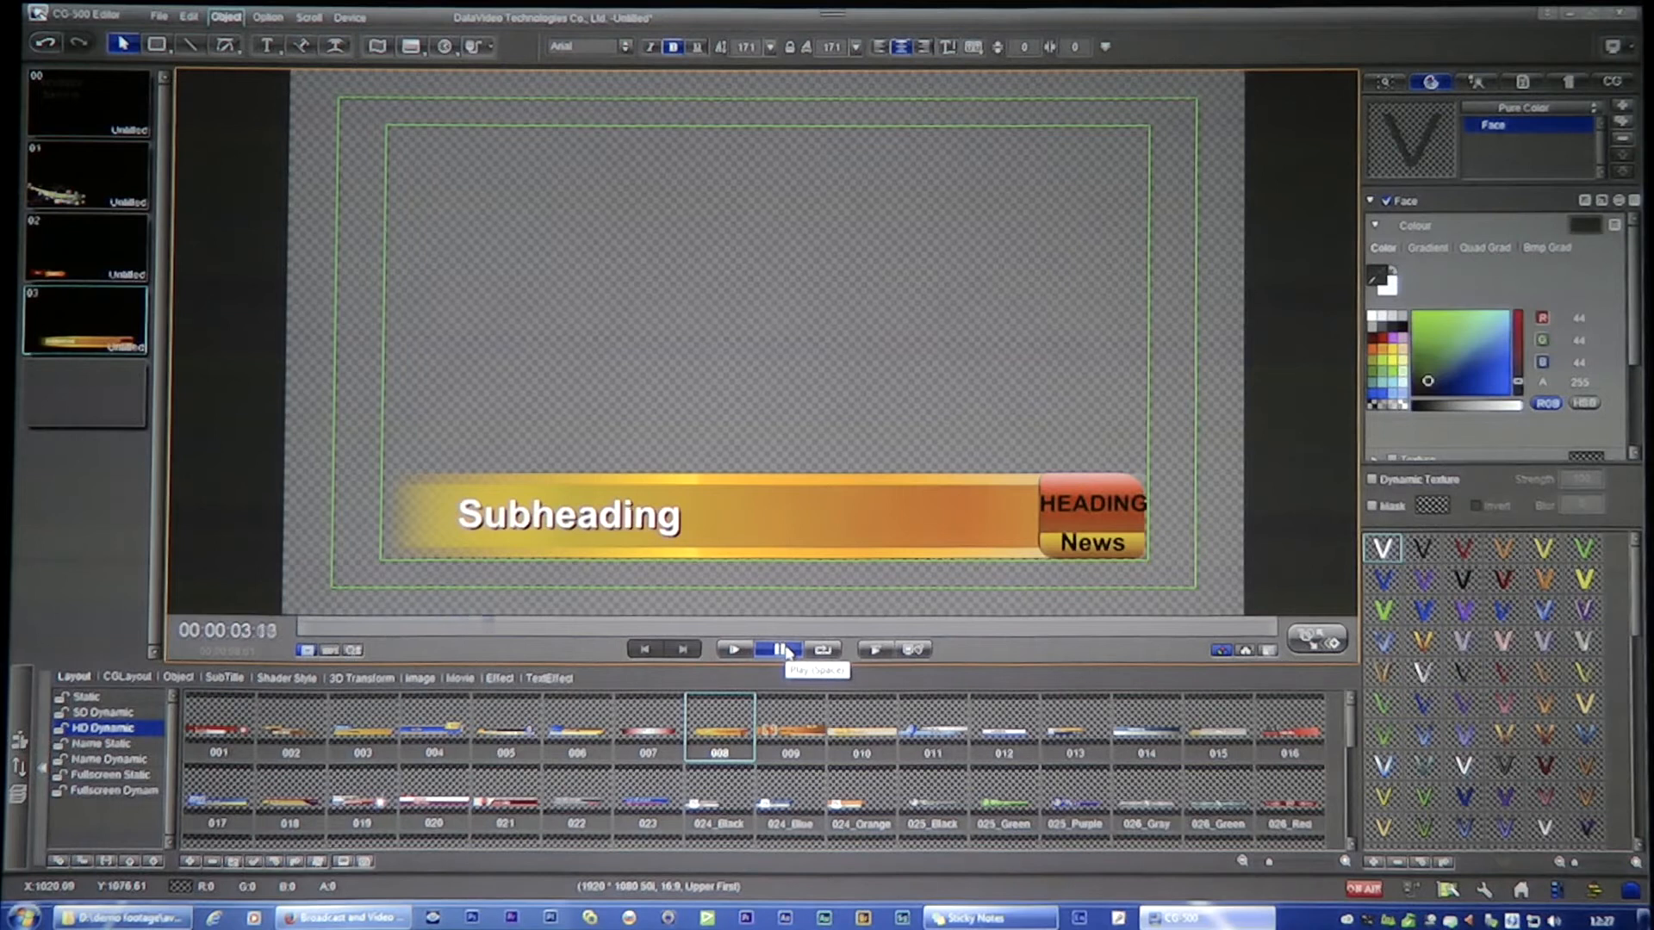
pyautogui.click(780, 649)
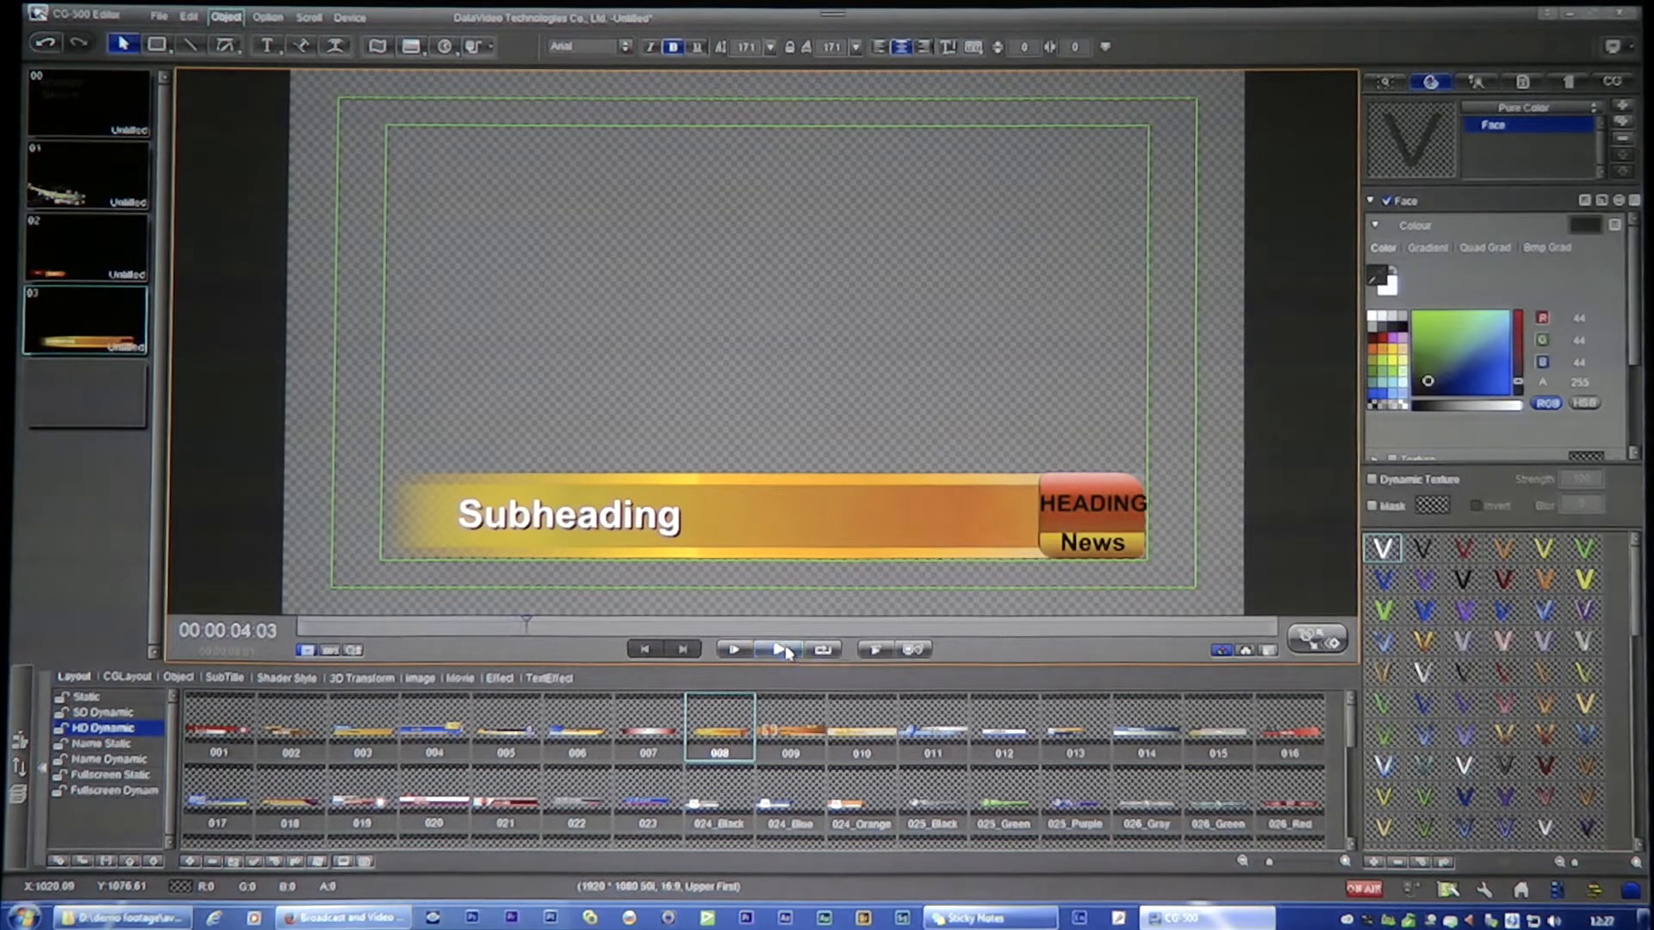
pyautogui.click(779, 649)
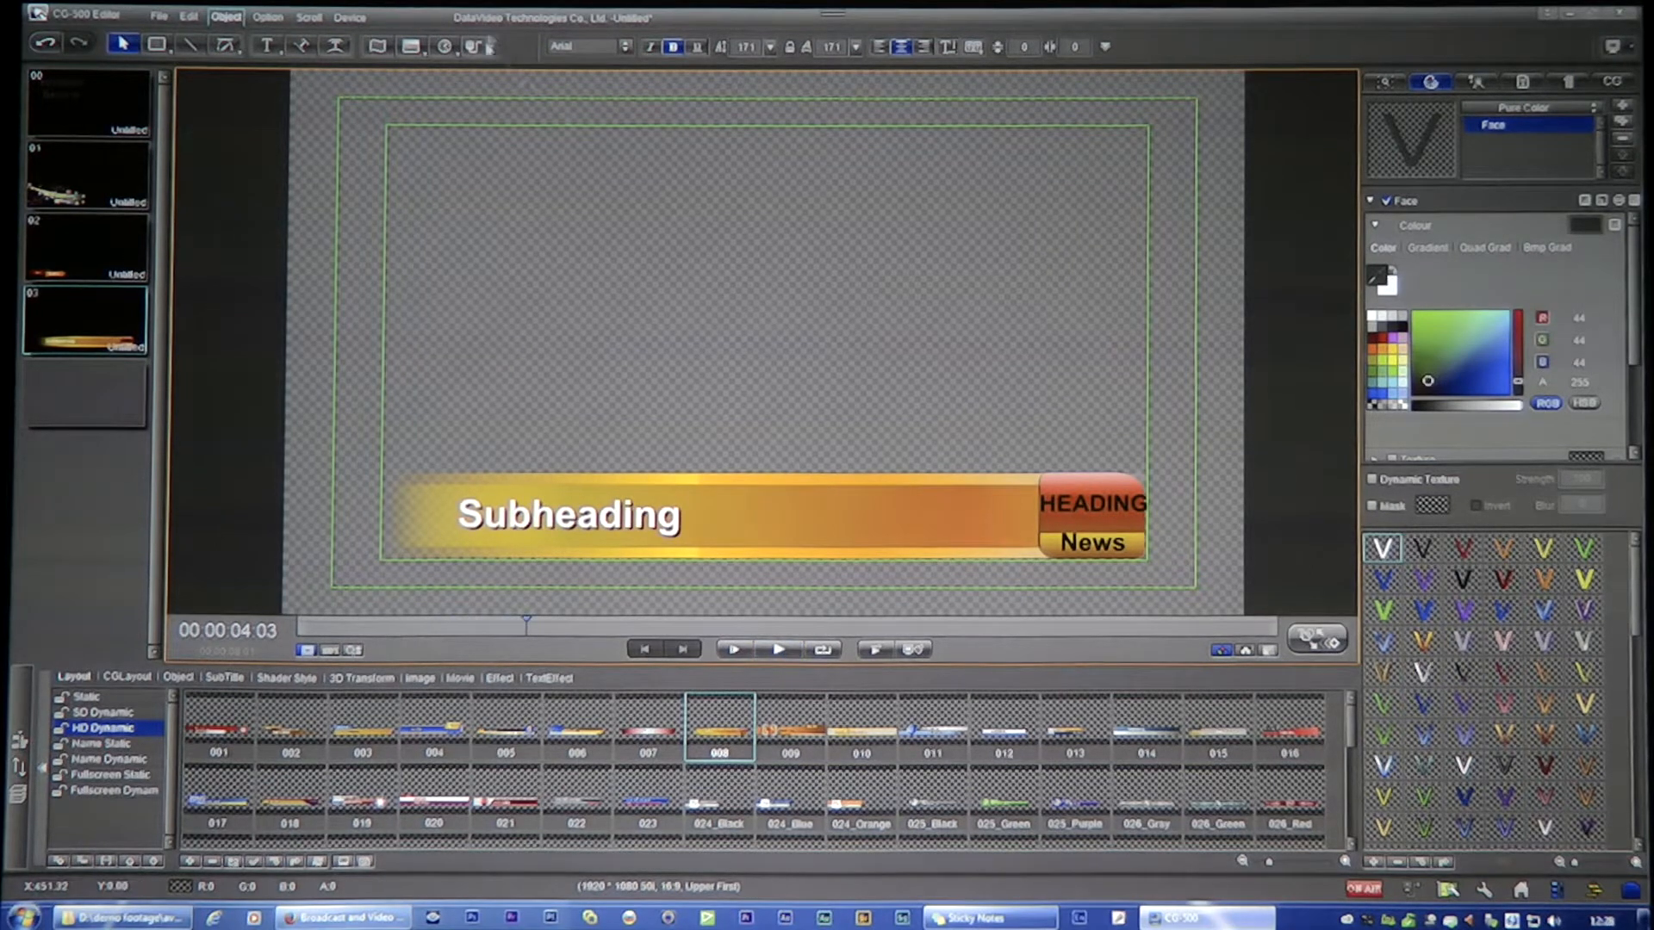
pyautogui.click(480, 45)
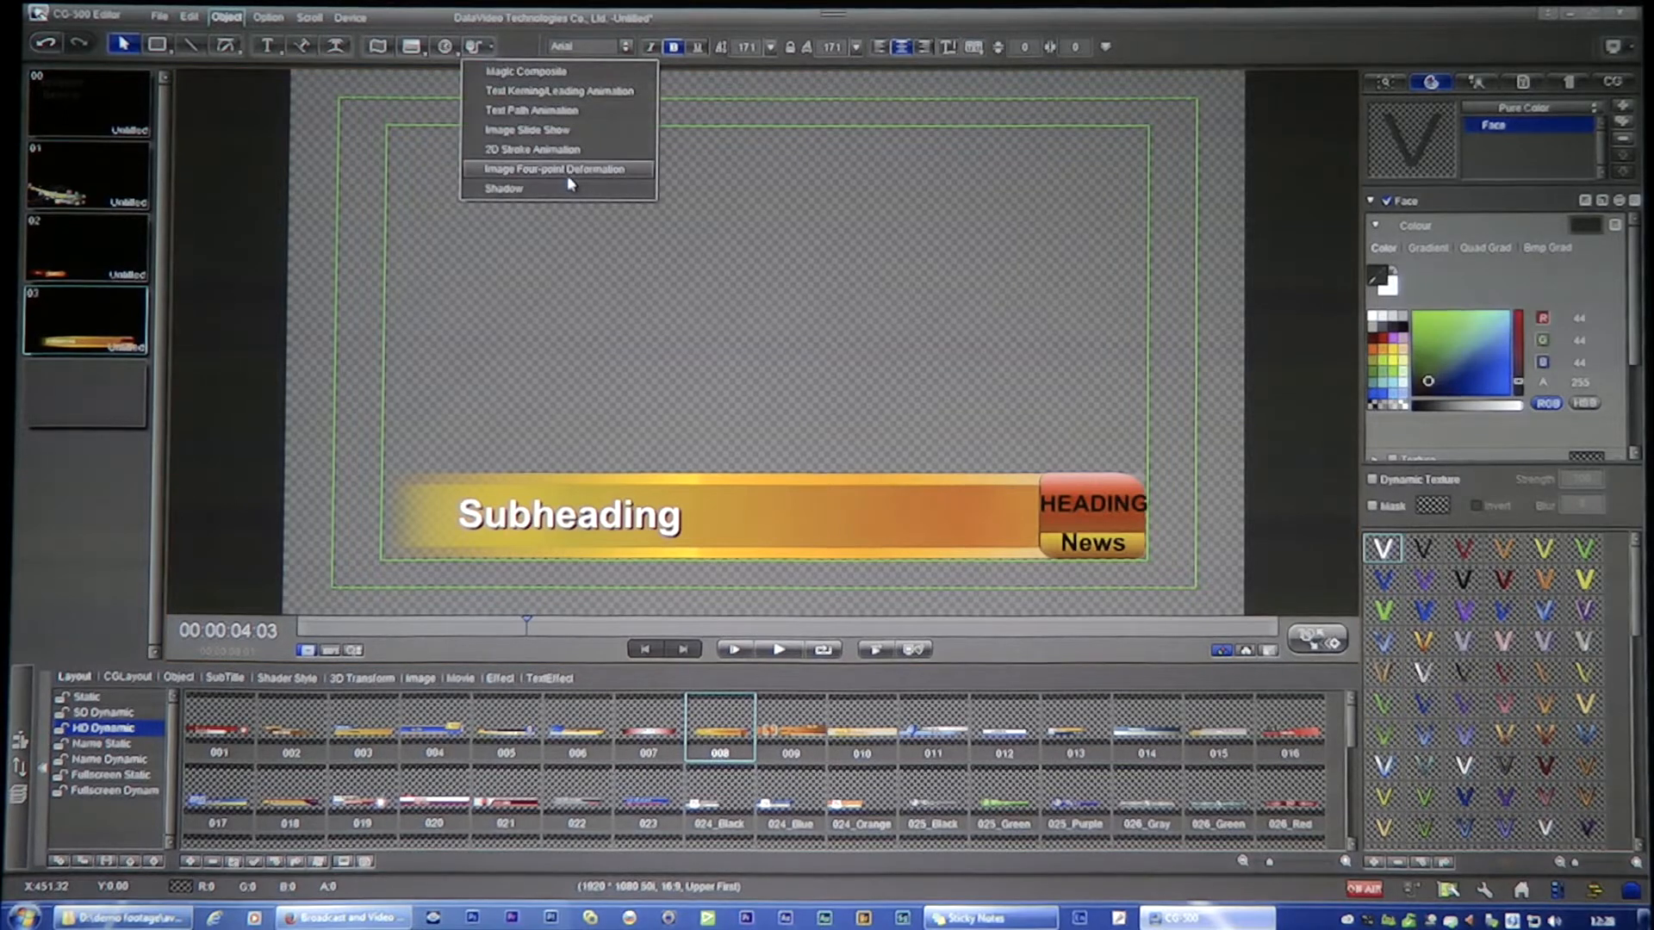
pyautogui.moveTo(553, 148)
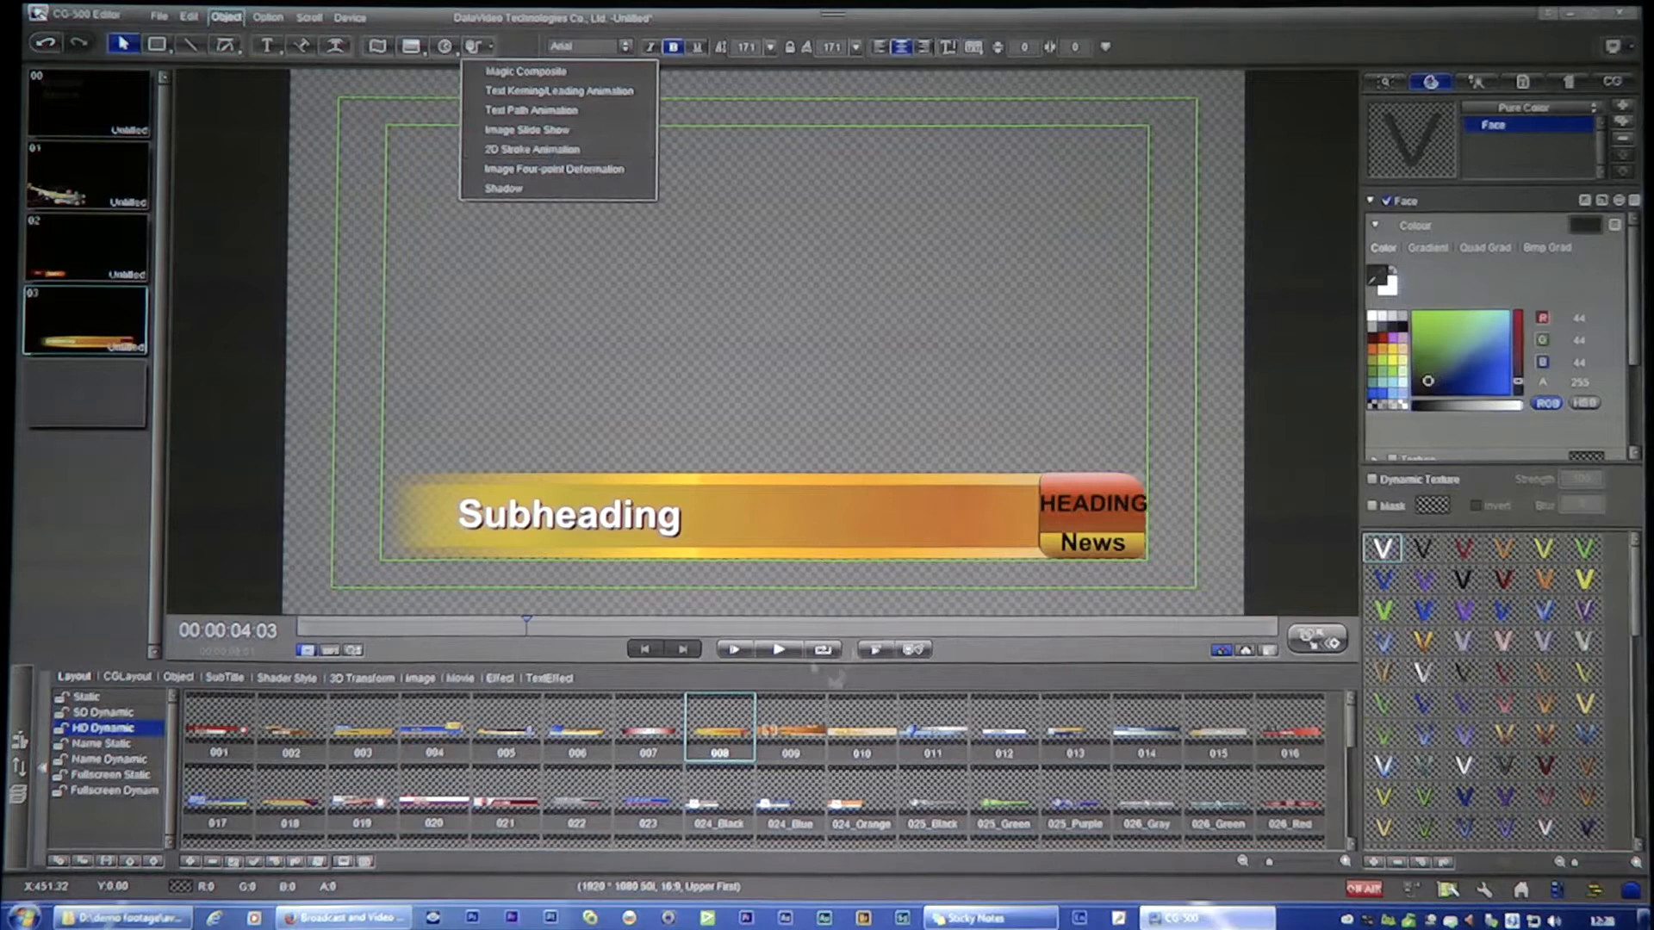
pyautogui.click(778, 650)
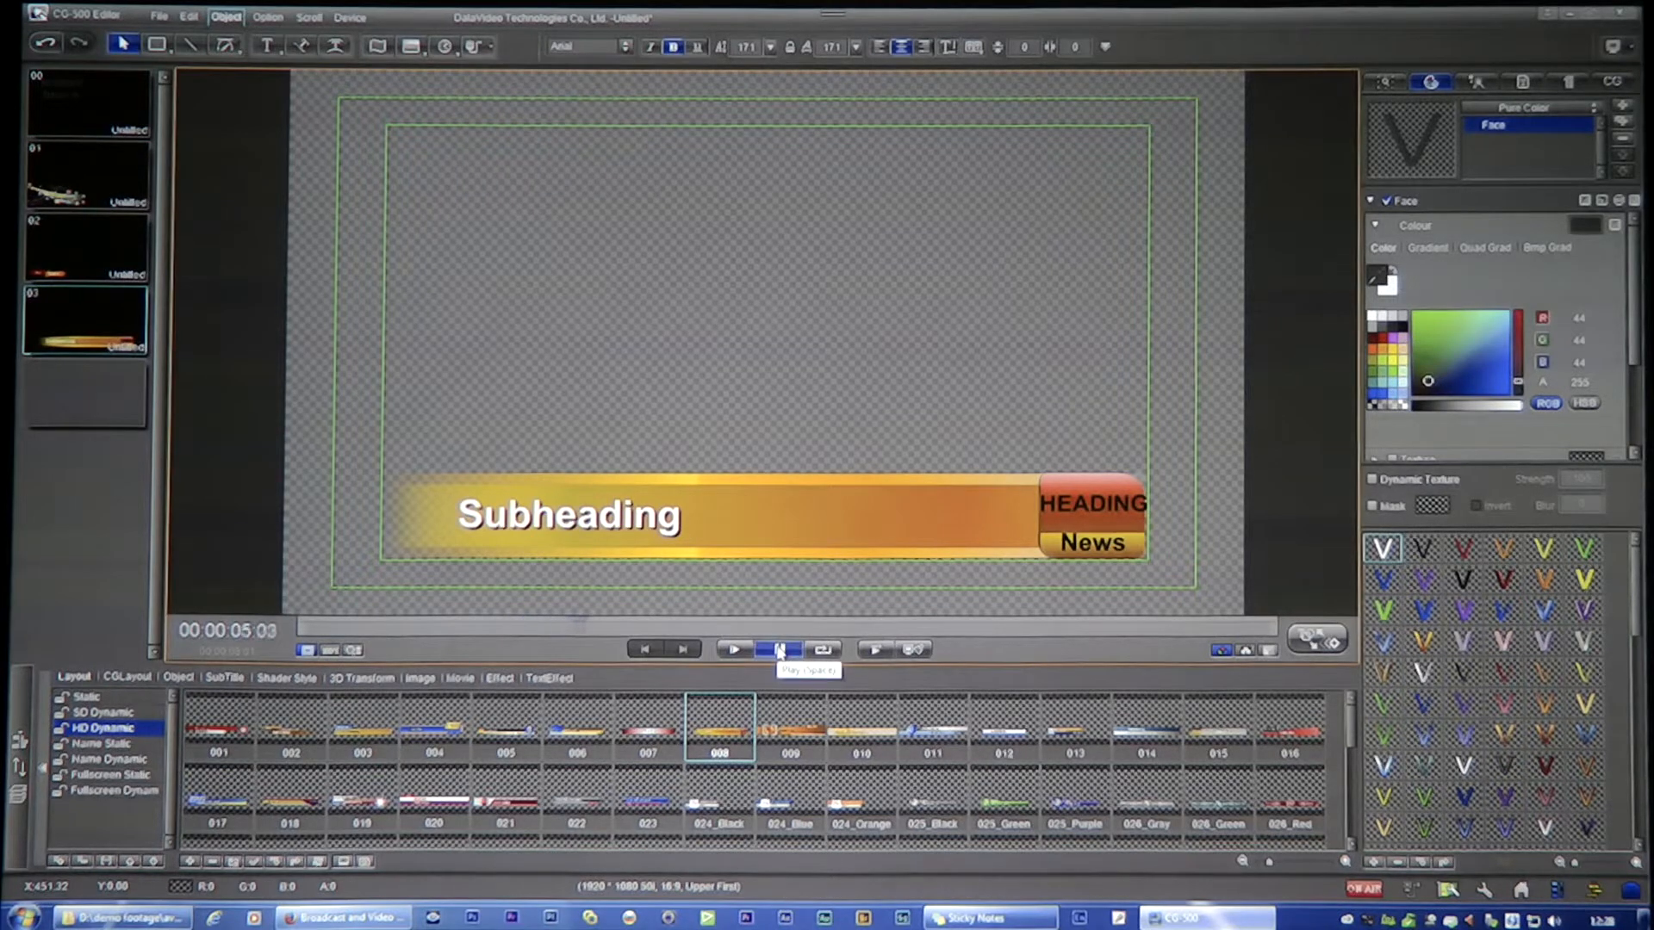
pyautogui.click(732, 649)
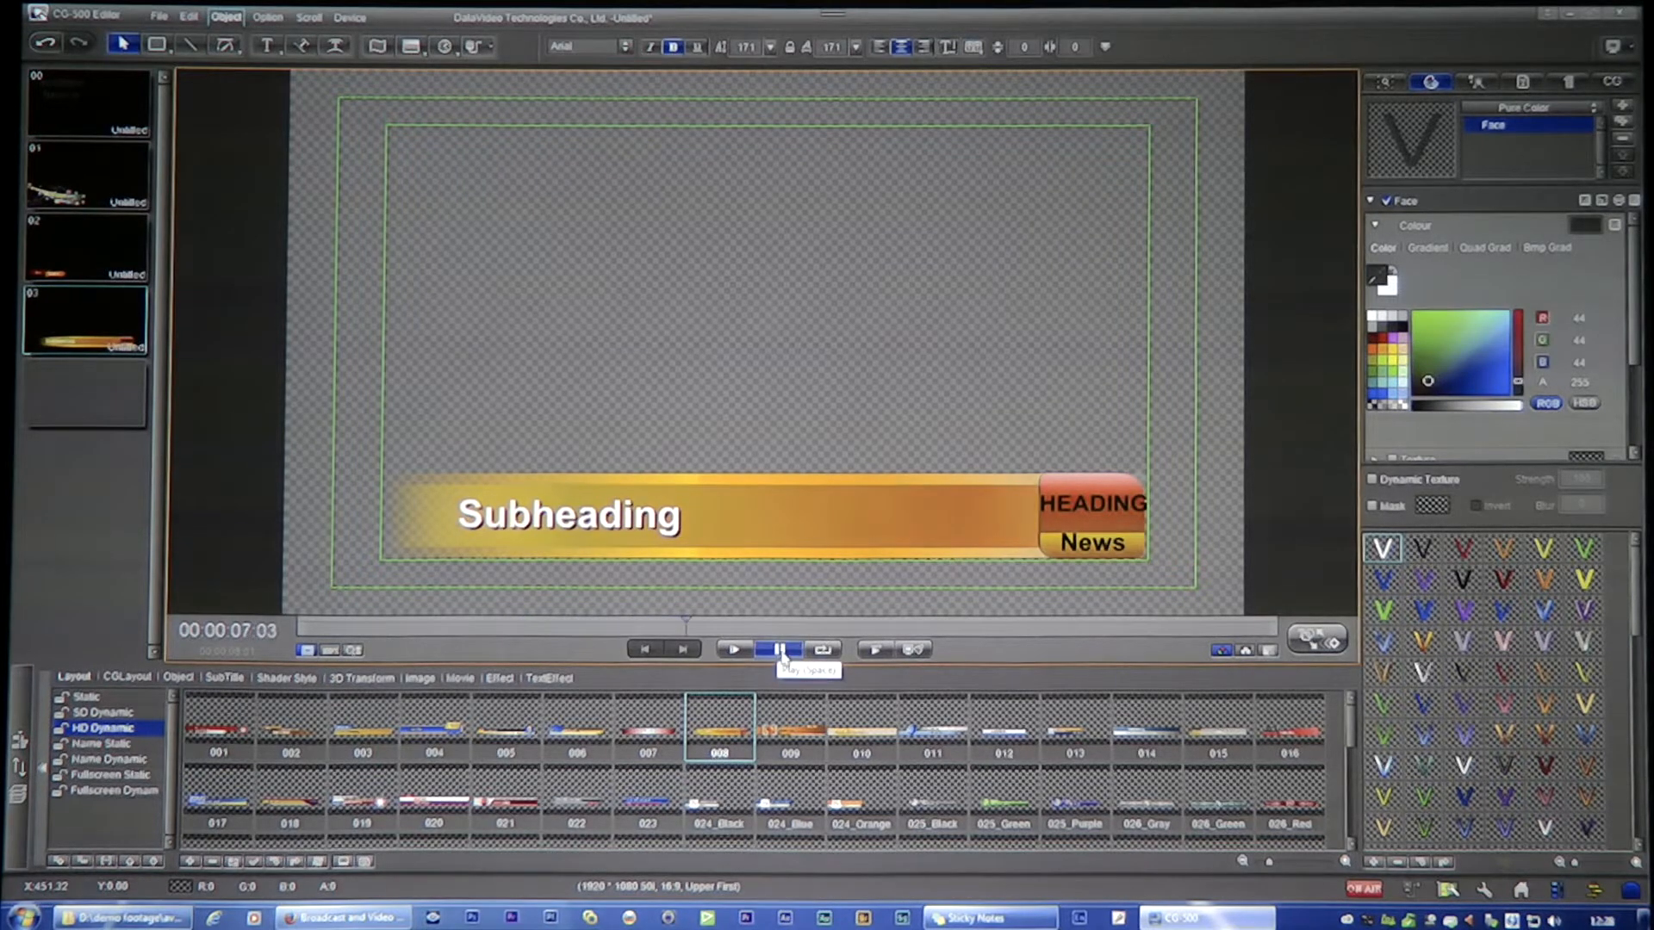
pyautogui.click(732, 649)
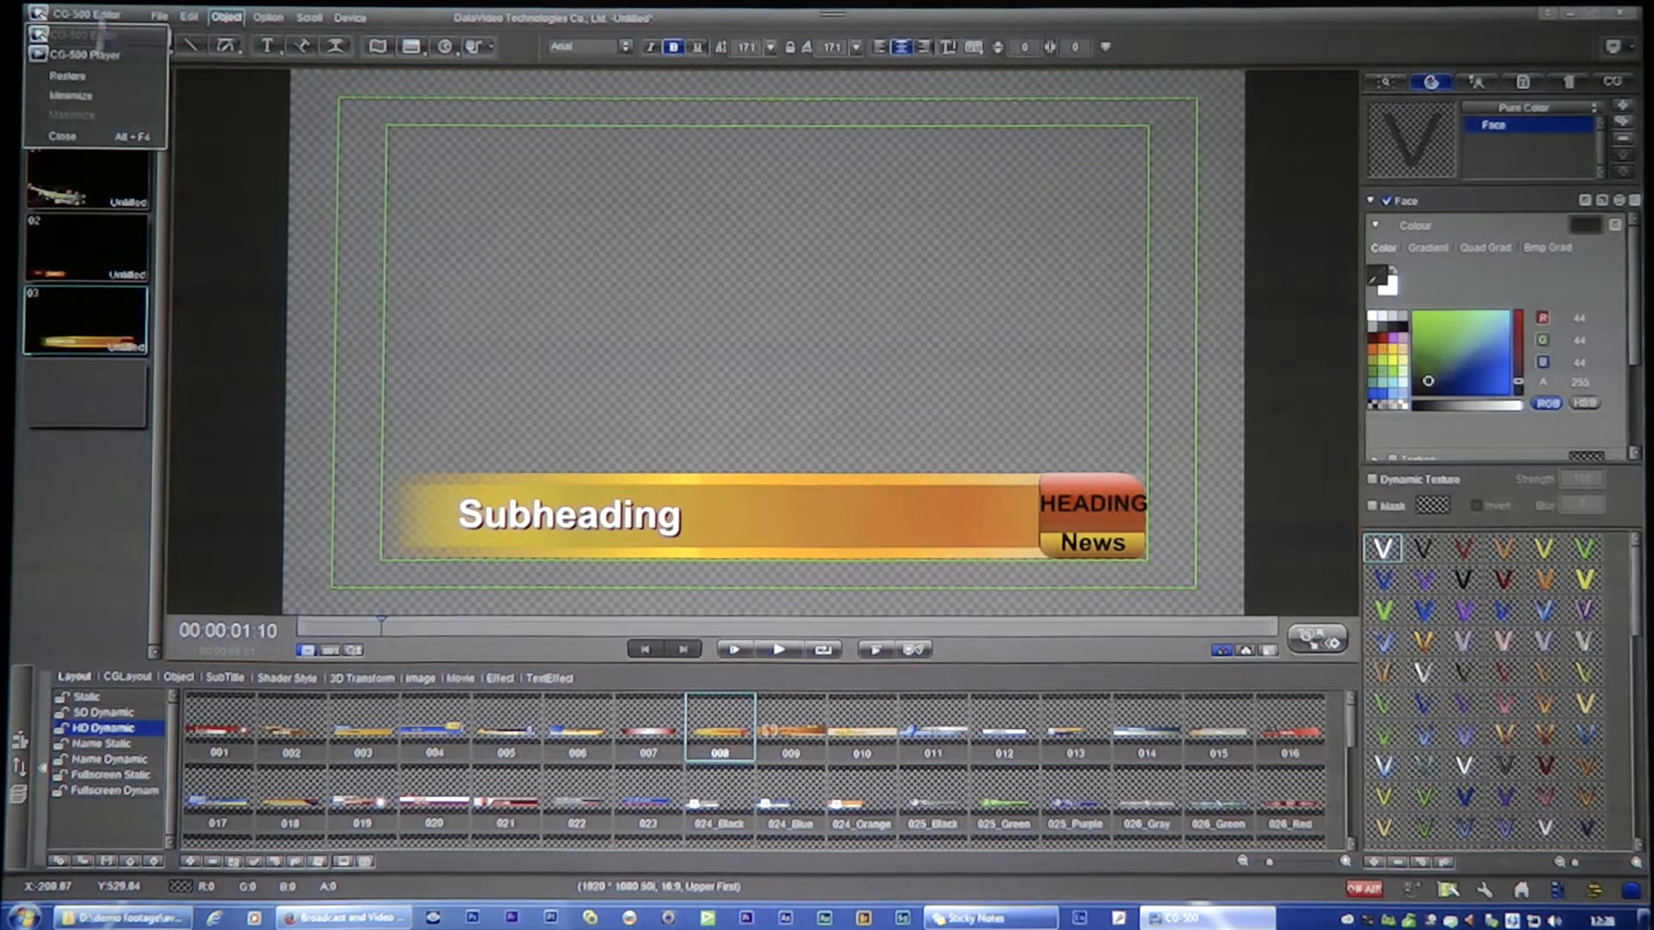
# Switch from the Editor over to the CG-500 Player application.
pyautogui.click(84, 54)
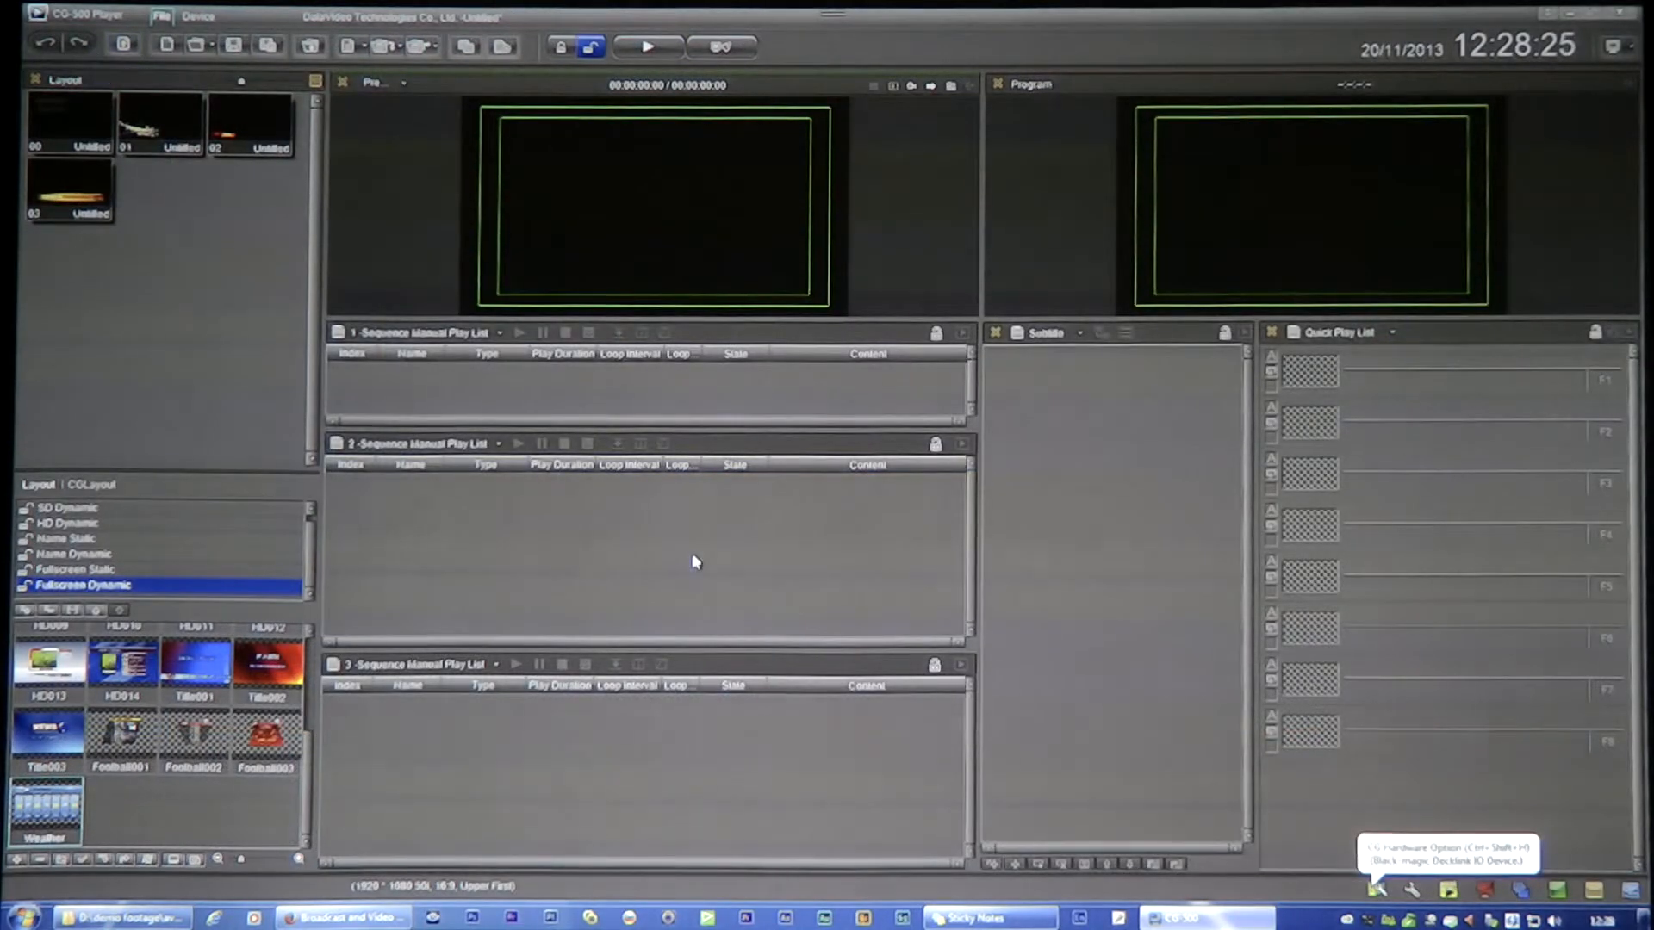
pyautogui.moveTo(537, 827)
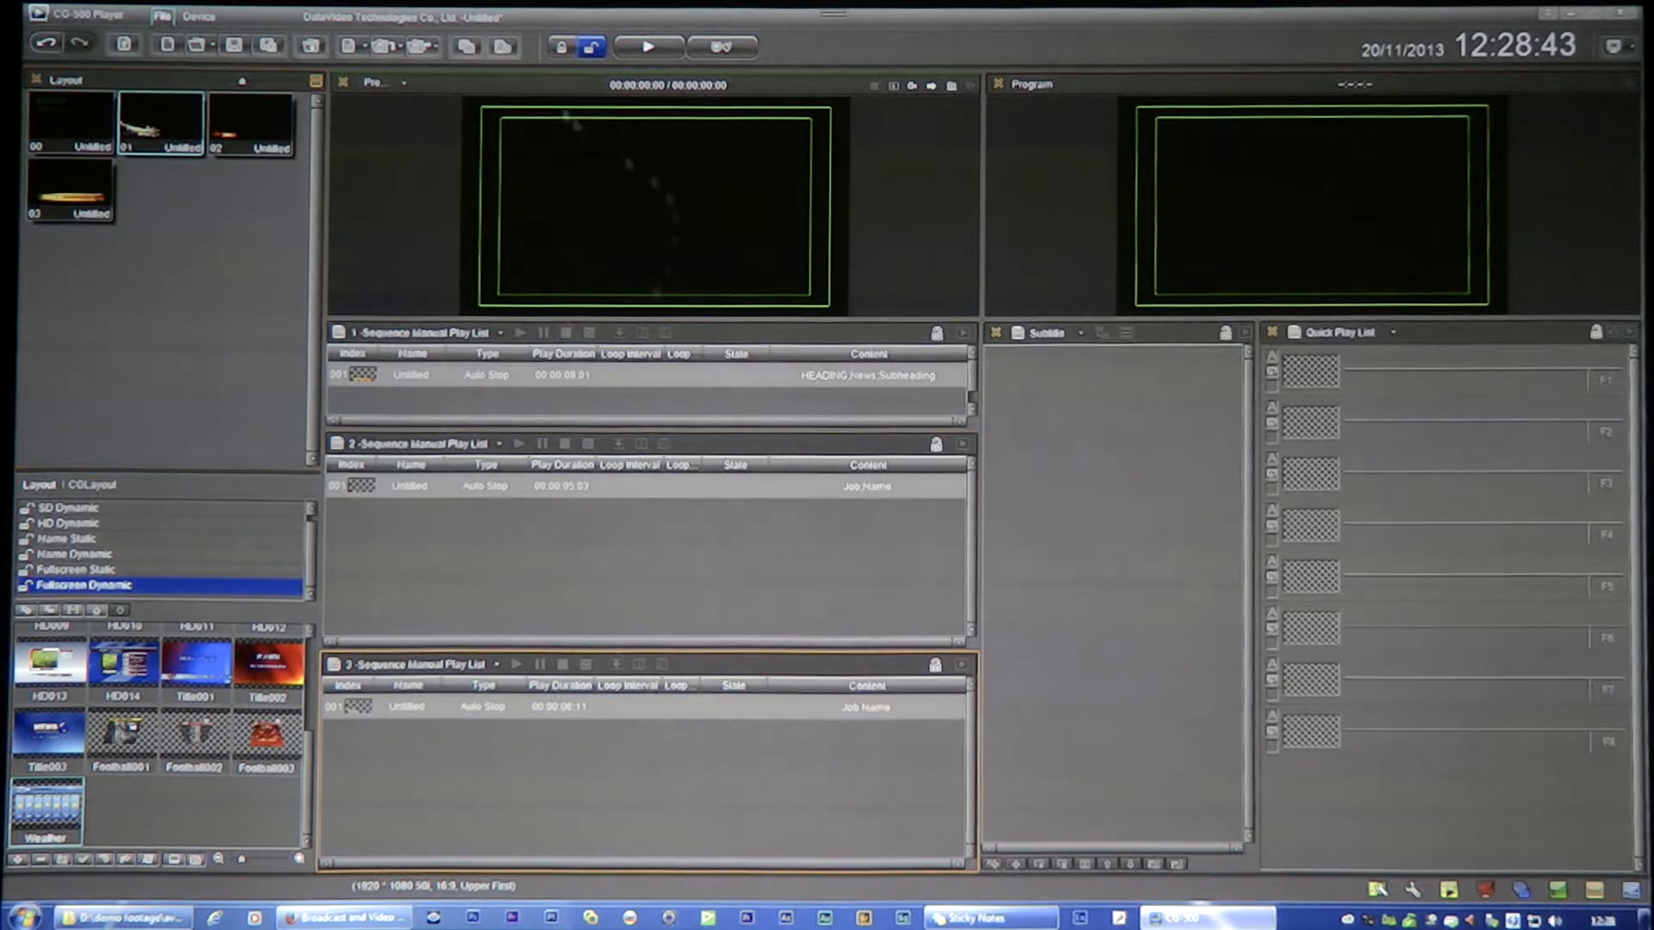
# Start the first playlist so the HEADING News title goes on air.
pyautogui.click(646, 45)
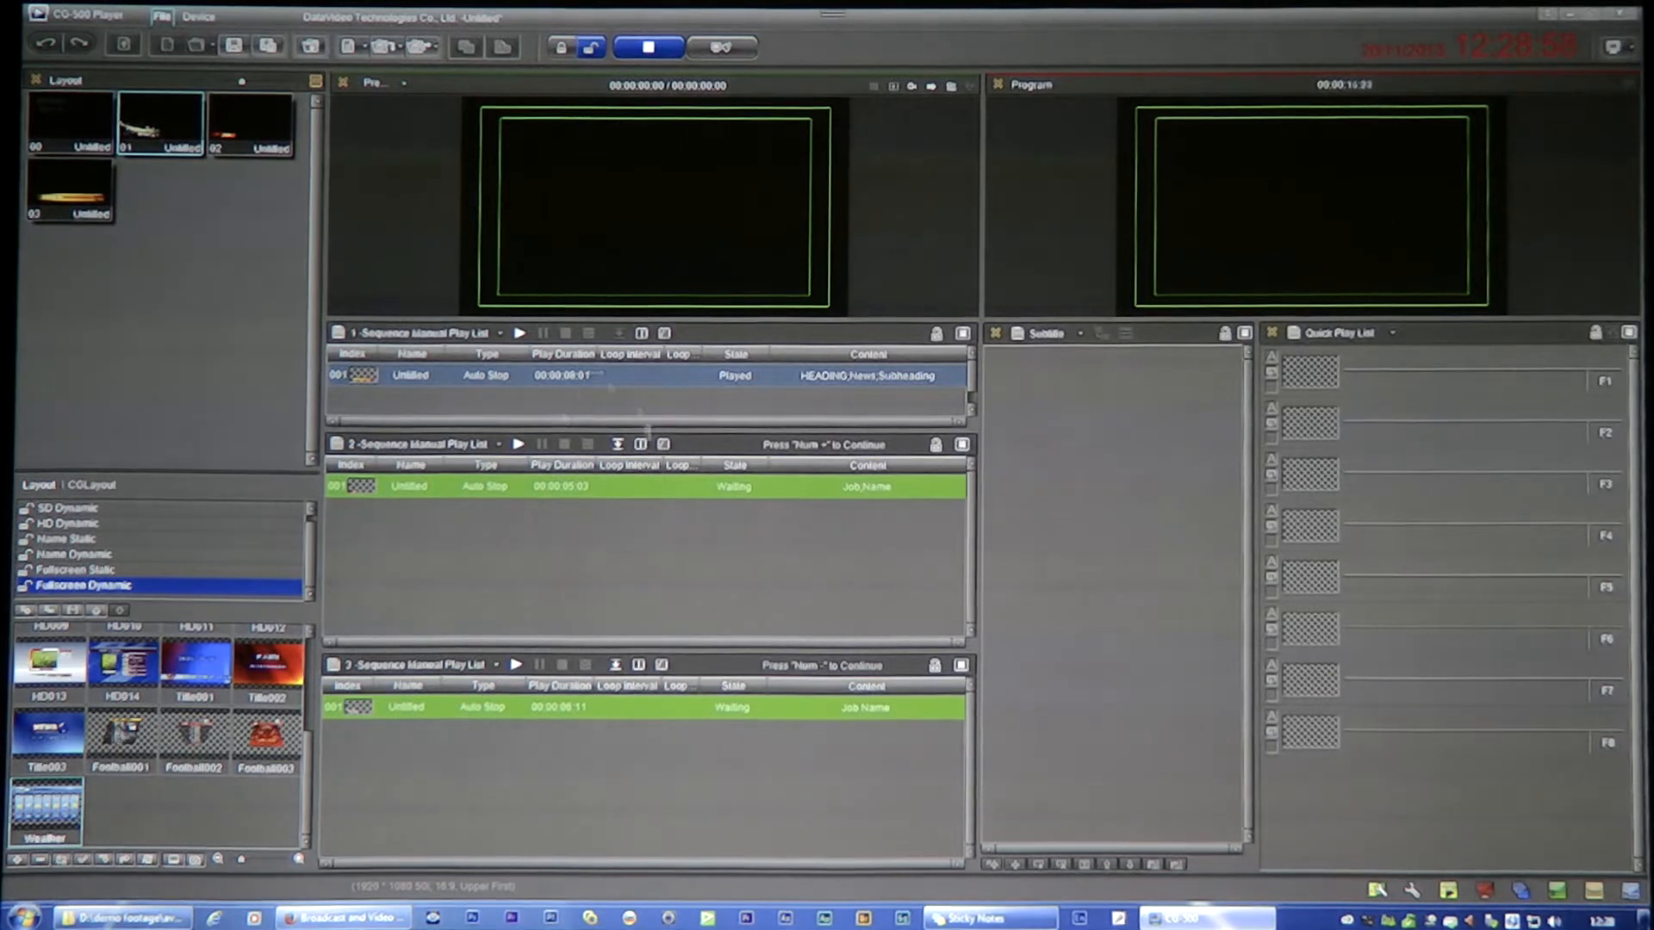
pyautogui.moveTo(660, 556)
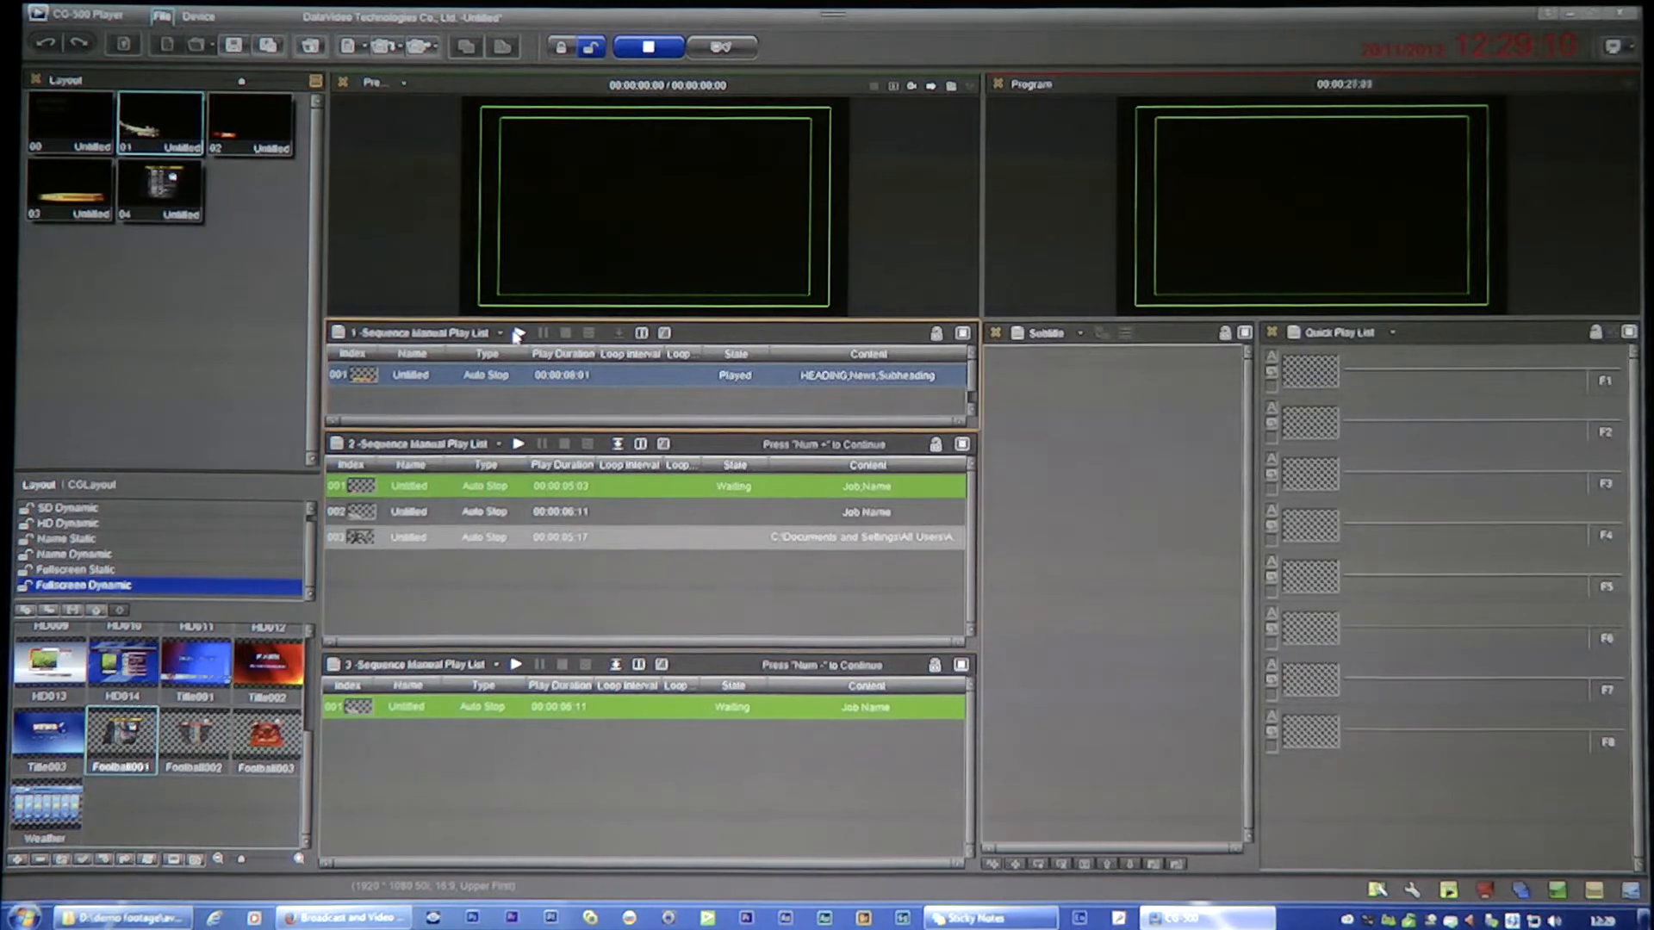
# Play the Job Name titles in playlist two one after another through to its final item.
pyautogui.click(519, 332)
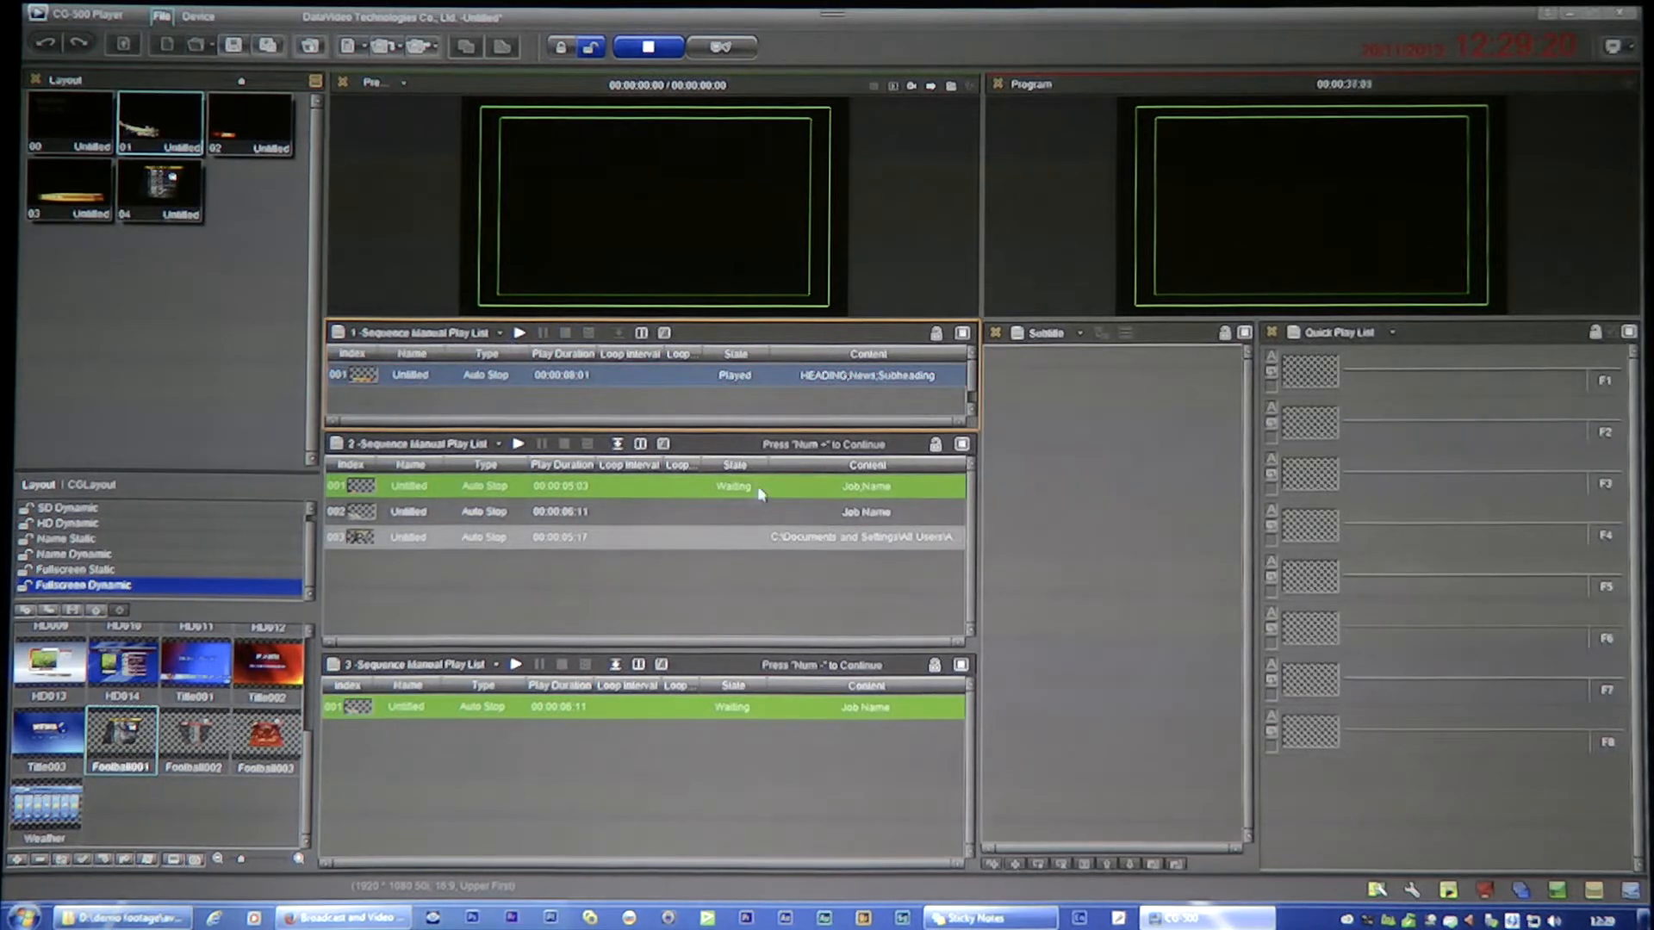
pyautogui.click(518, 442)
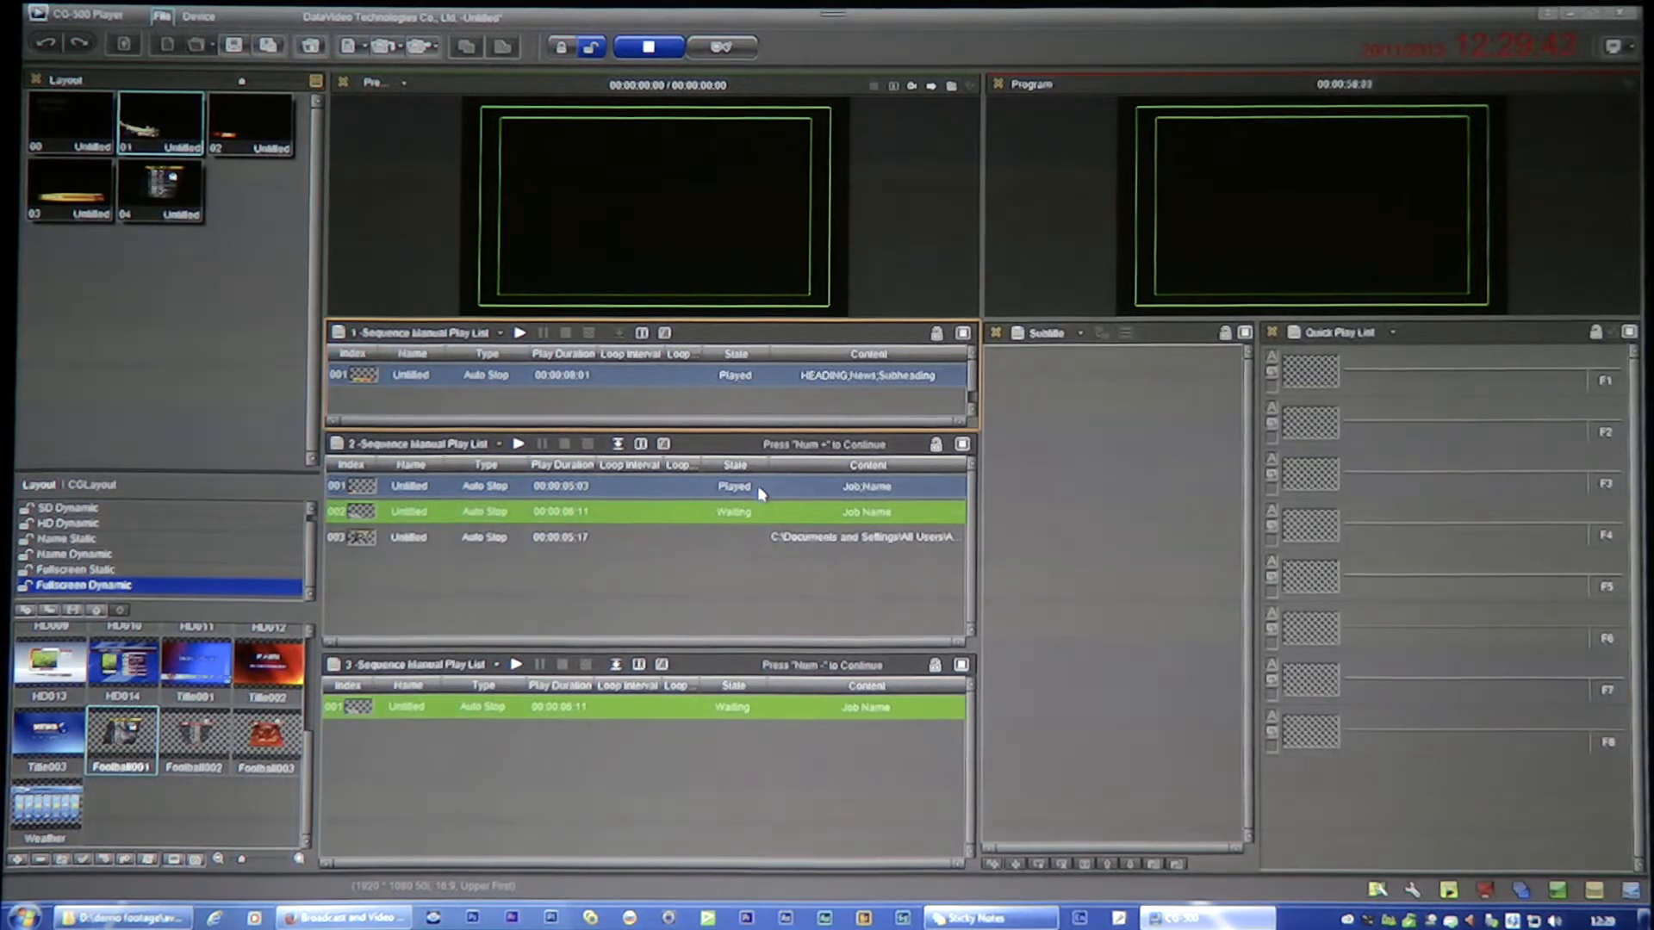
pyautogui.click(518, 443)
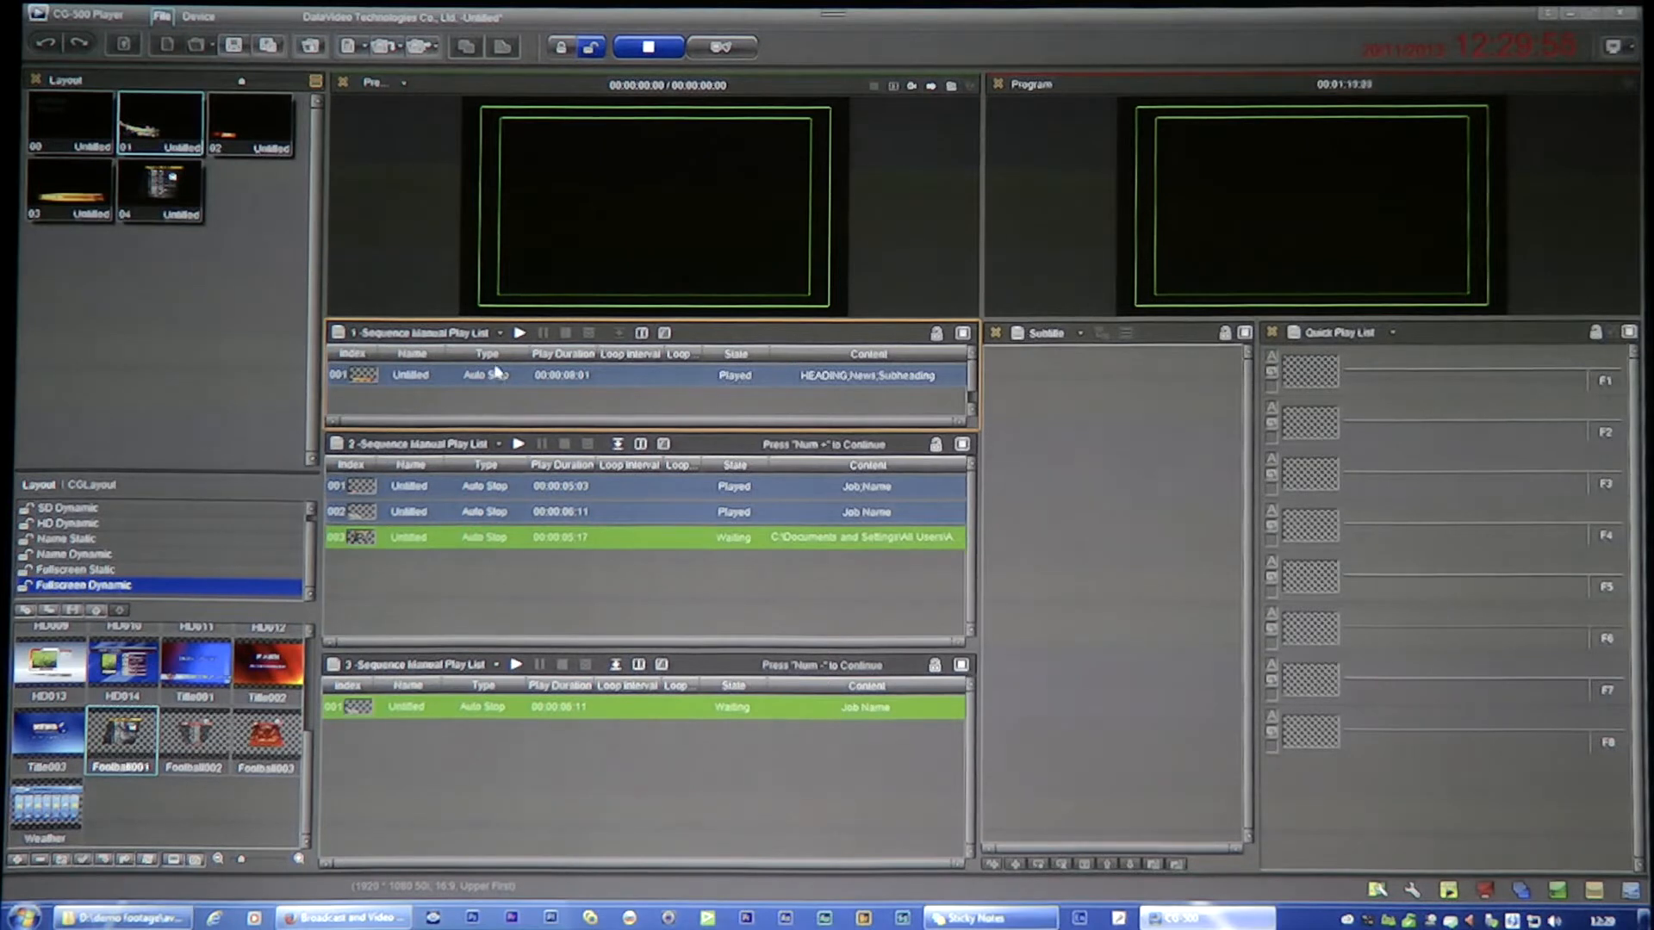
pyautogui.click(518, 332)
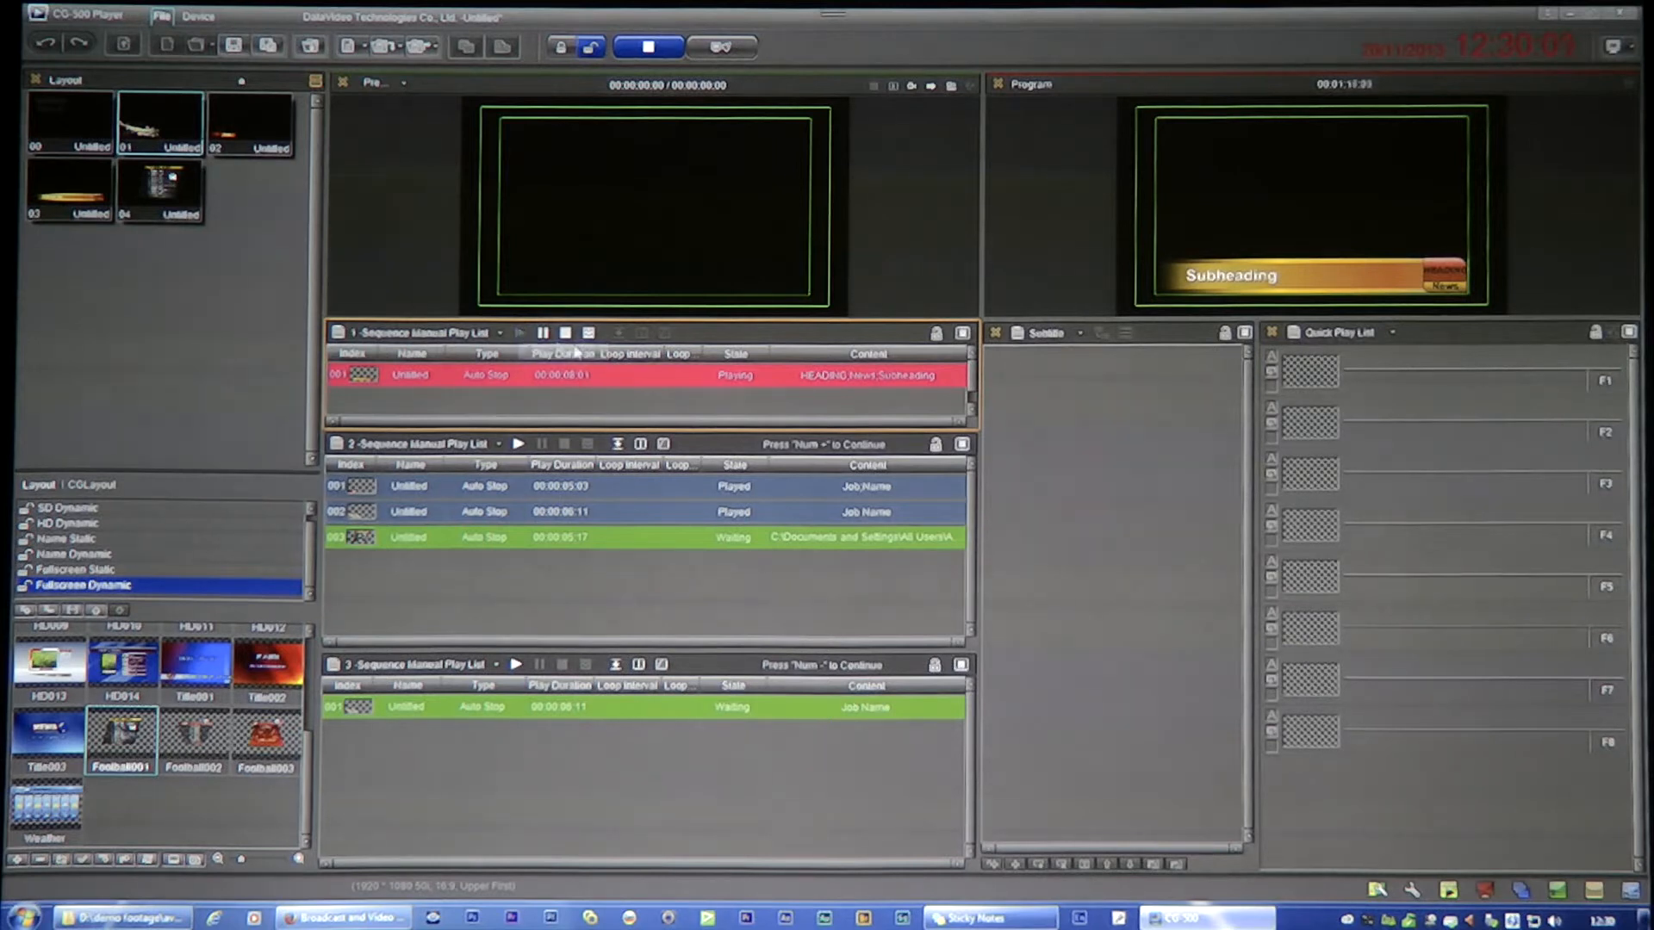
# Pause, resume and take off air the Subheading title, then show the HD Dynamic templates.
pyautogui.click(543, 333)
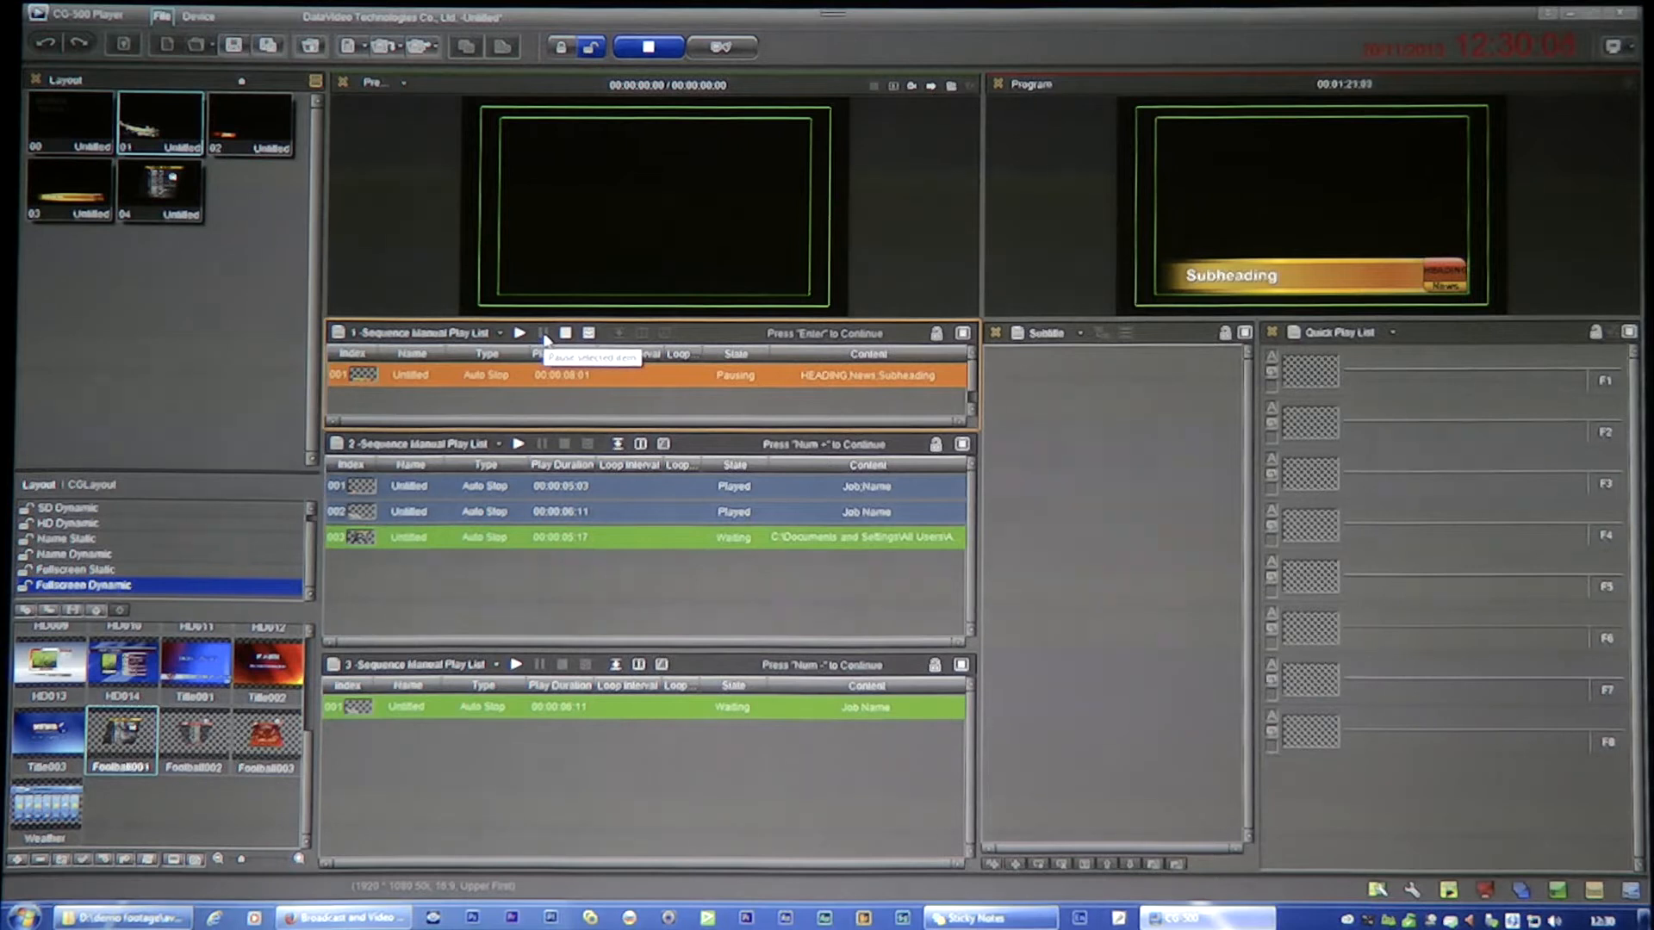
pyautogui.click(519, 332)
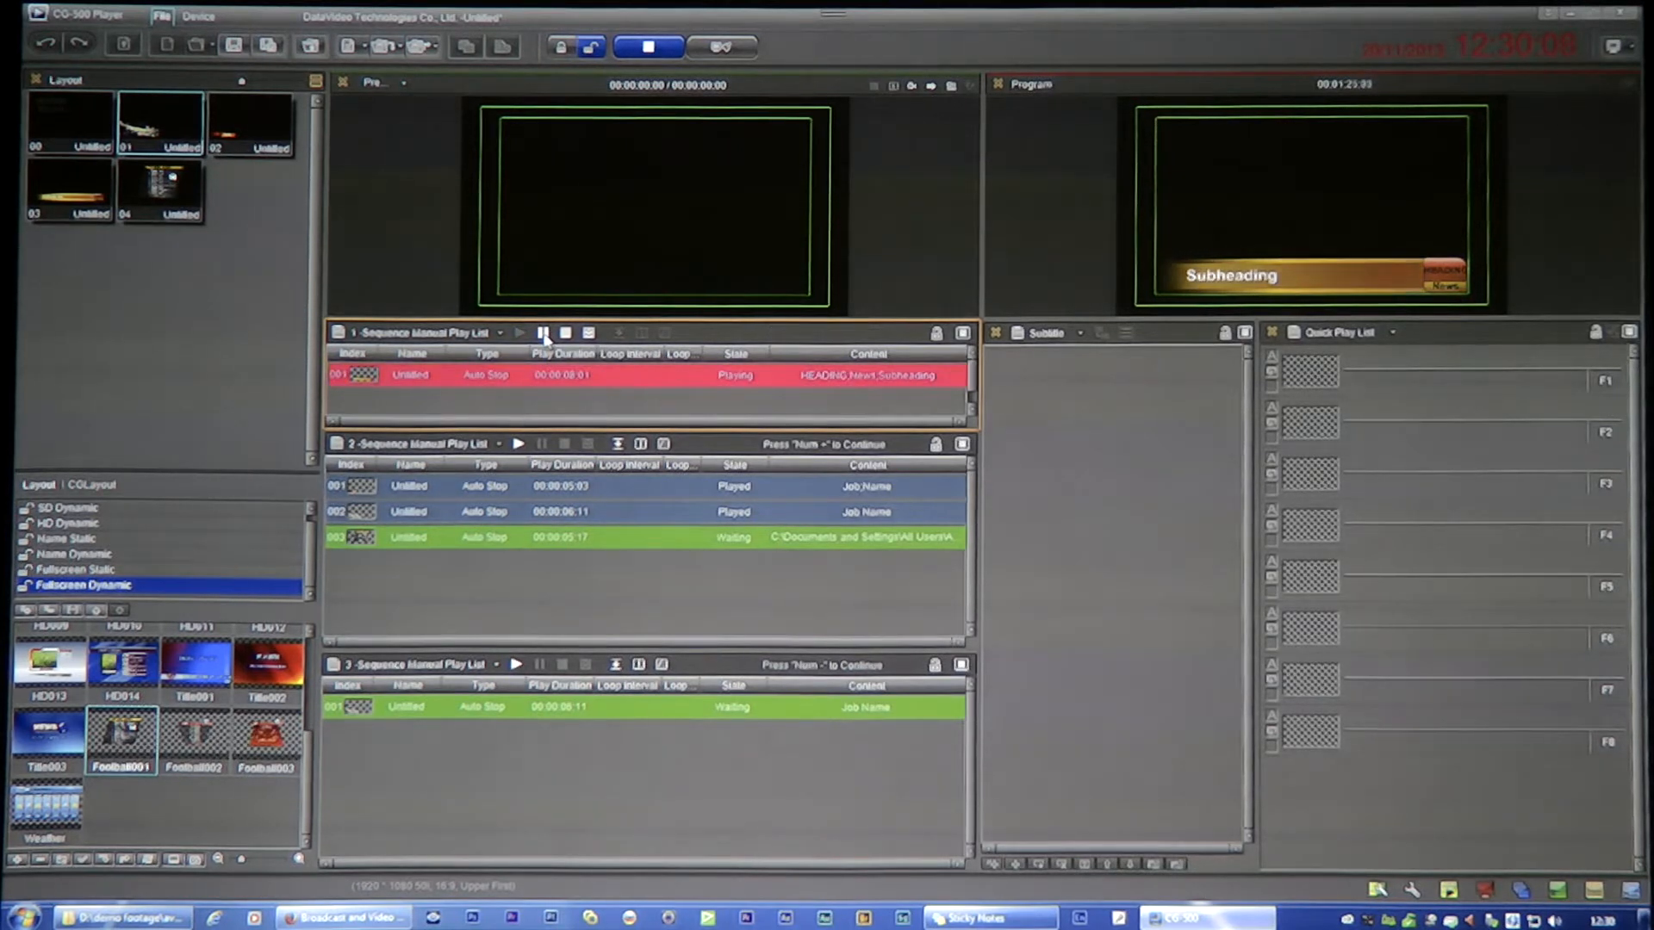
pyautogui.click(542, 332)
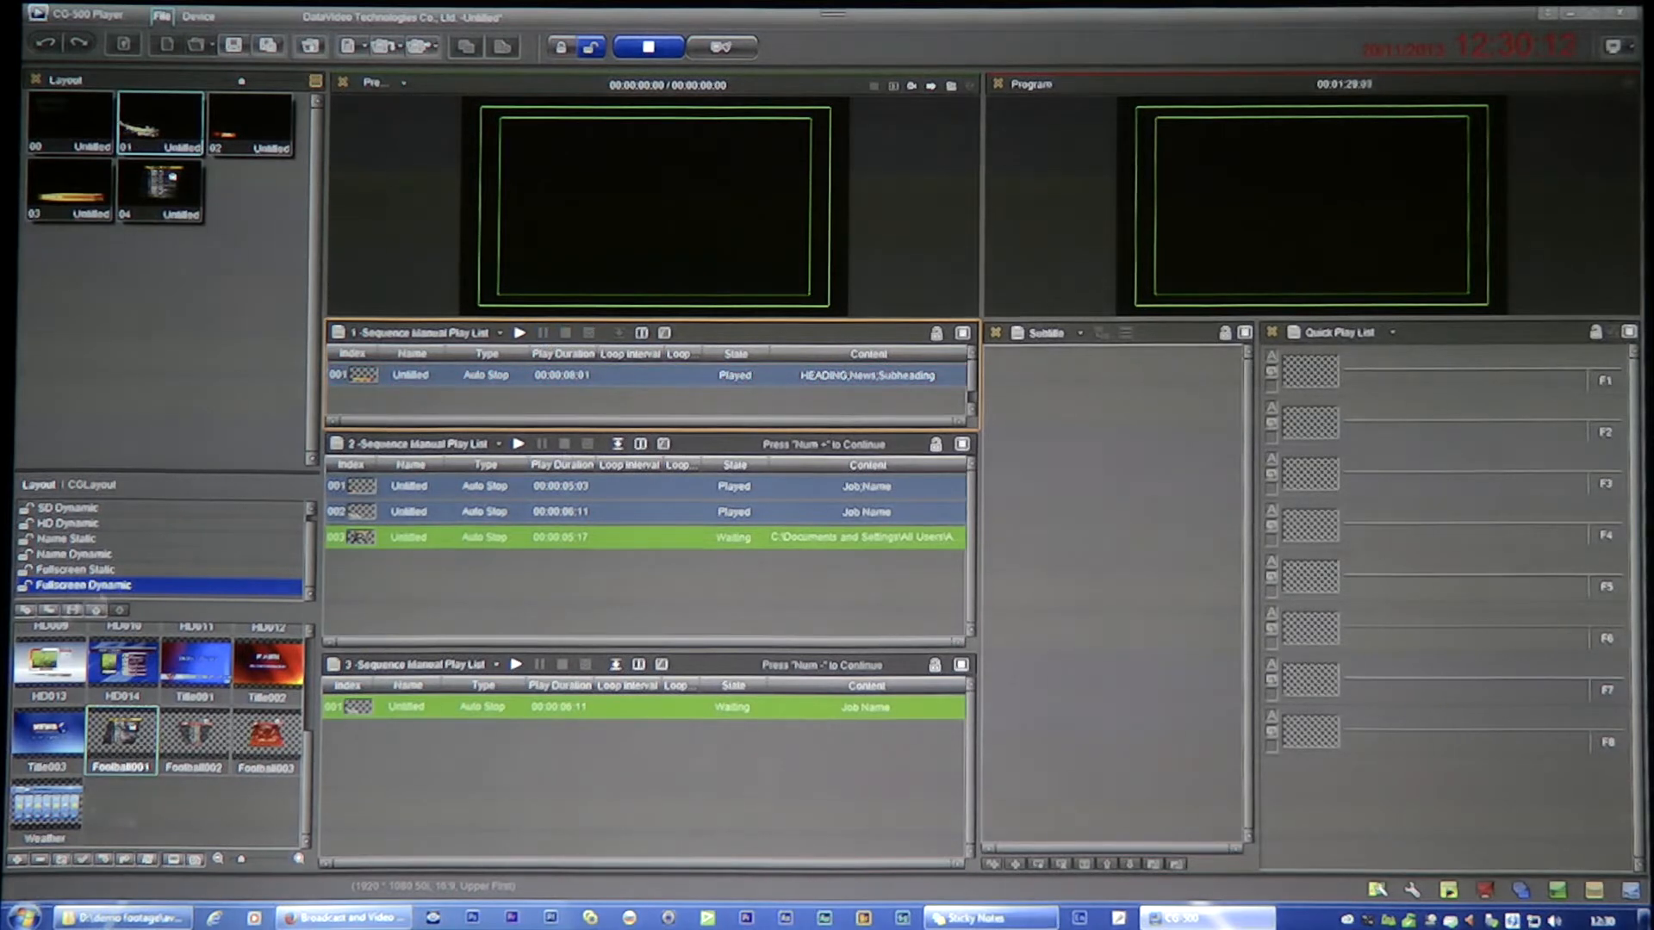
pyautogui.click(67, 524)
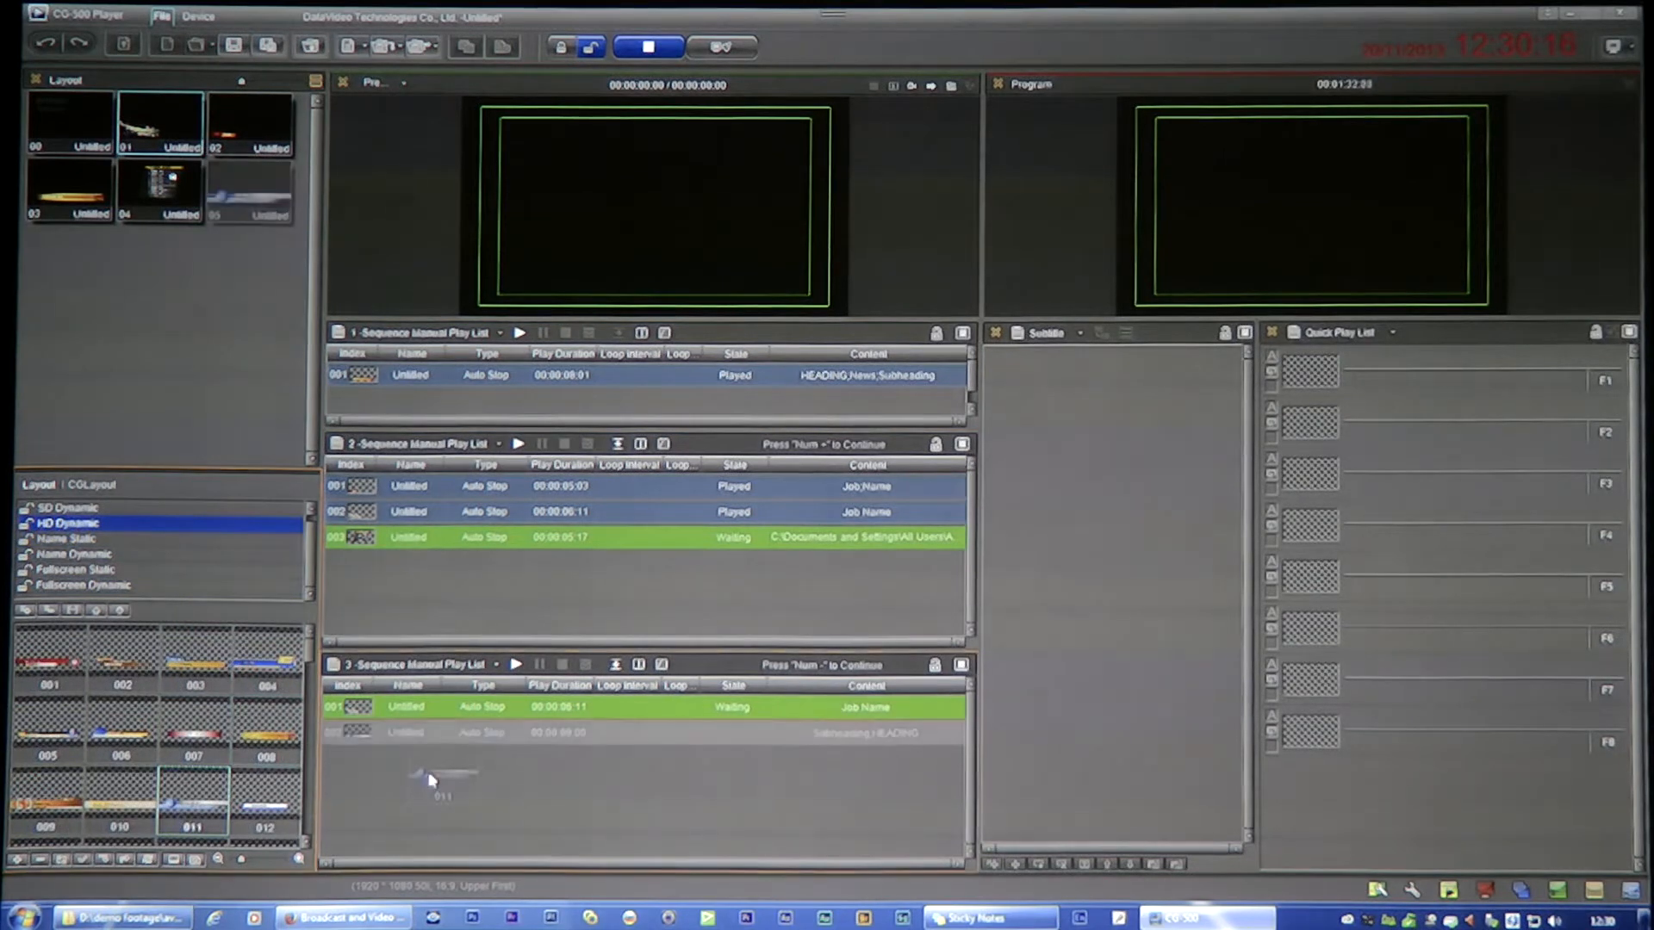
# Air and pause the globe HEADING title from playlist 3, then request stopping all playback.
pyautogui.rightClick(483, 732)
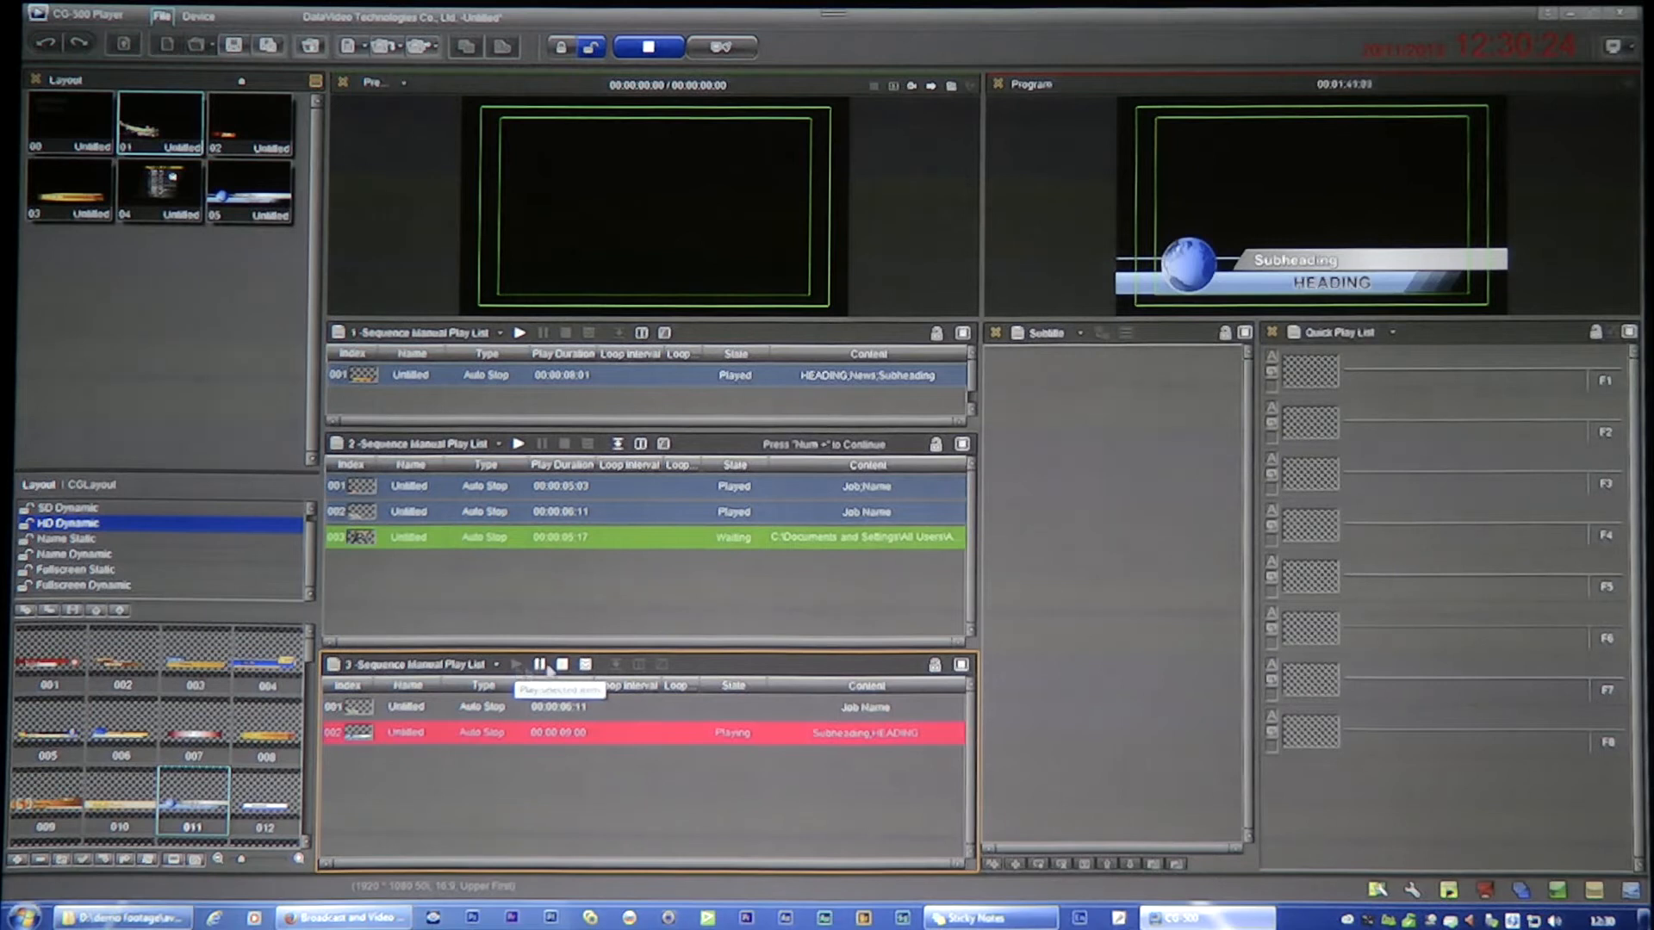
pyautogui.click(539, 663)
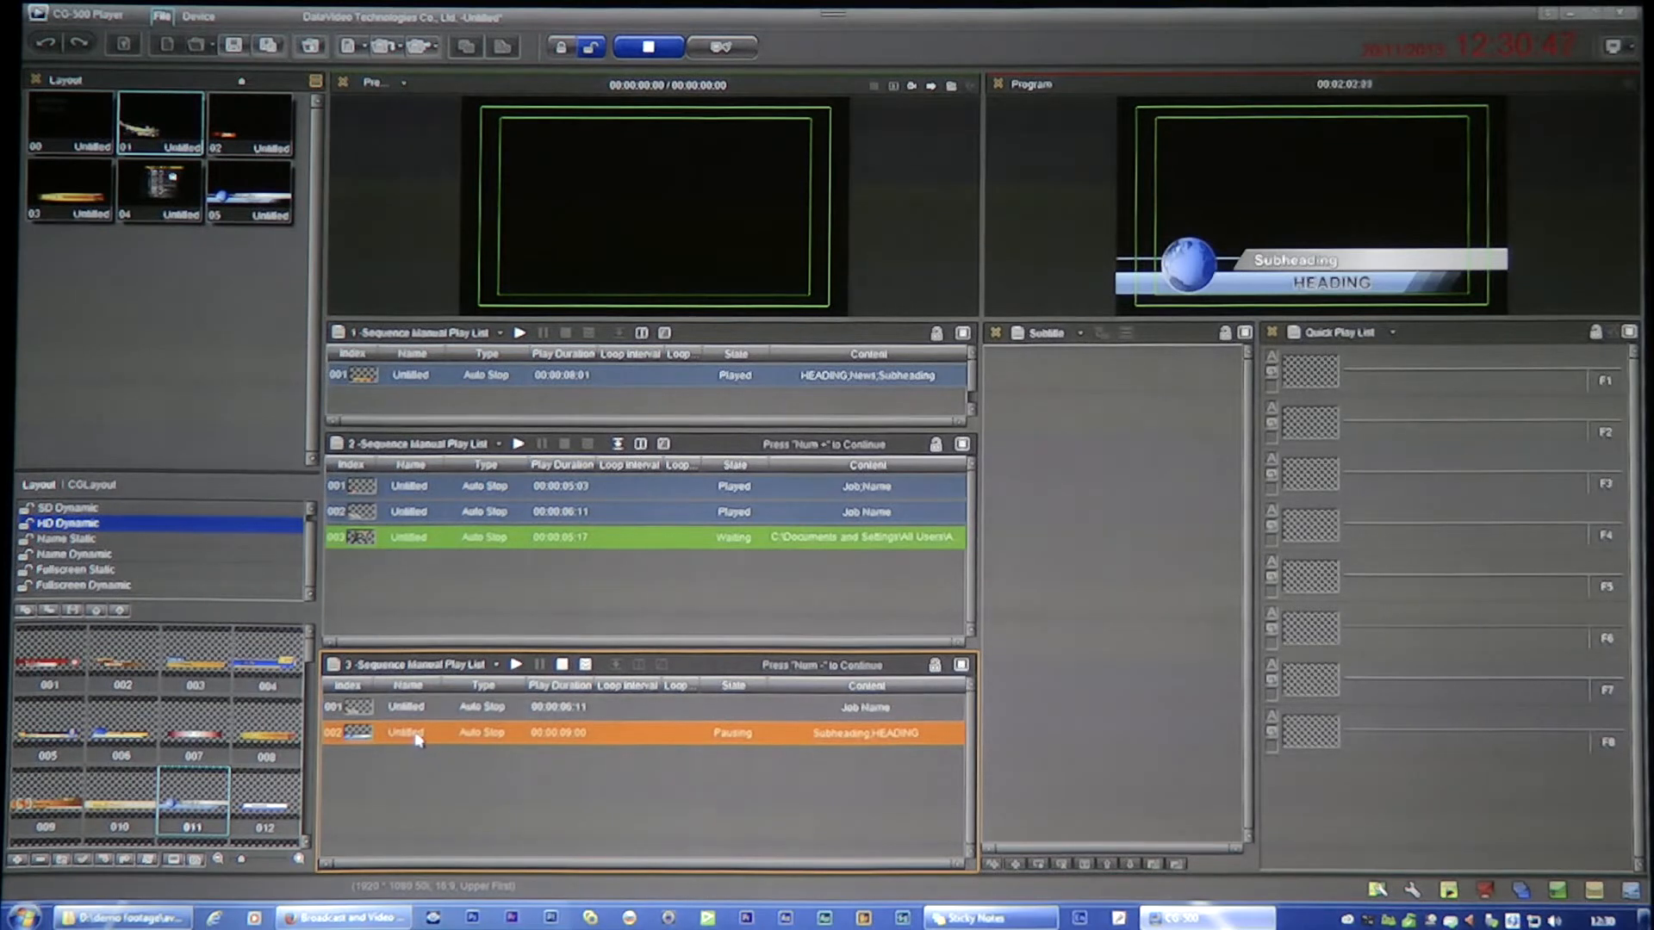
pyautogui.rightClick(406, 732)
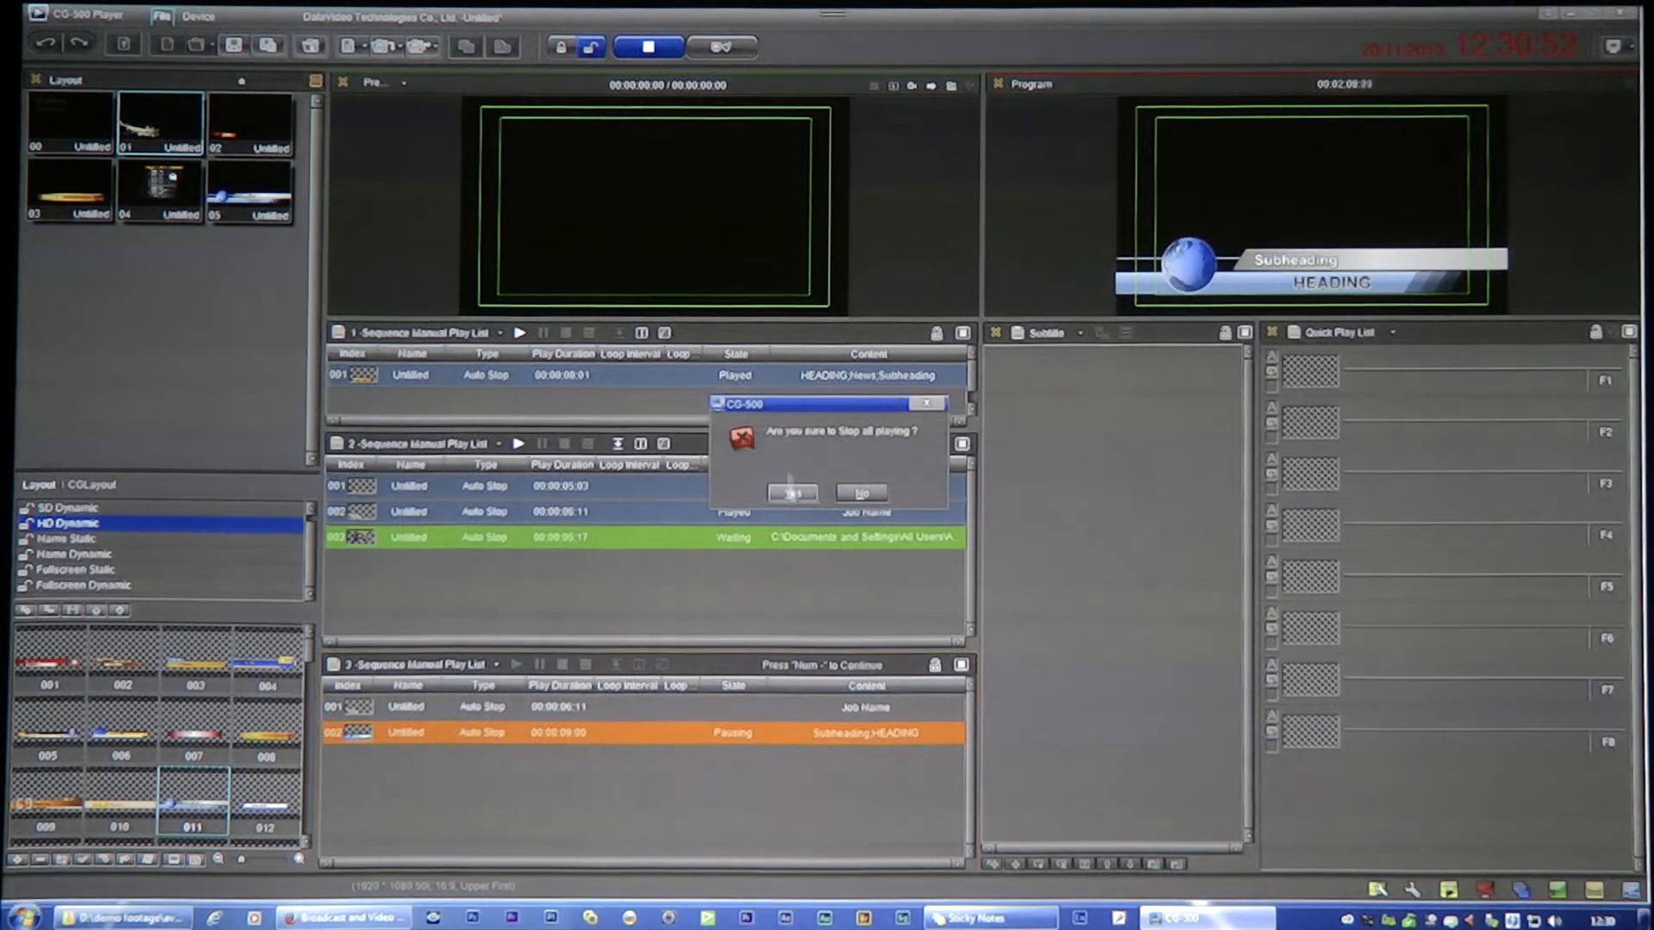
# Confirm stopping all playback and replace the Subheading text of playlist 3's second title.
pyautogui.click(791, 495)
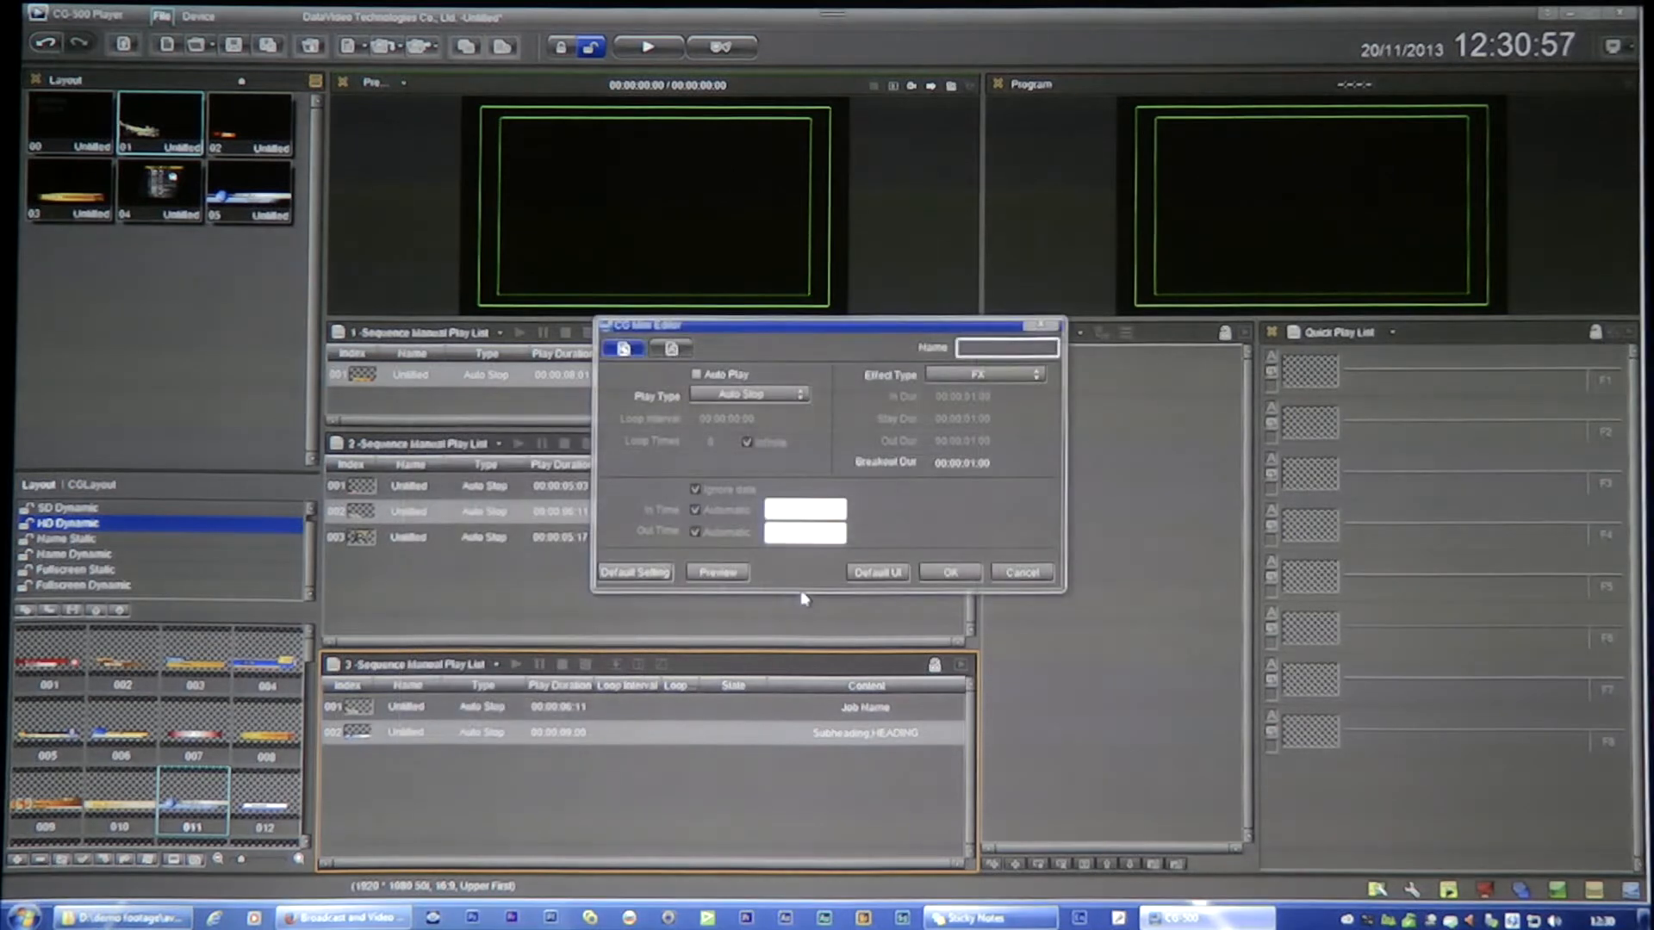
pyautogui.click(672, 348)
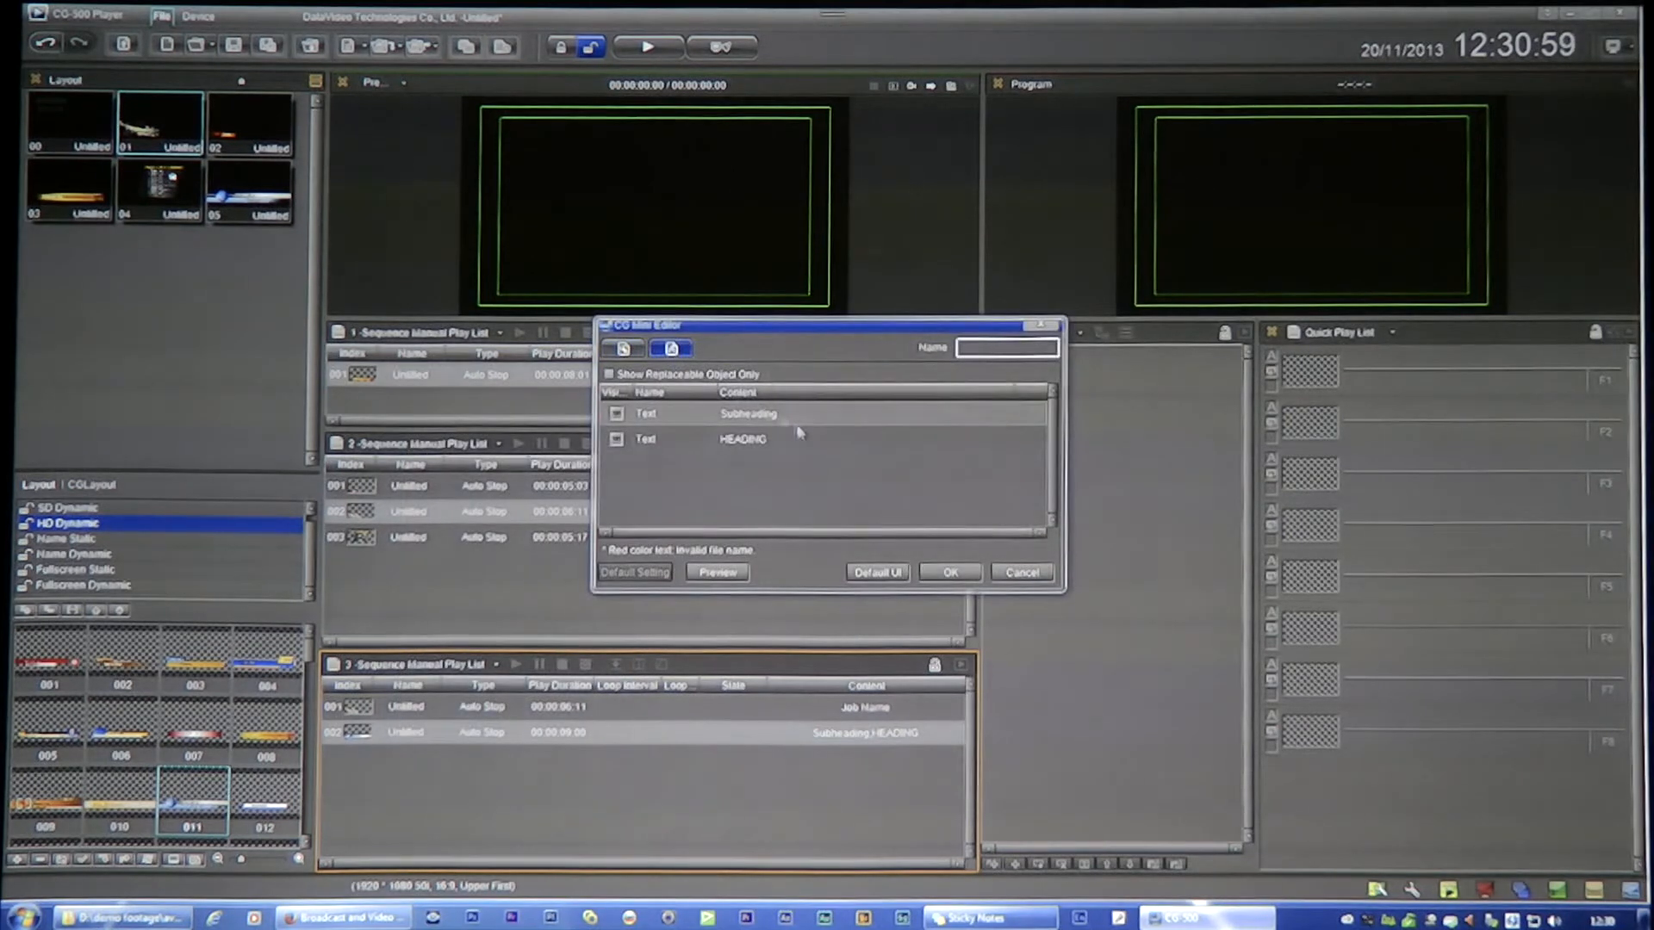
pyautogui.click(875, 412)
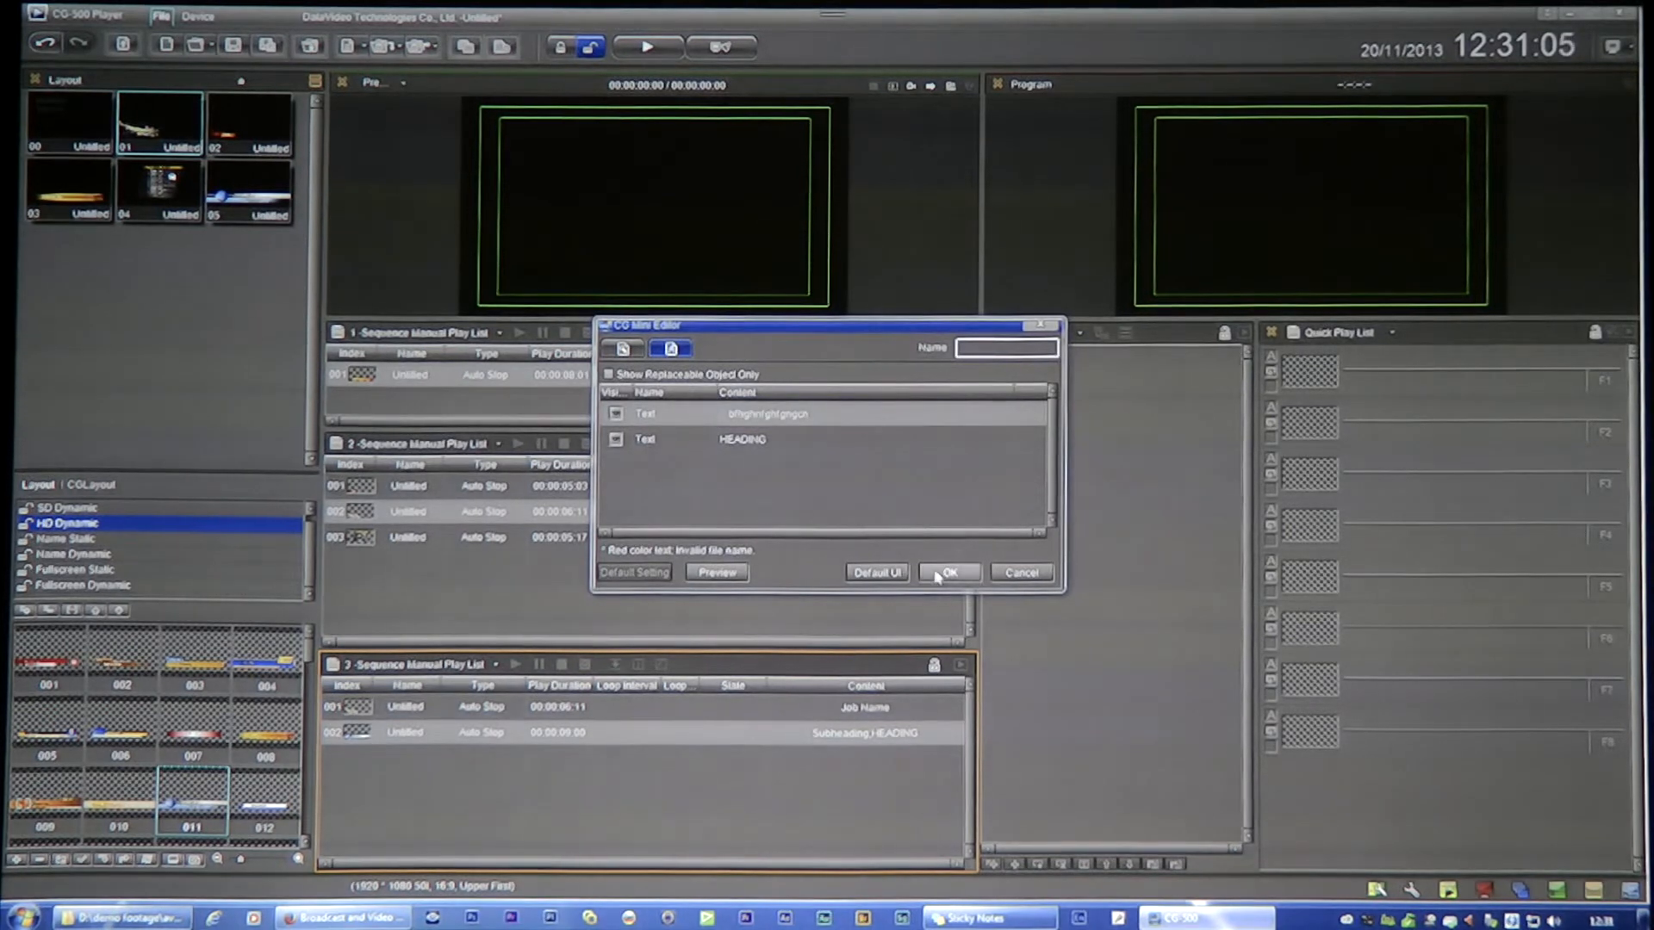
pyautogui.click(947, 571)
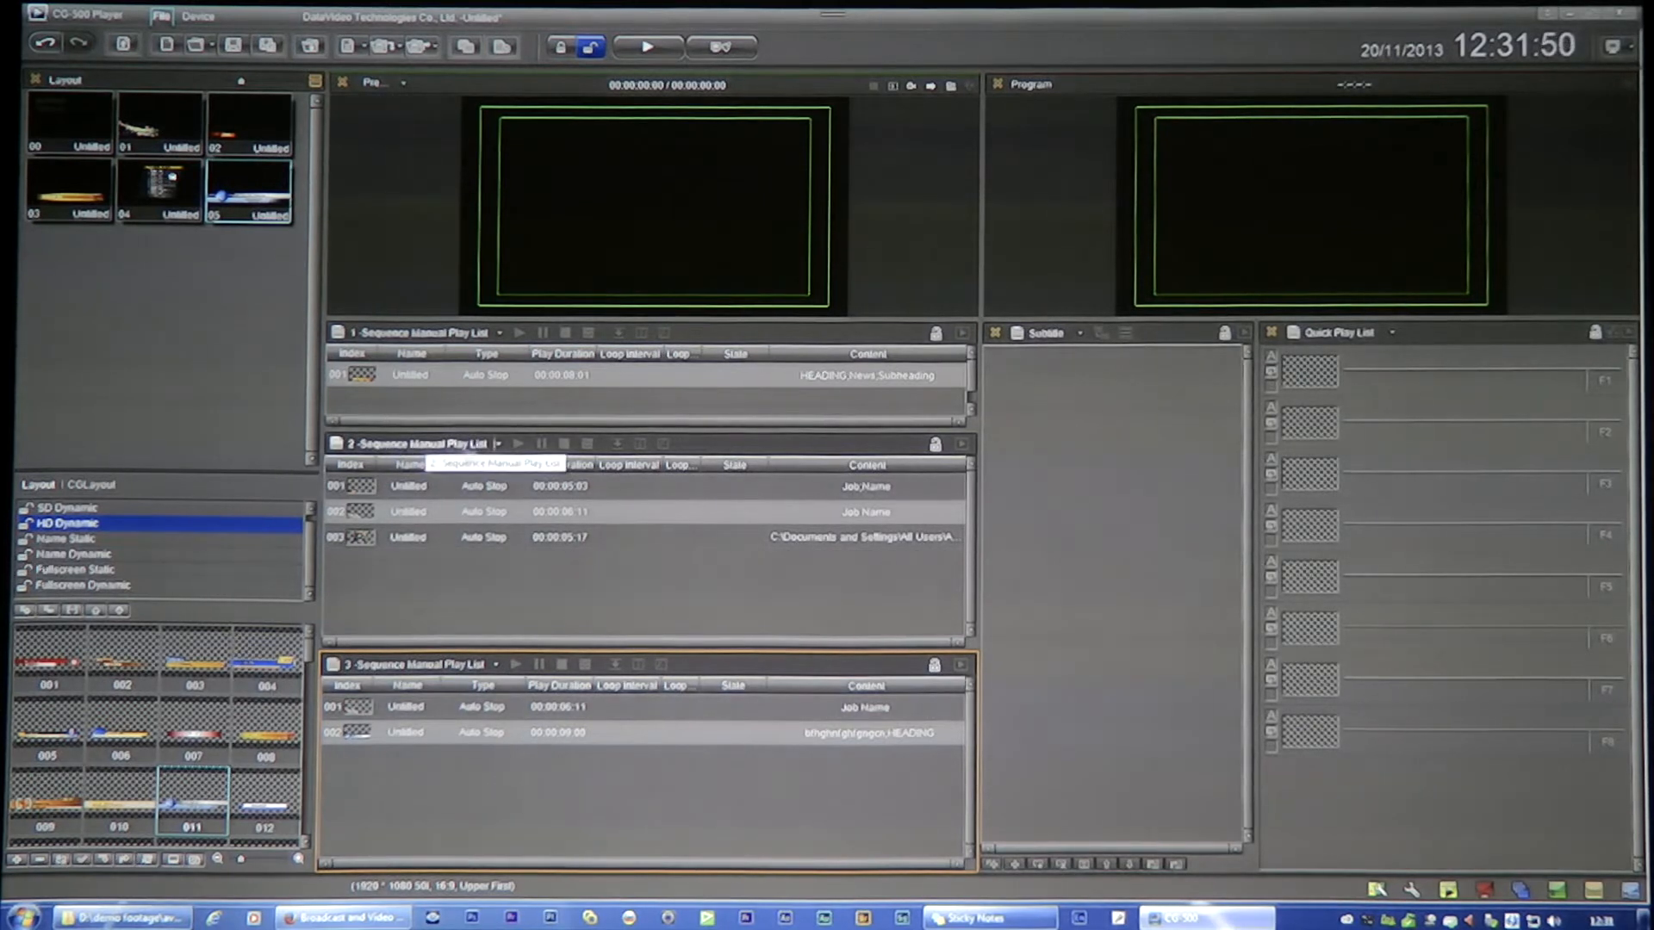
# Set playlist 2 to Sequence Auto Play List, start it, and continue playlist 1's waiting title.
pyautogui.click(499, 443)
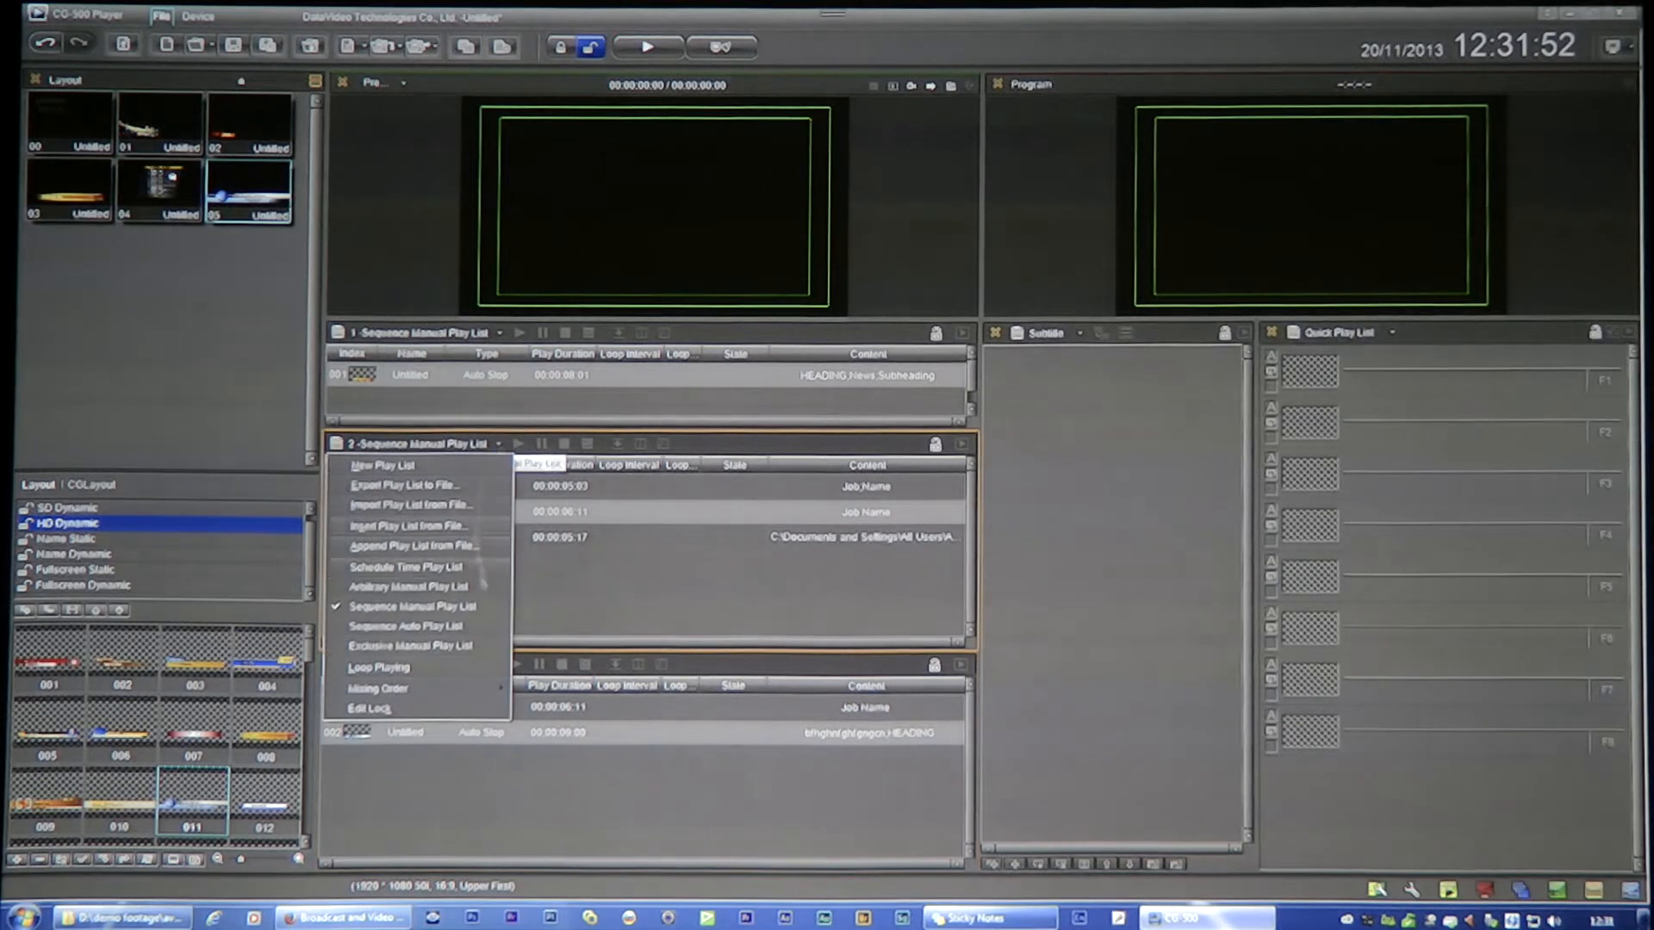
pyautogui.click(403, 625)
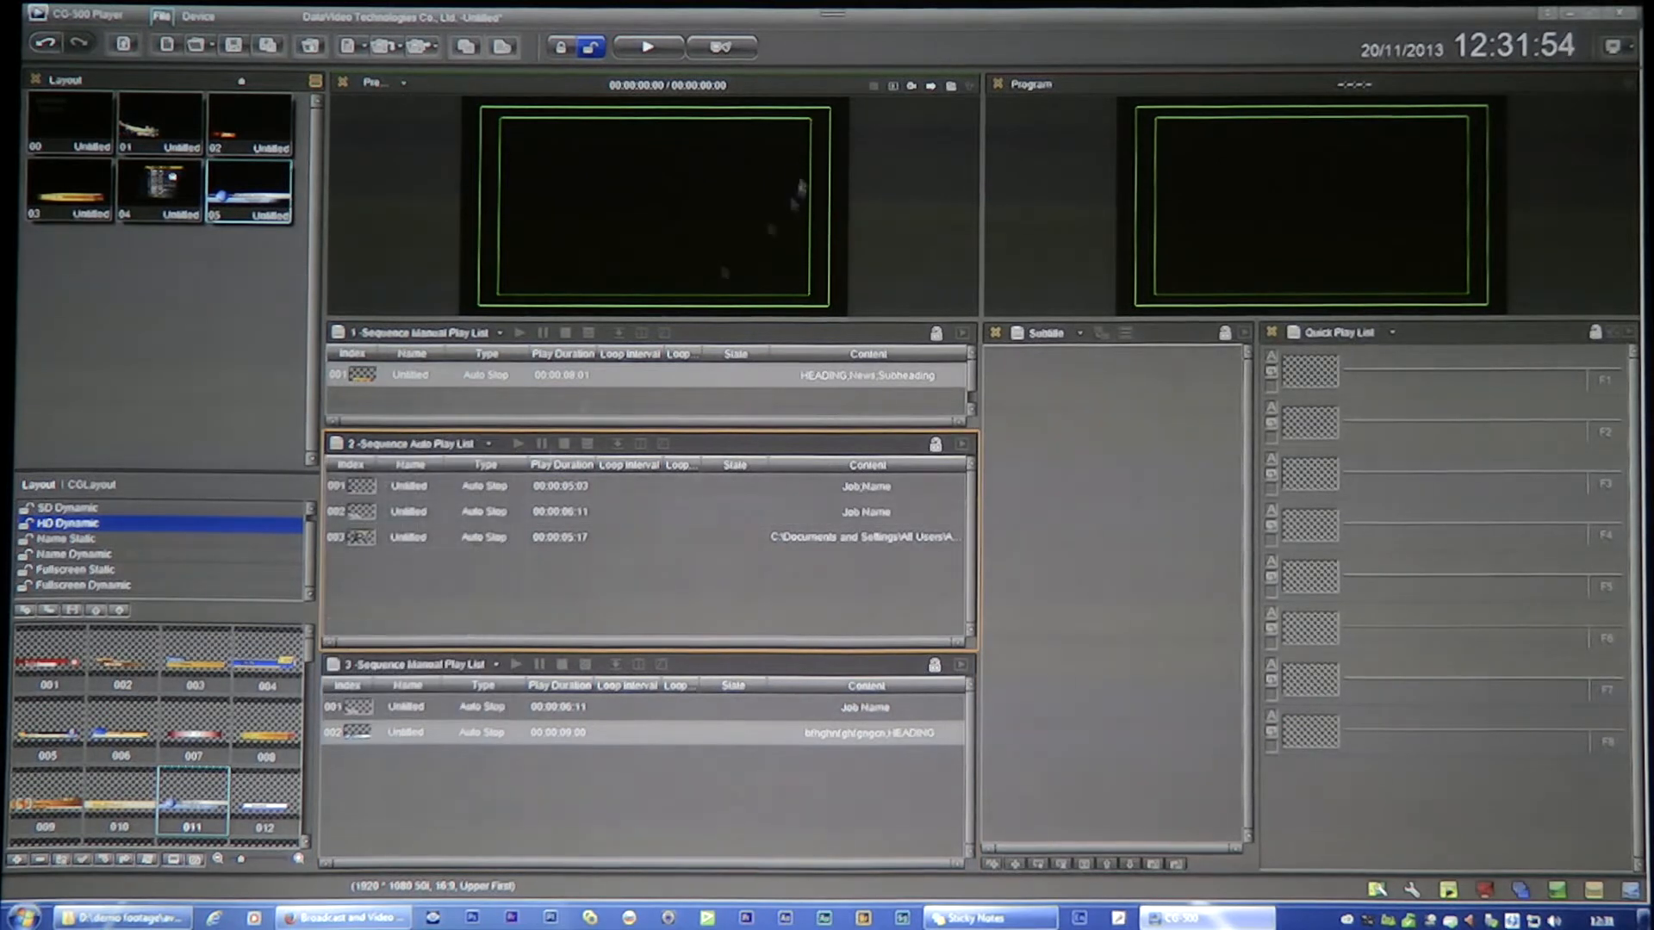
pyautogui.click(646, 44)
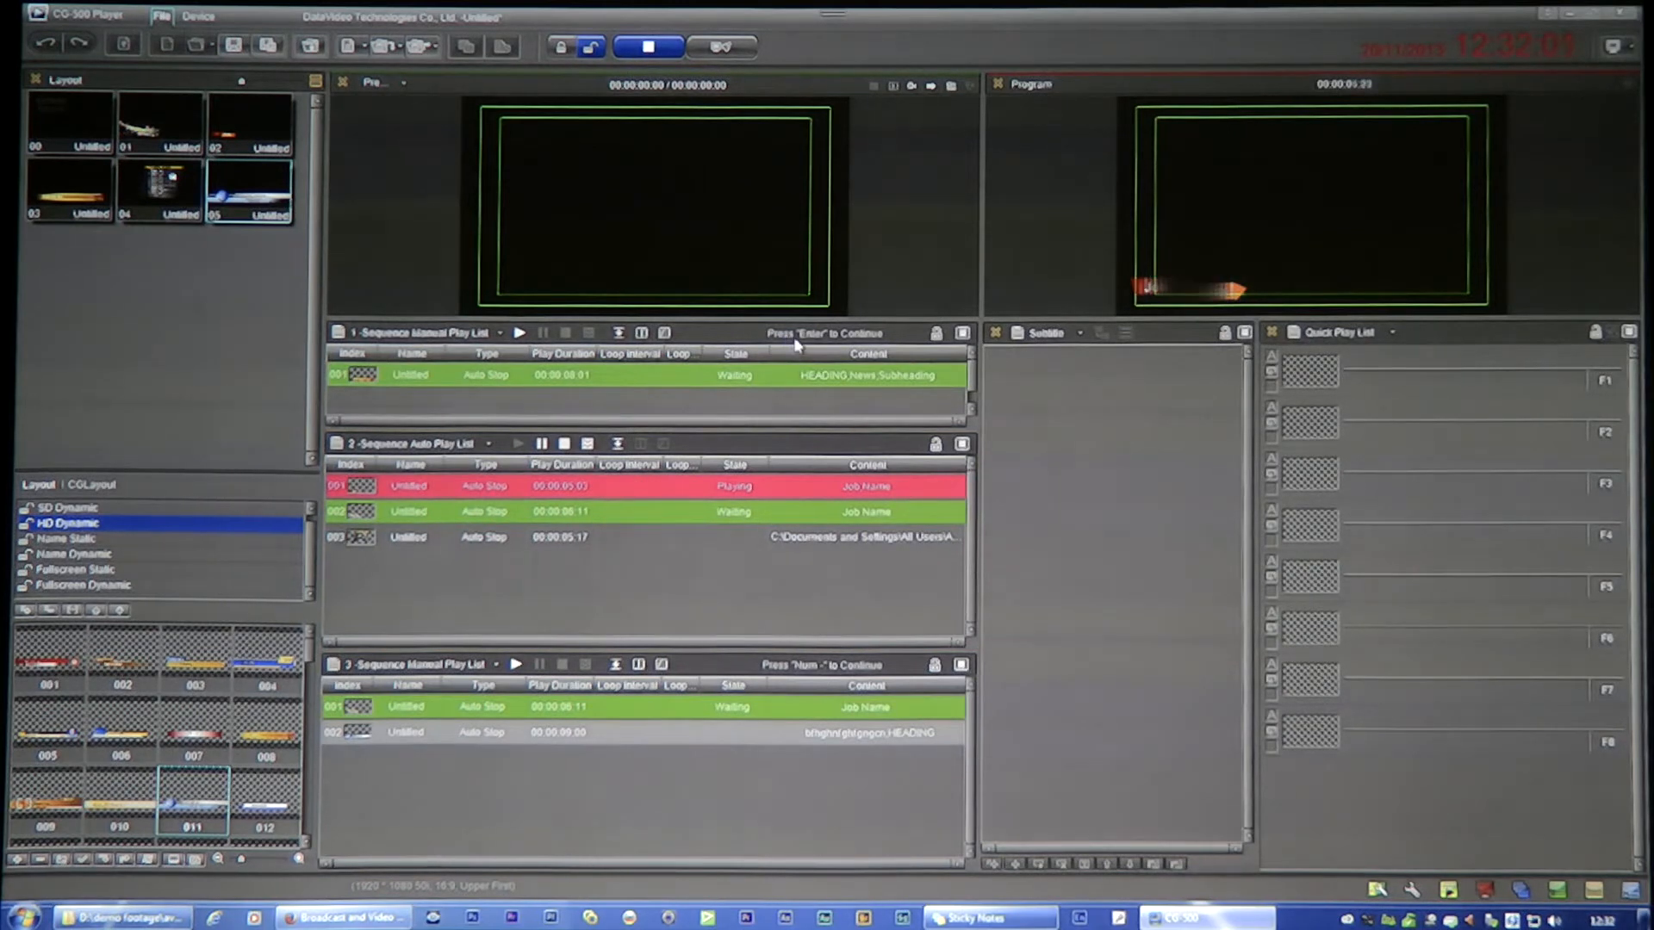
pyautogui.click(518, 332)
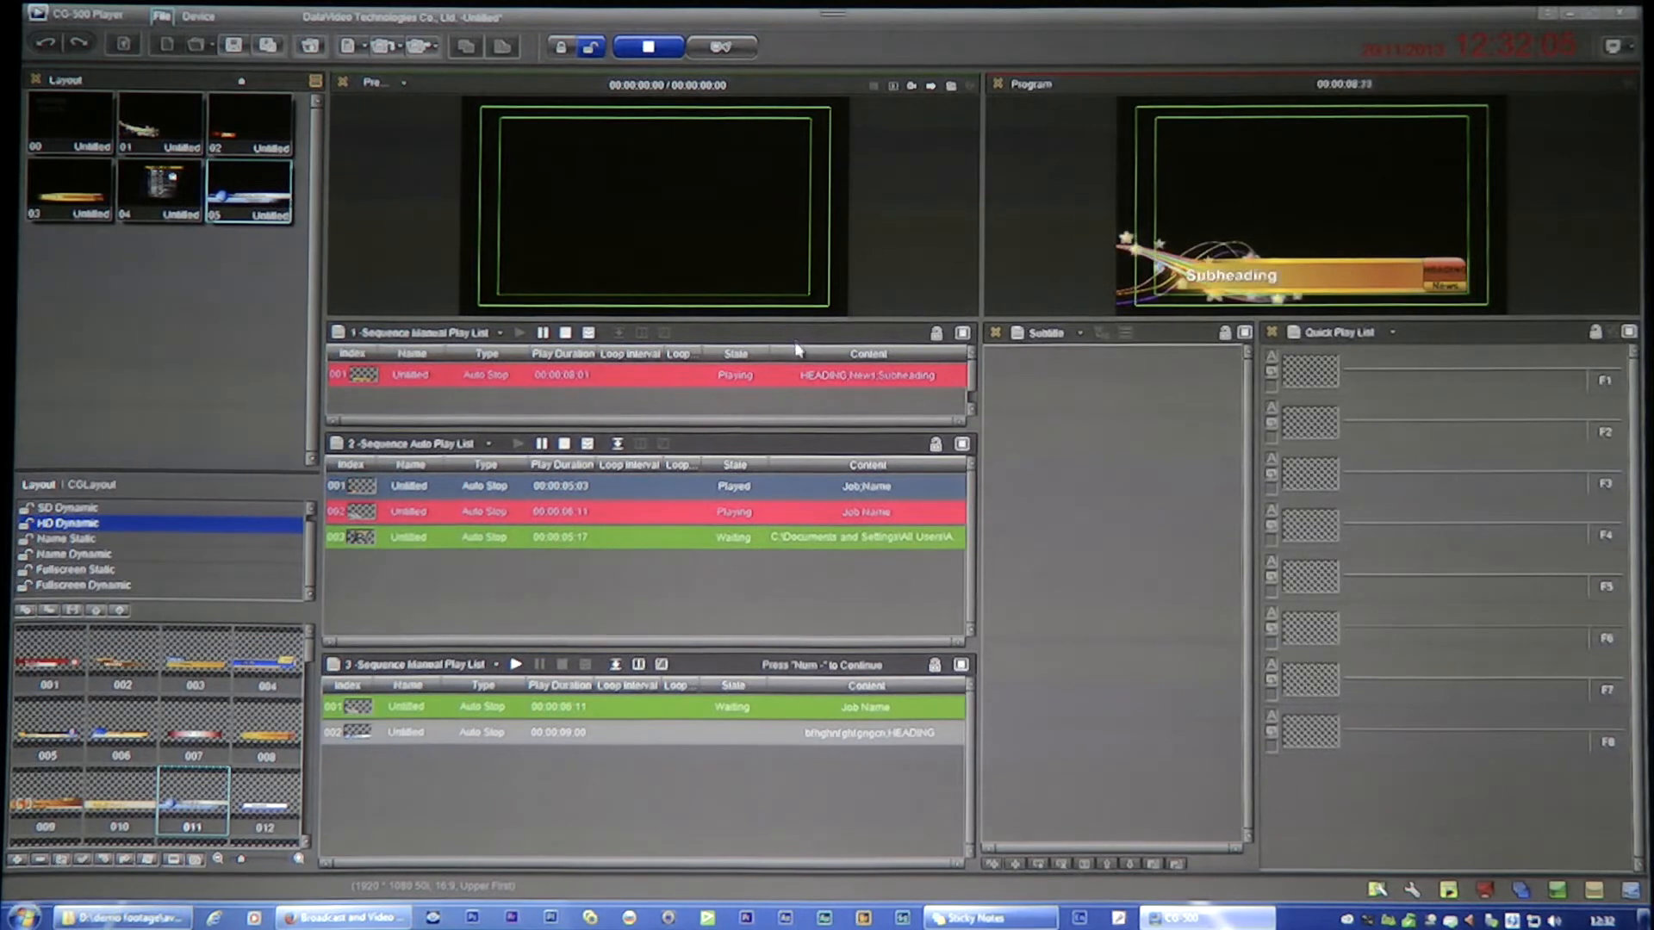
pyautogui.moveTo(763, 565)
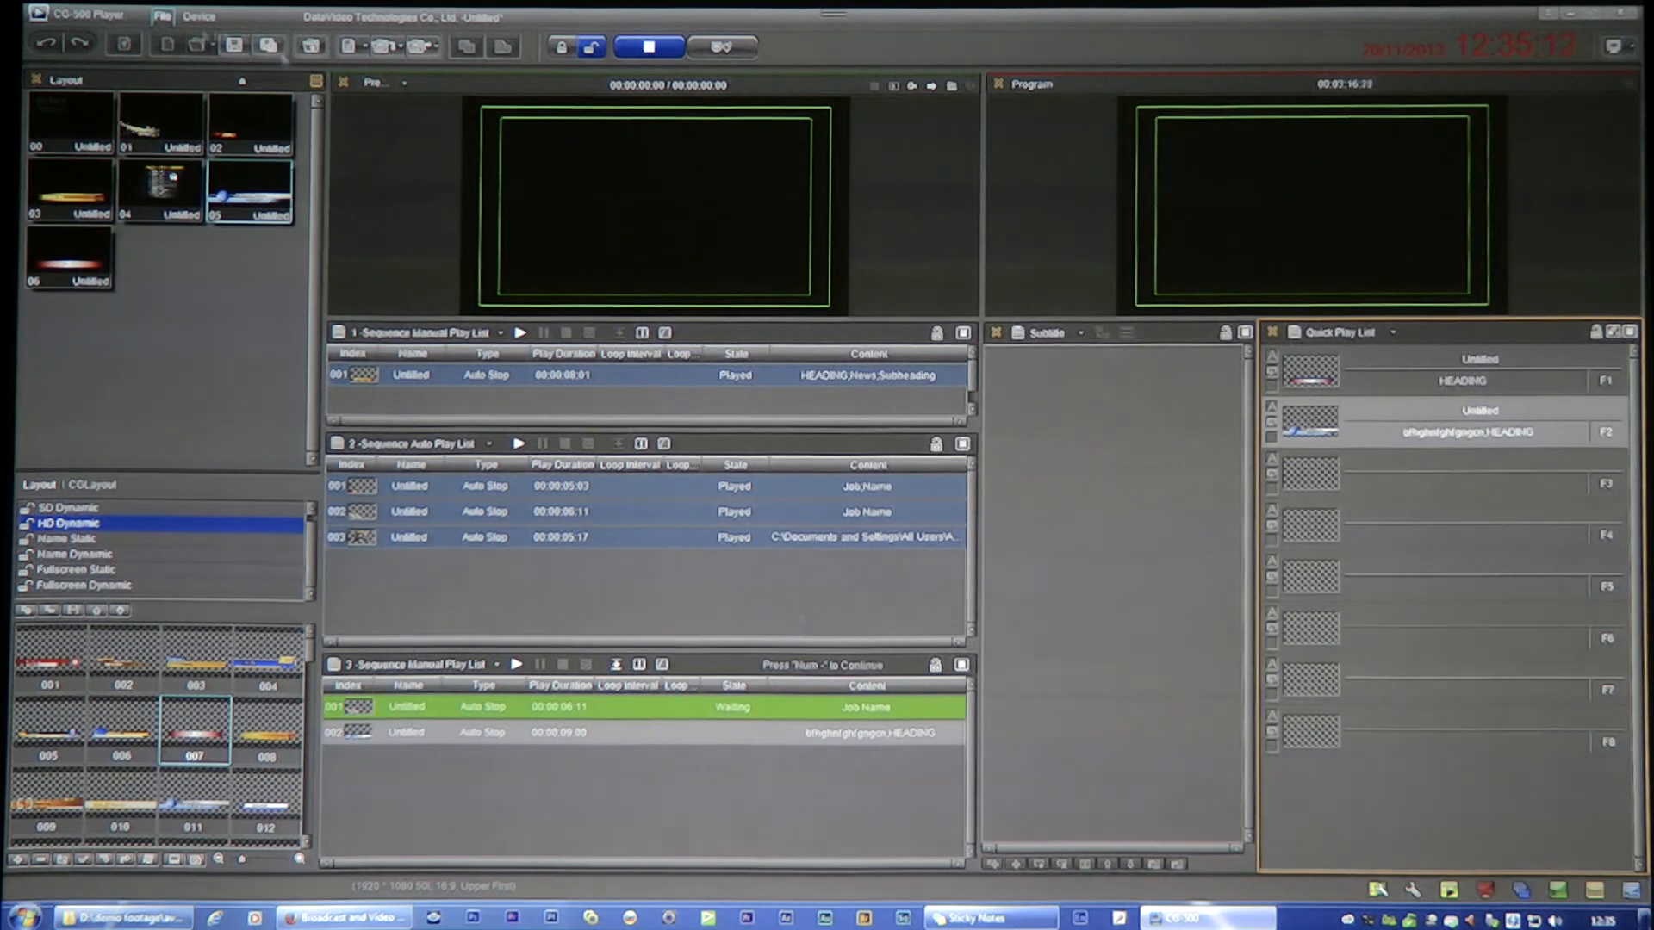
# Stop all playback in the Player and confirm the stop prompt.
pyautogui.click(39, 16)
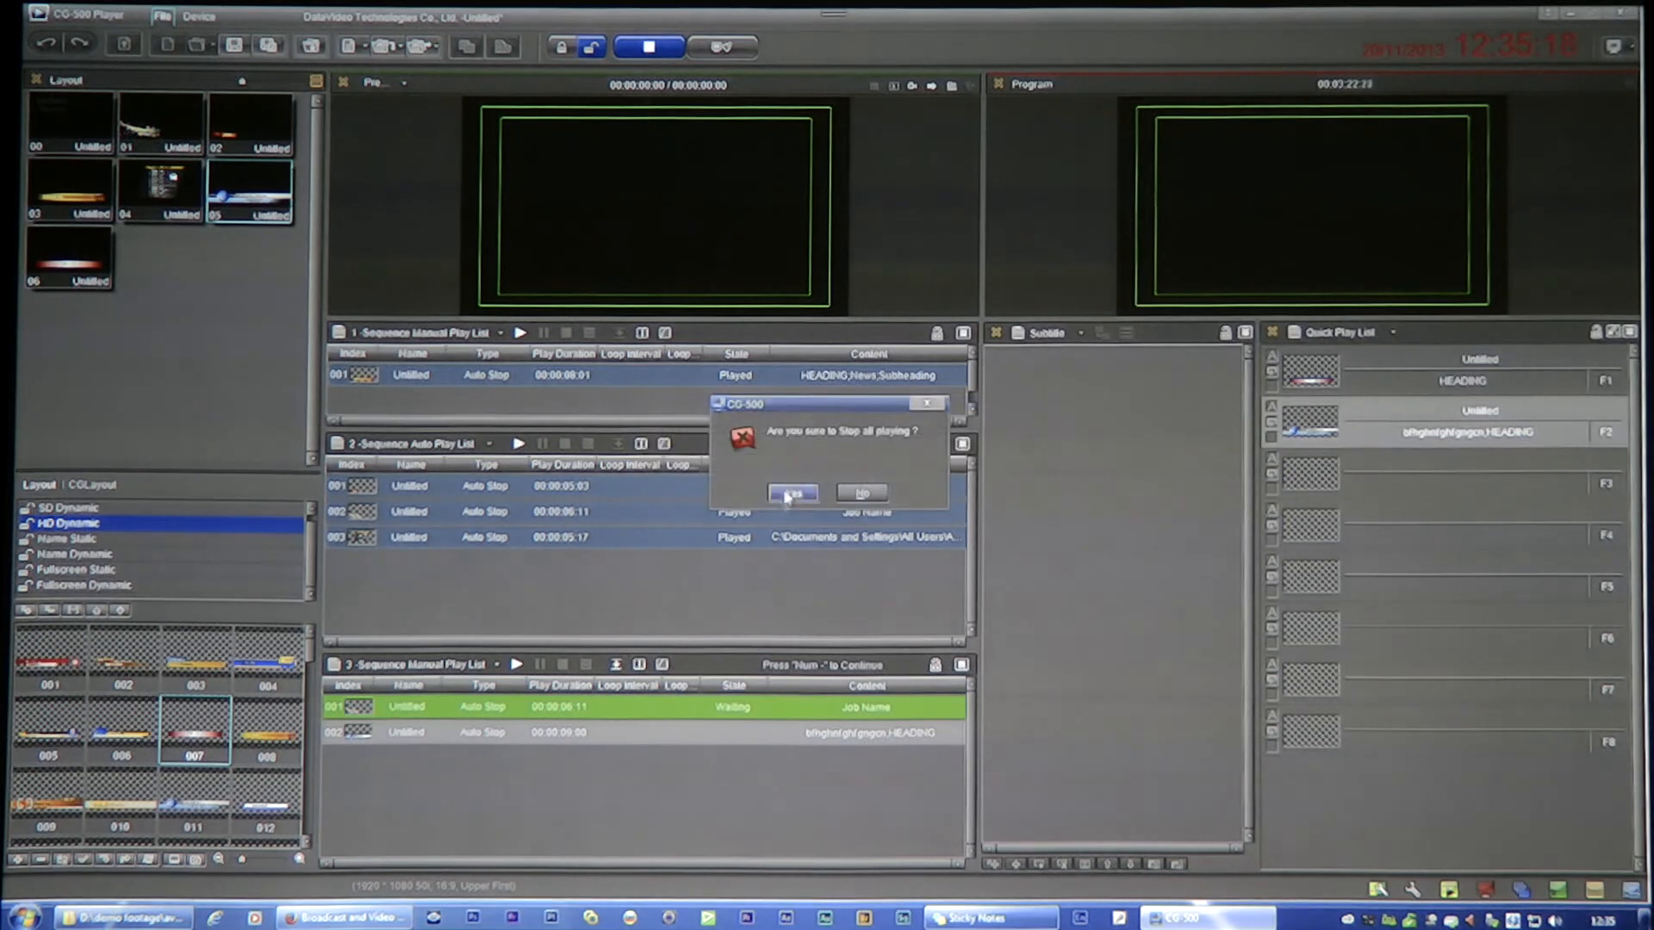
pyautogui.click(793, 494)
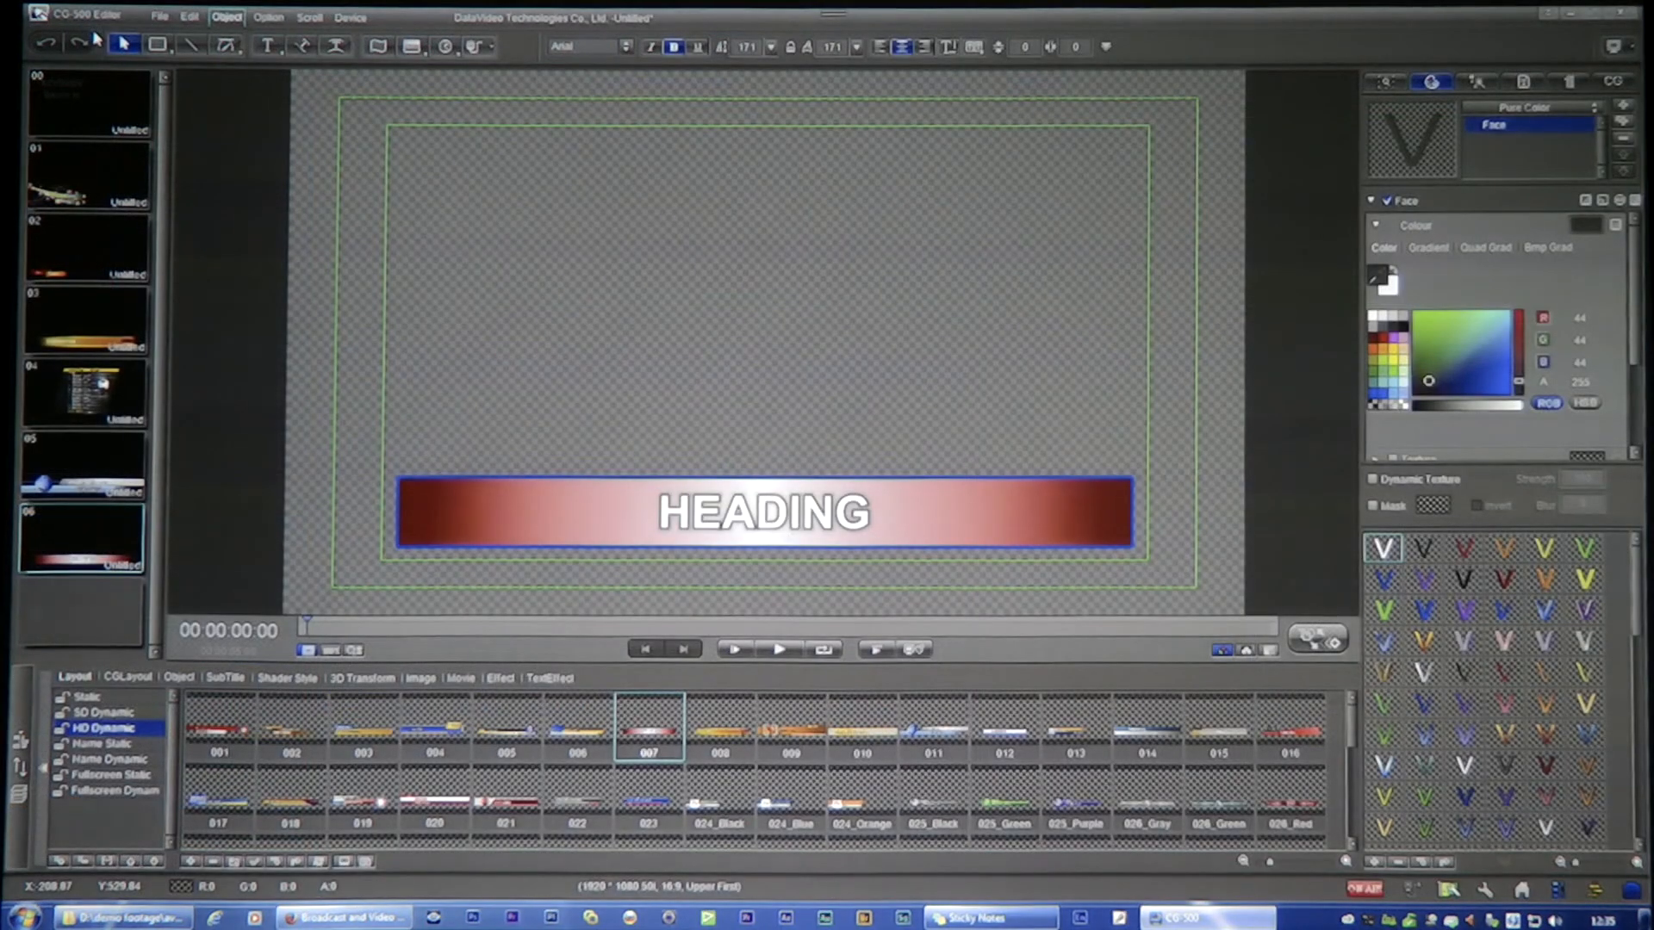
# Dismiss the title plugin error and insert a clock object reading 00:00:00 above the HEADING bar.
pyautogui.click(475, 45)
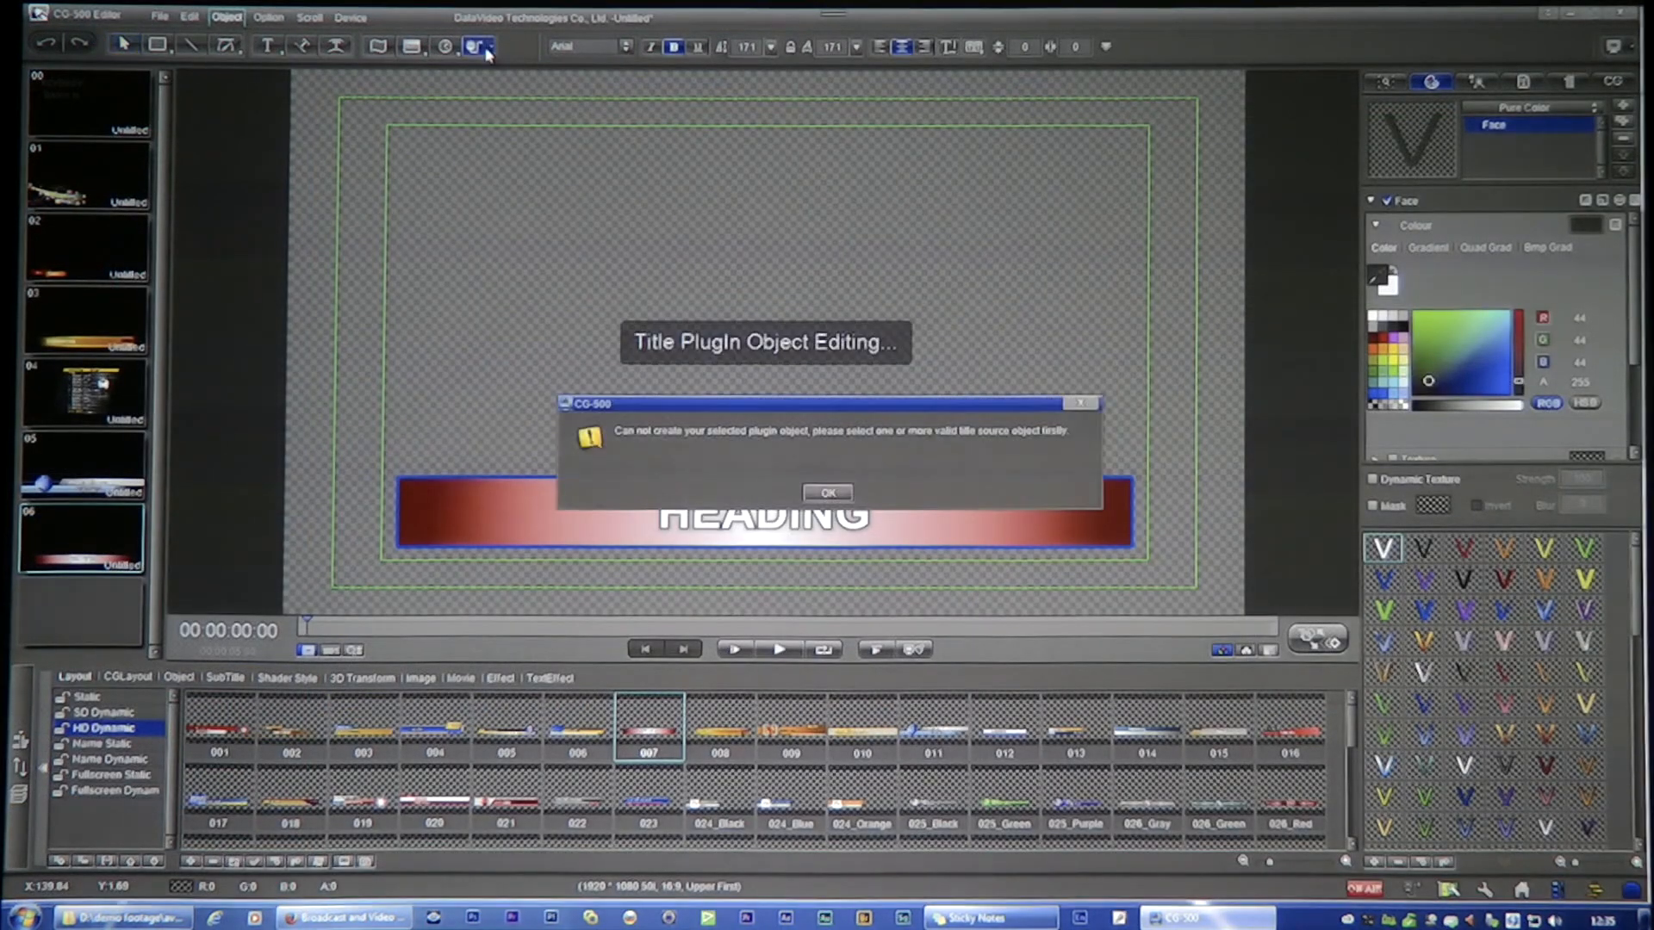
pyautogui.click(827, 493)
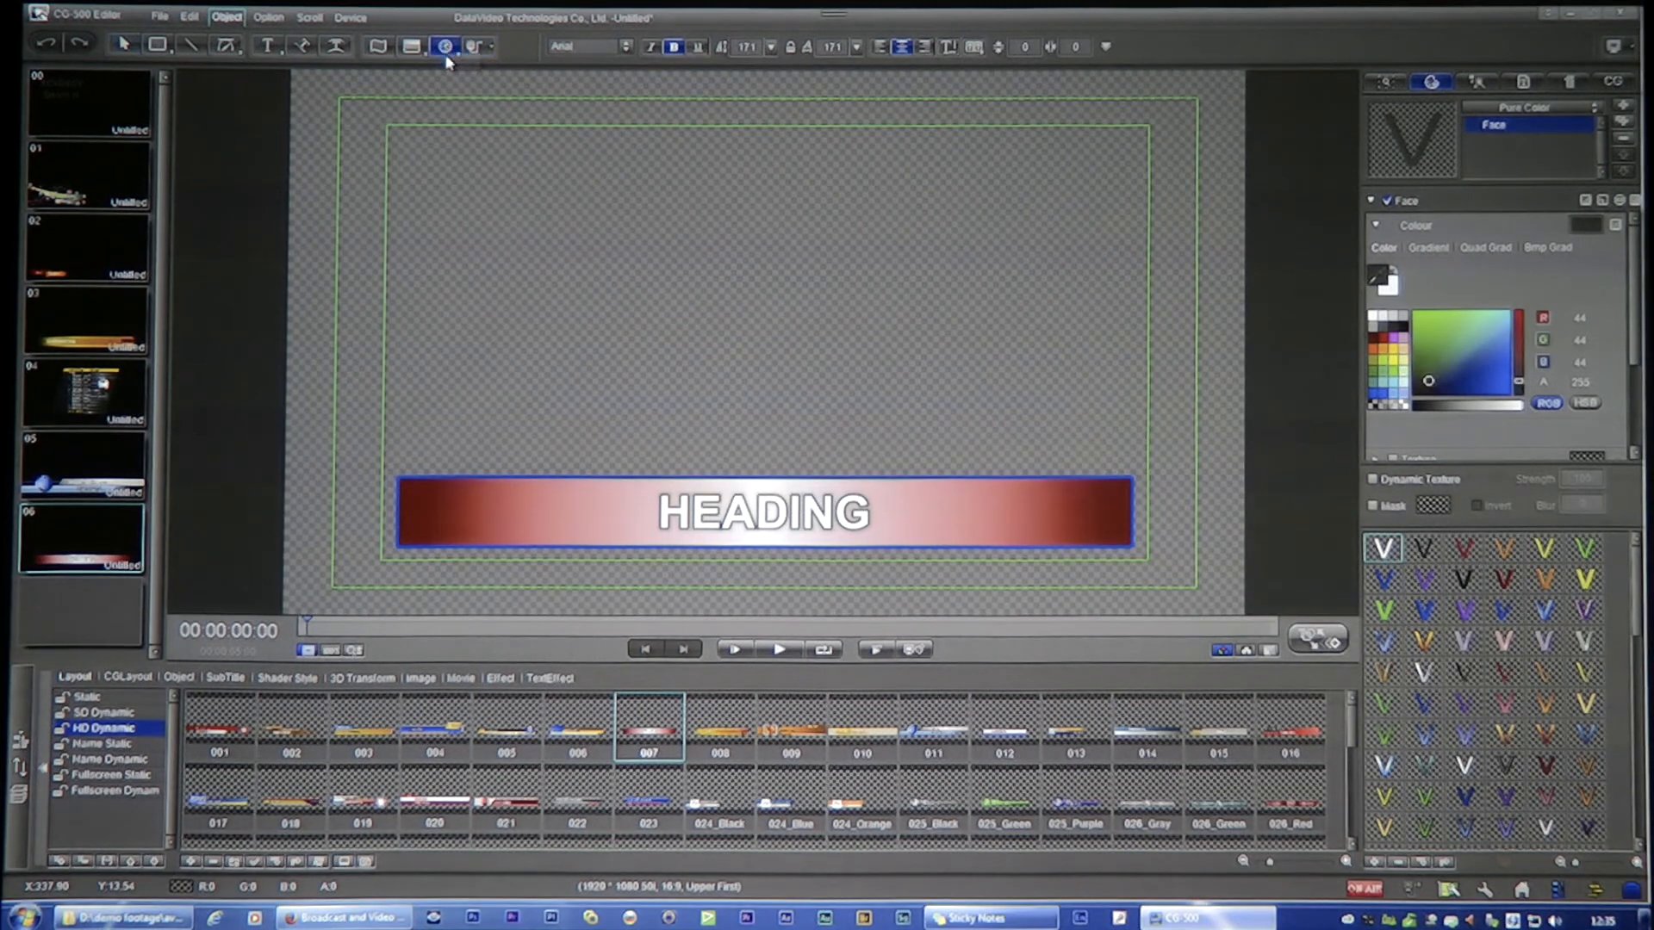
pyautogui.click(445, 44)
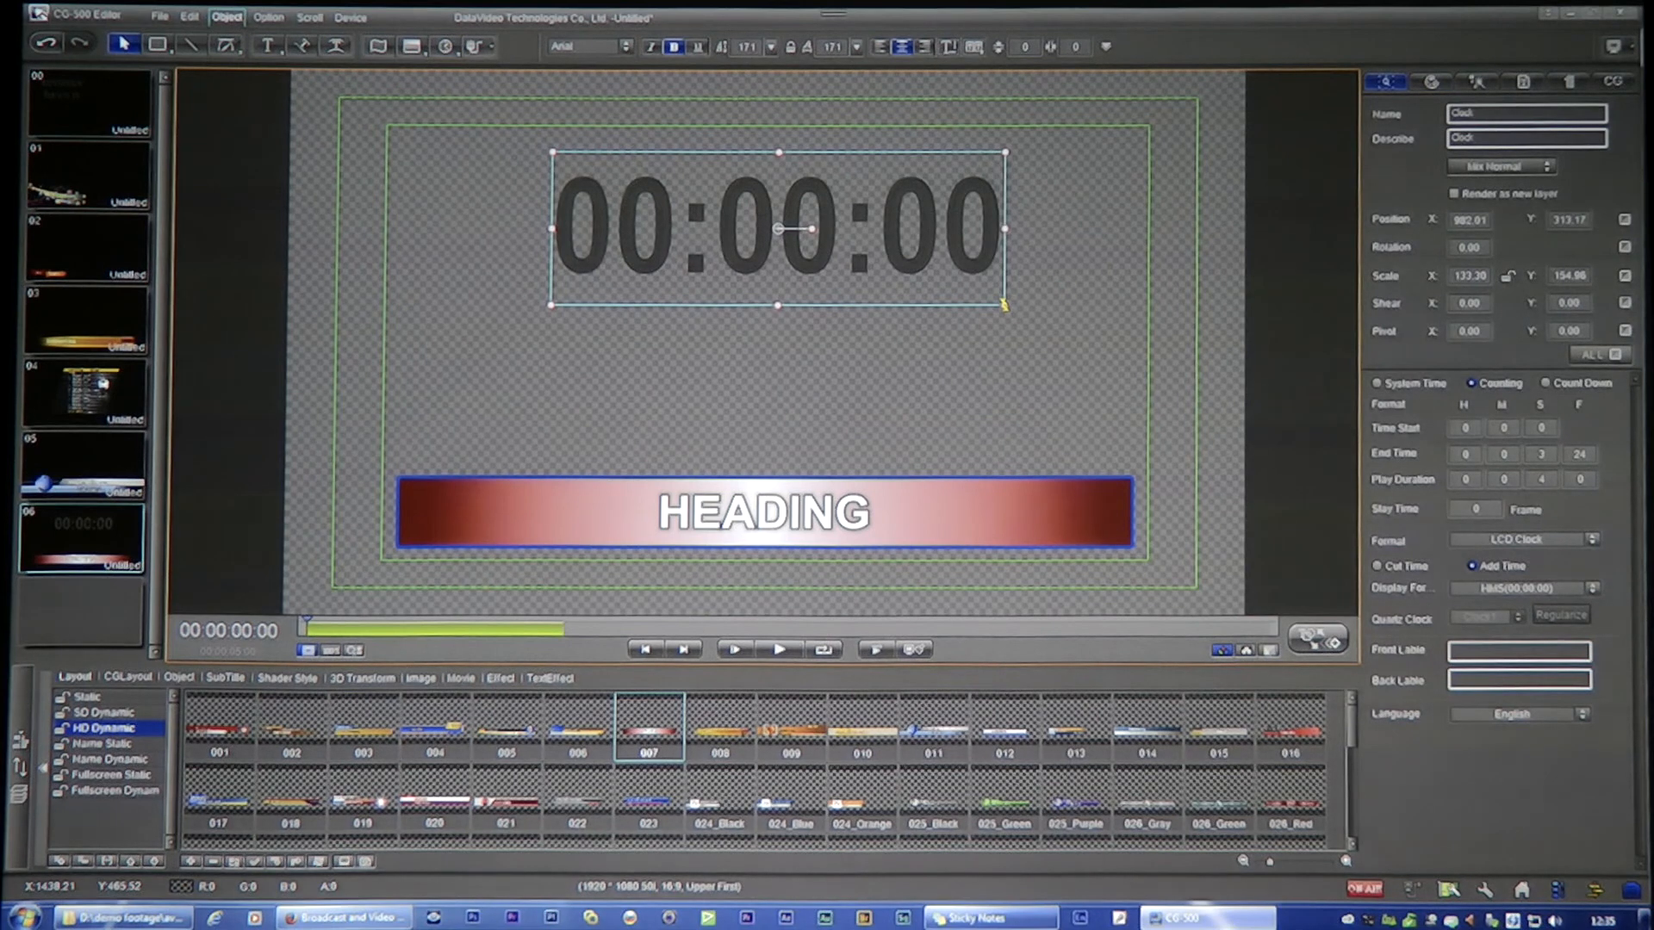
pyautogui.moveTo(1147, 239)
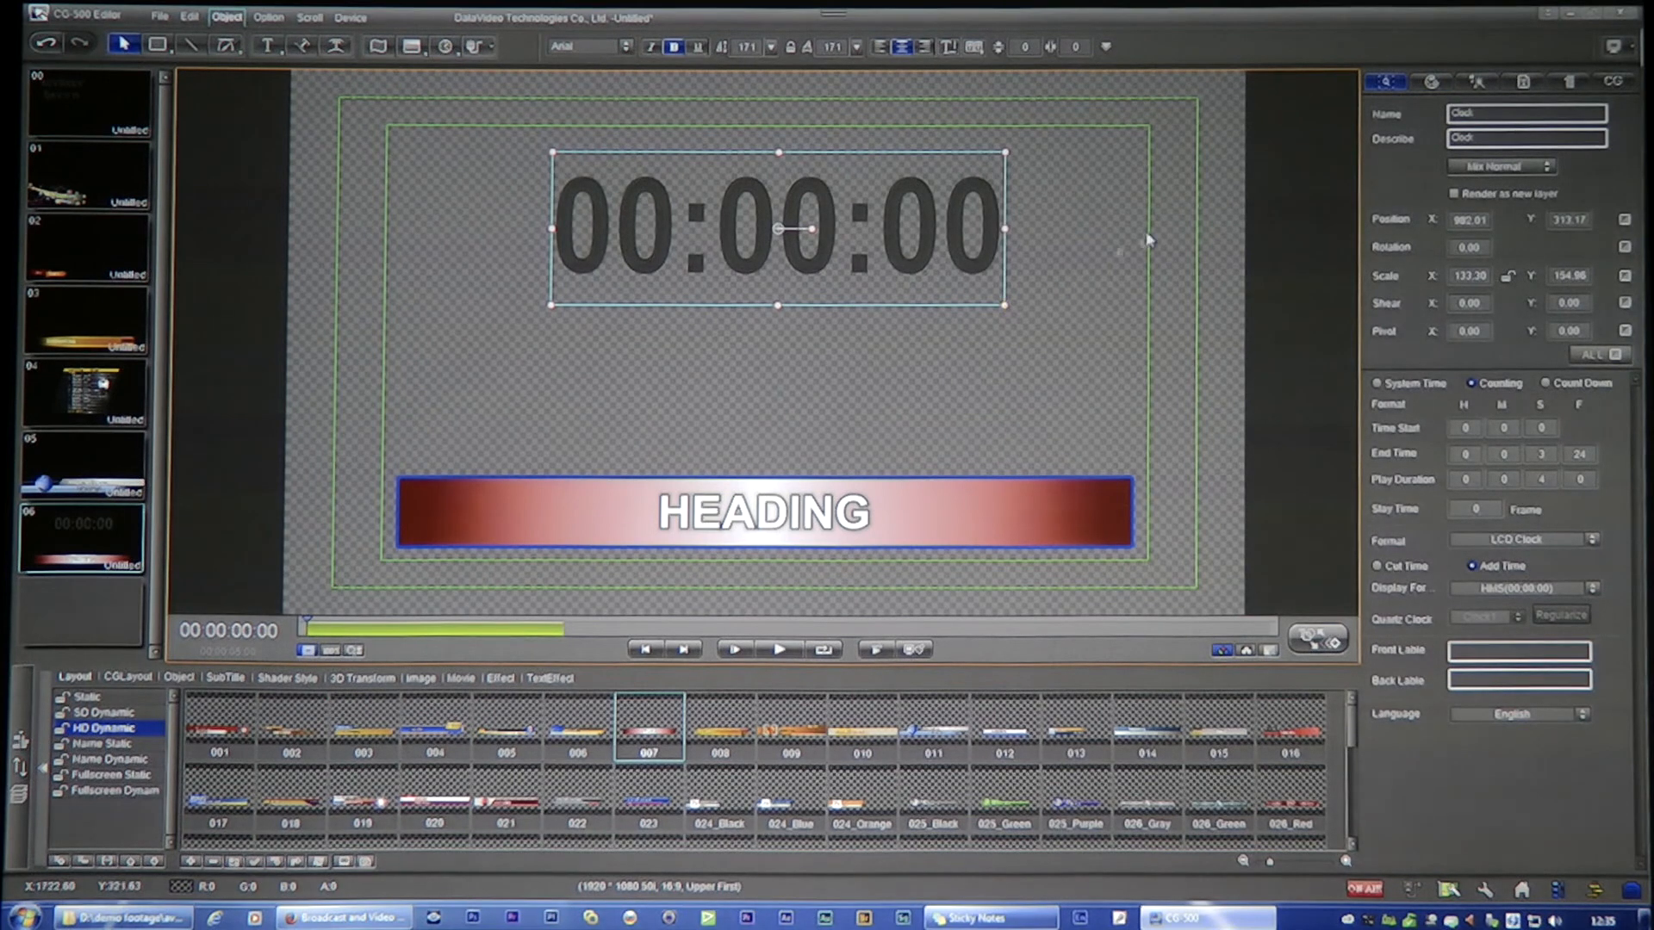
pyautogui.moveTo(844, 229)
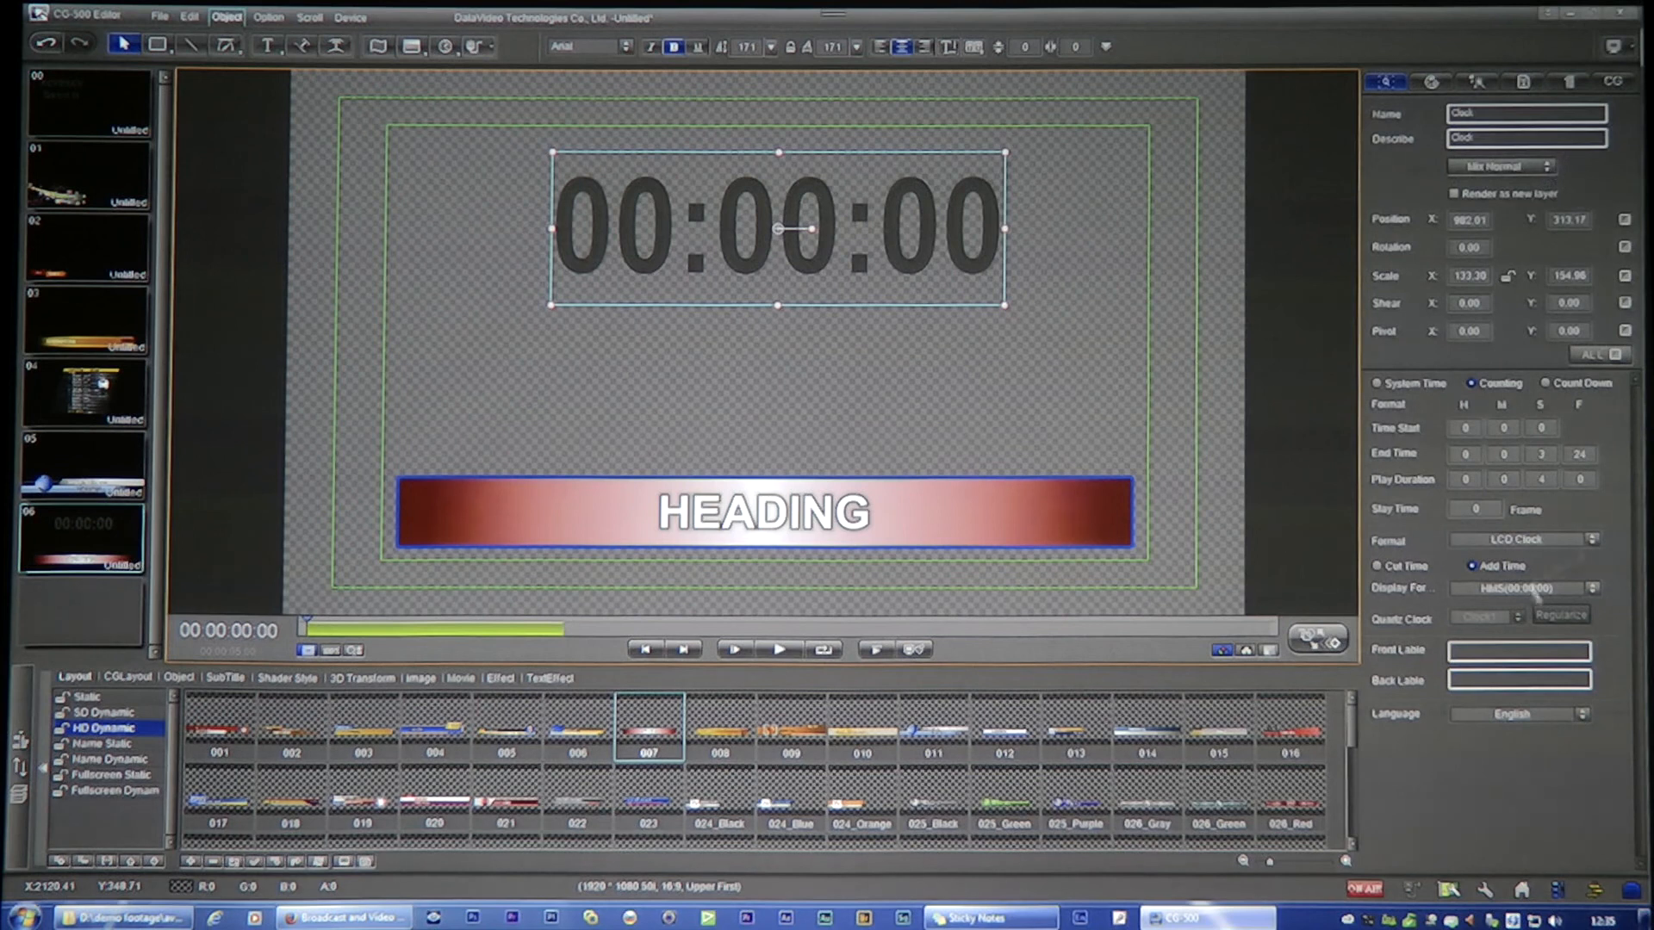
pyautogui.click(1516, 539)
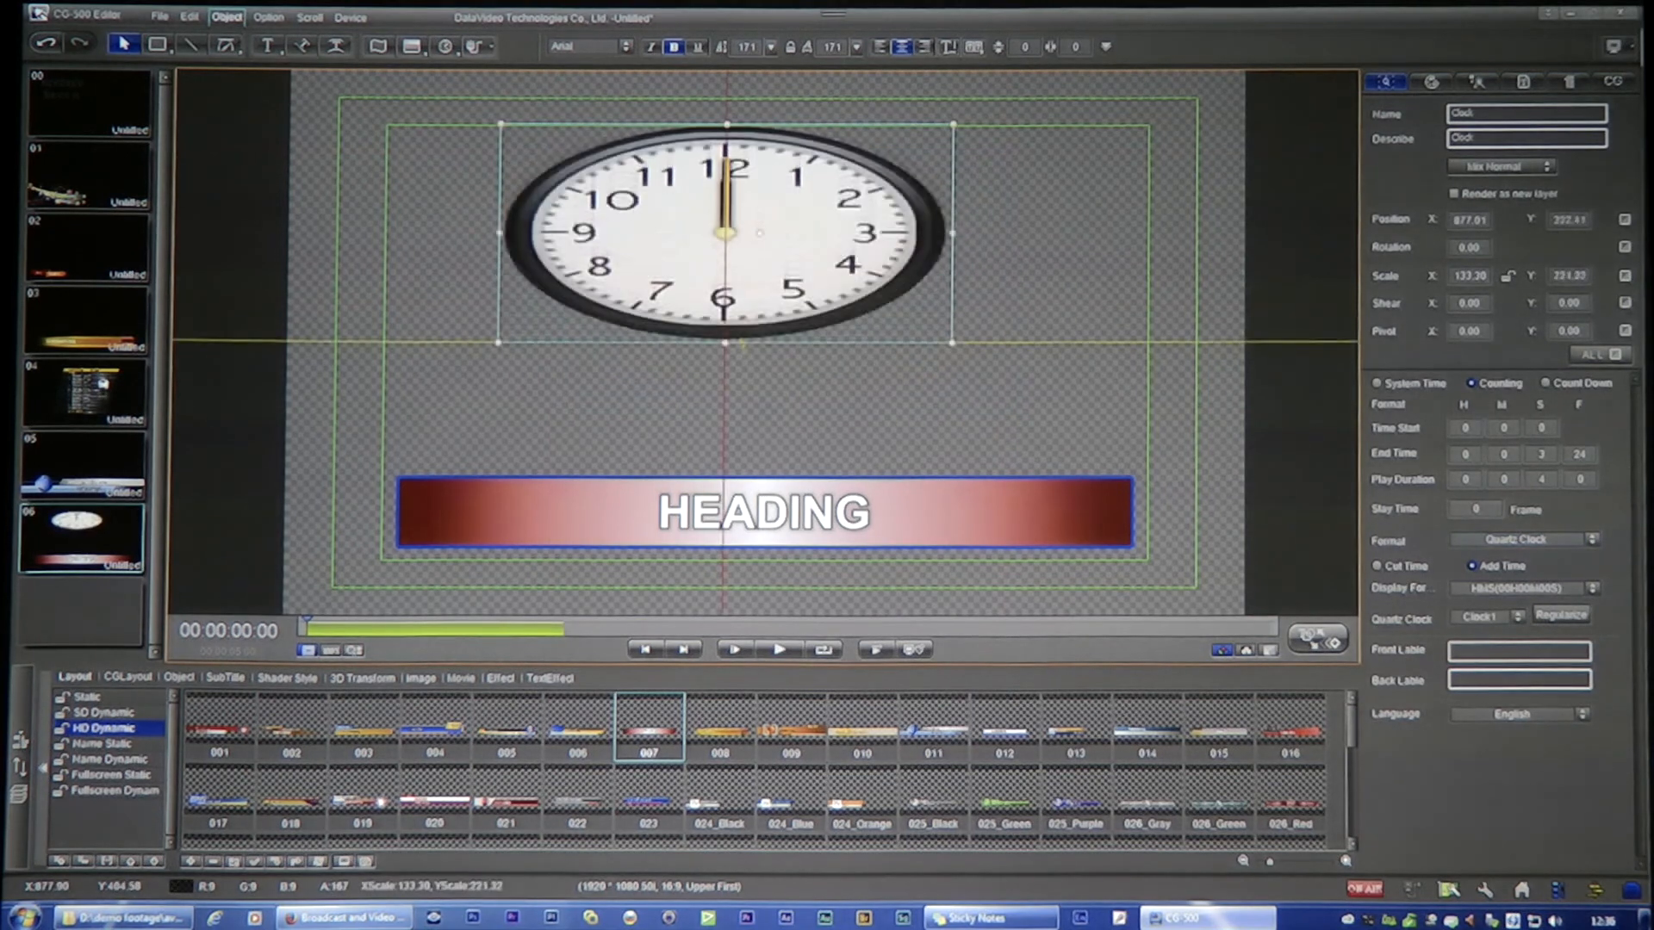
# Preview the HEADING template so the clock ticks while the title bar animates in and out.
pyautogui.click(778, 650)
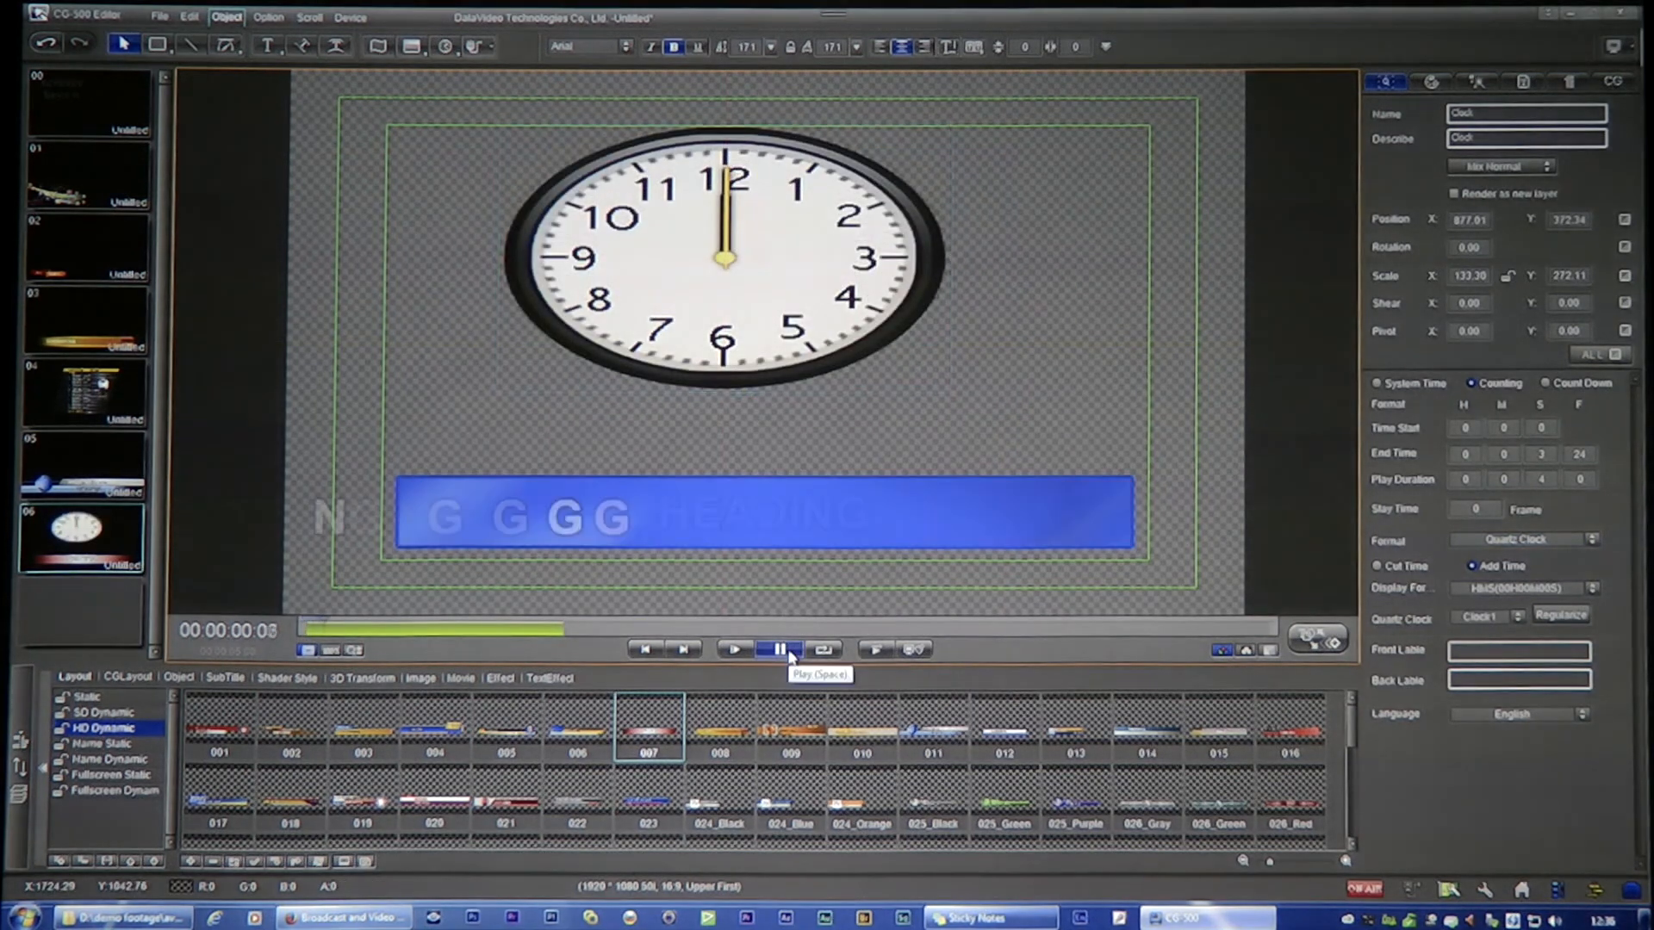
pyautogui.click(735, 650)
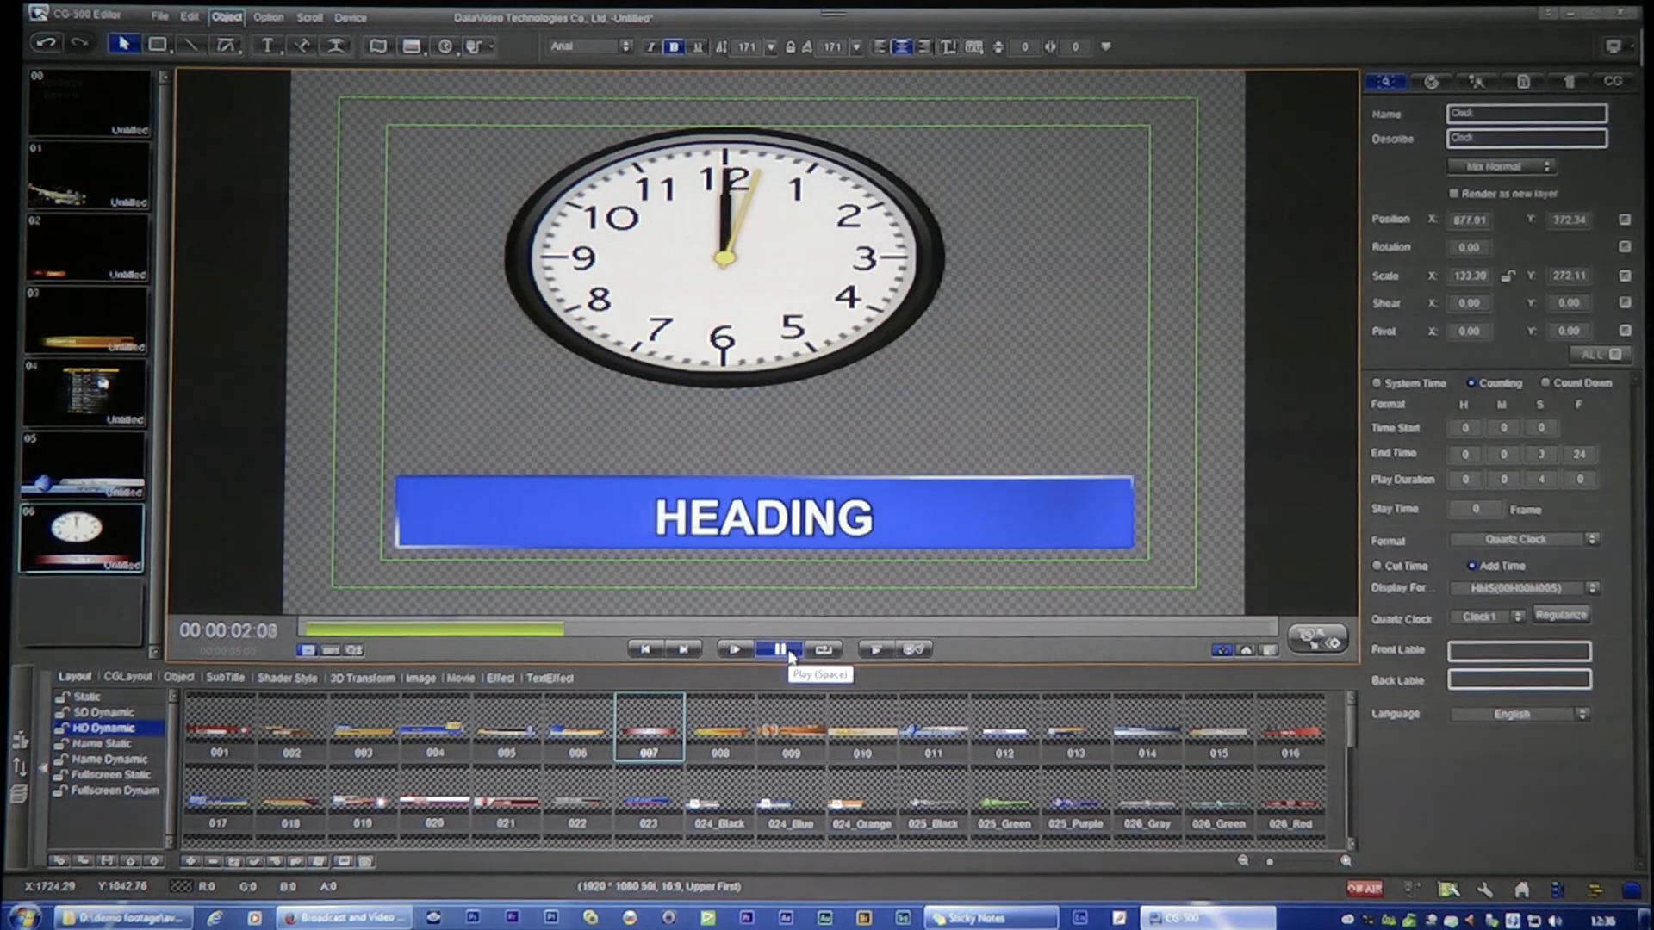
pyautogui.click(782, 649)
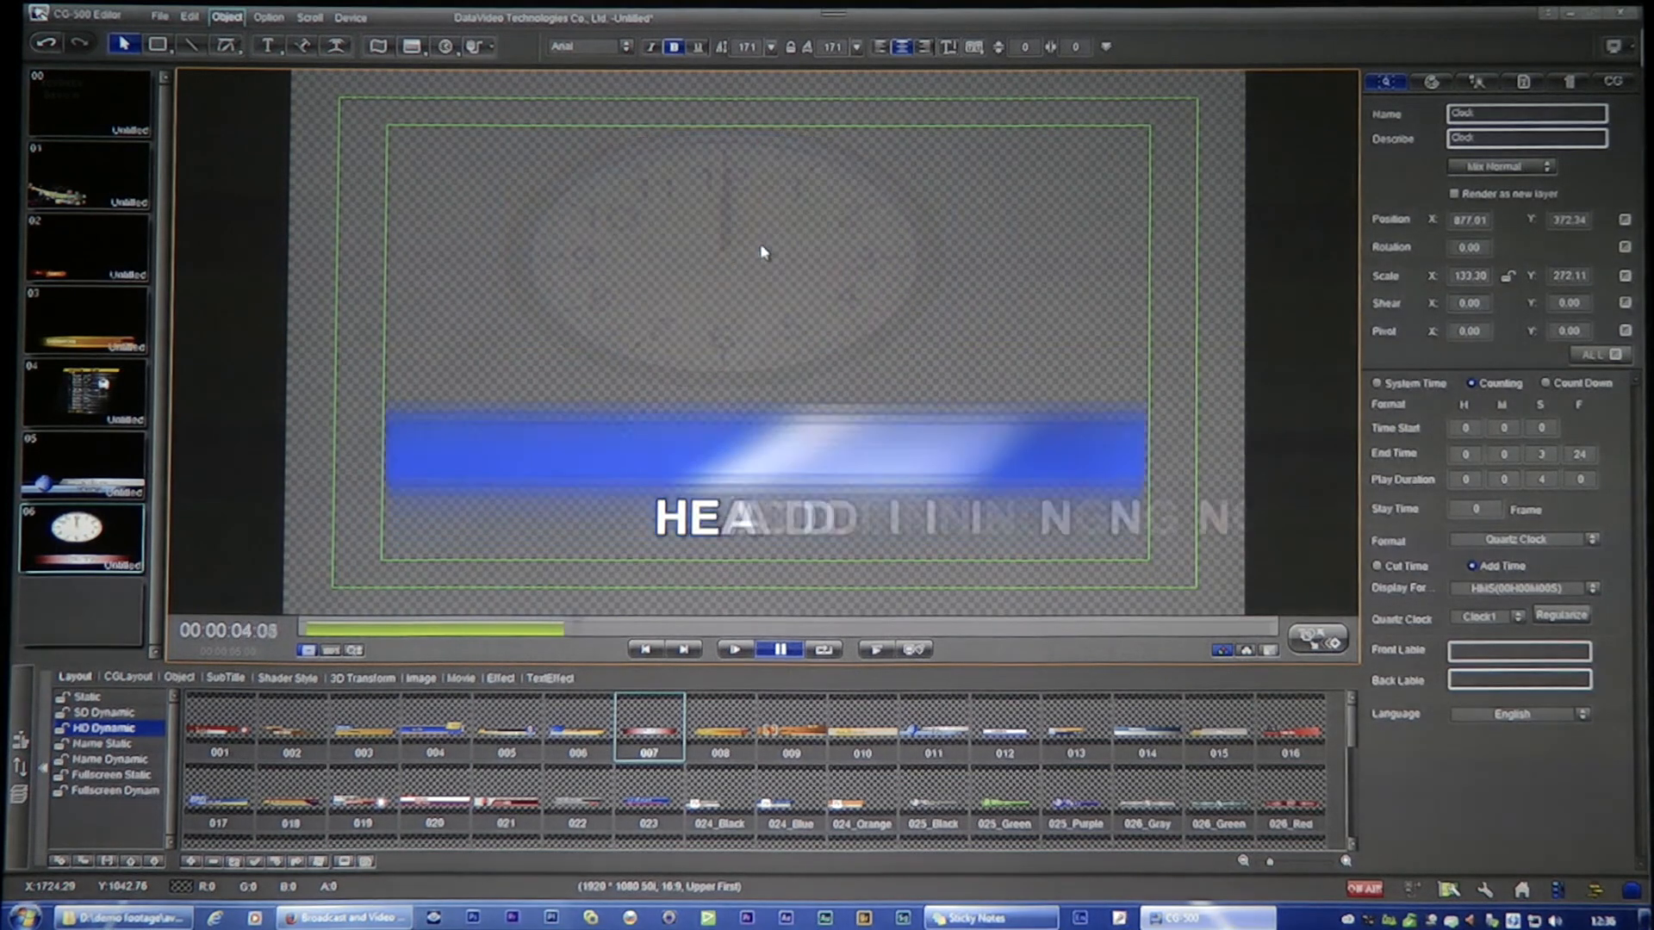